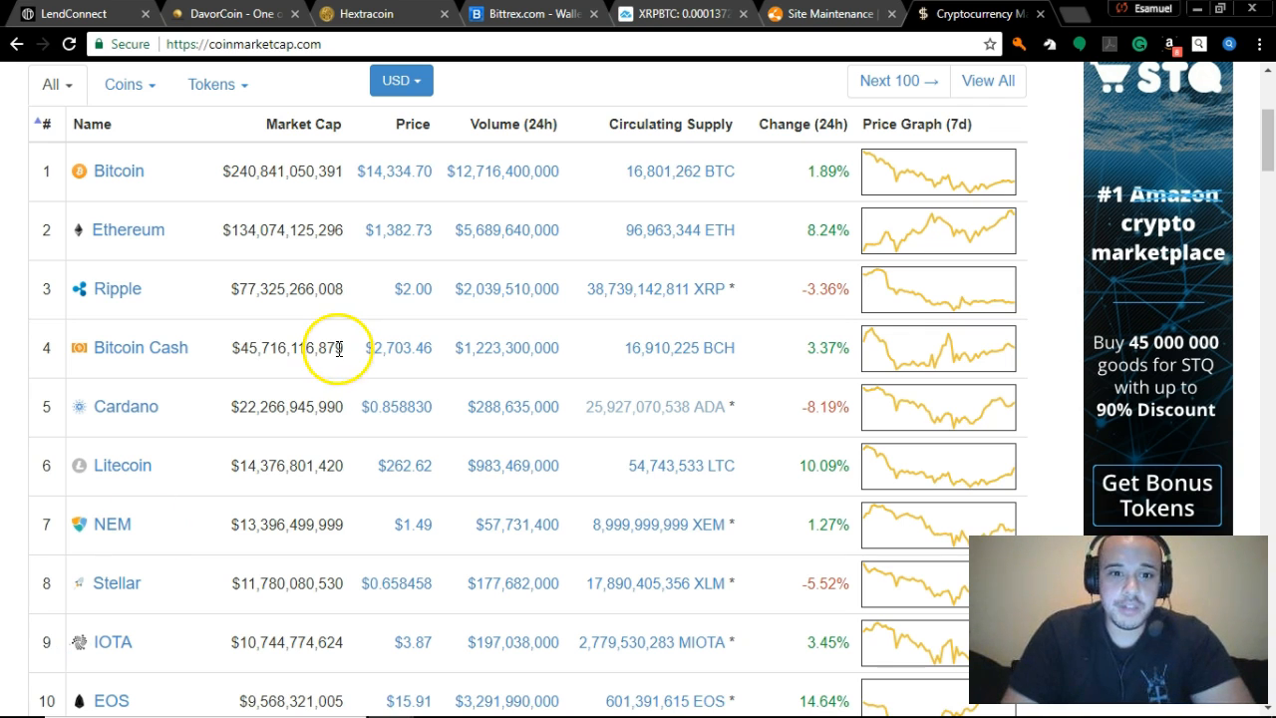
pyautogui.moveTo(488, 207)
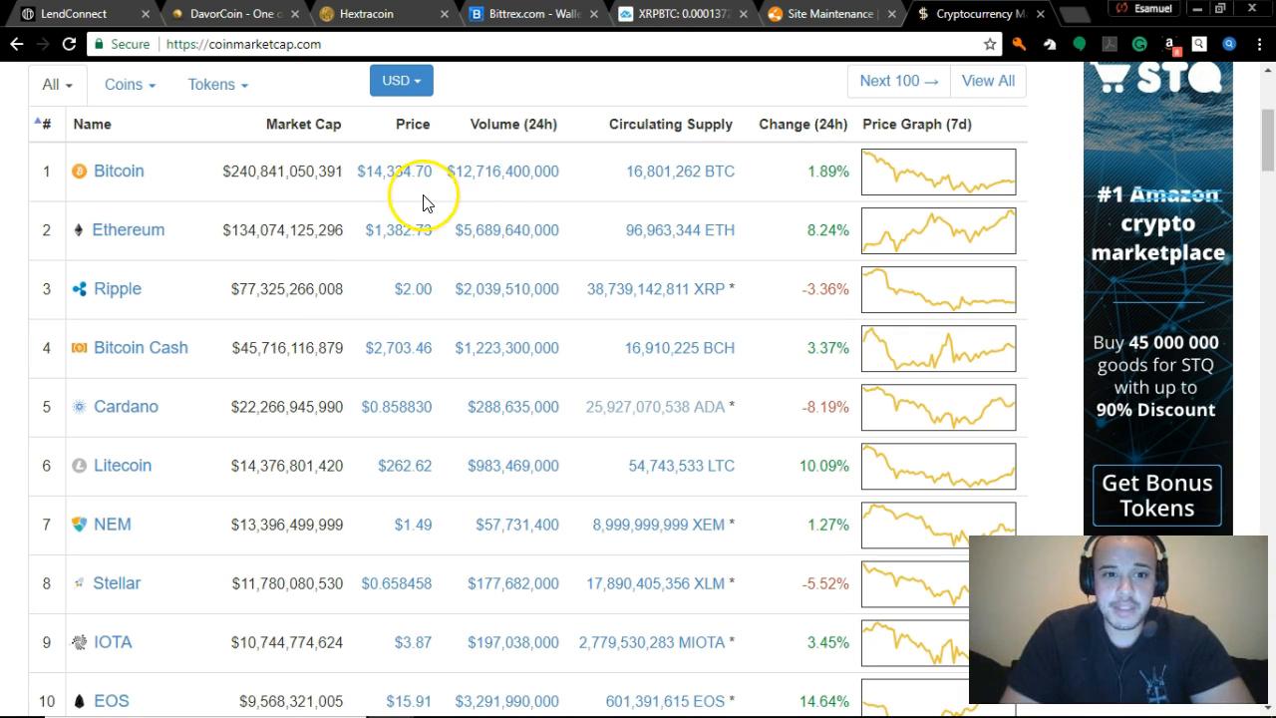
pyautogui.moveTo(416, 190)
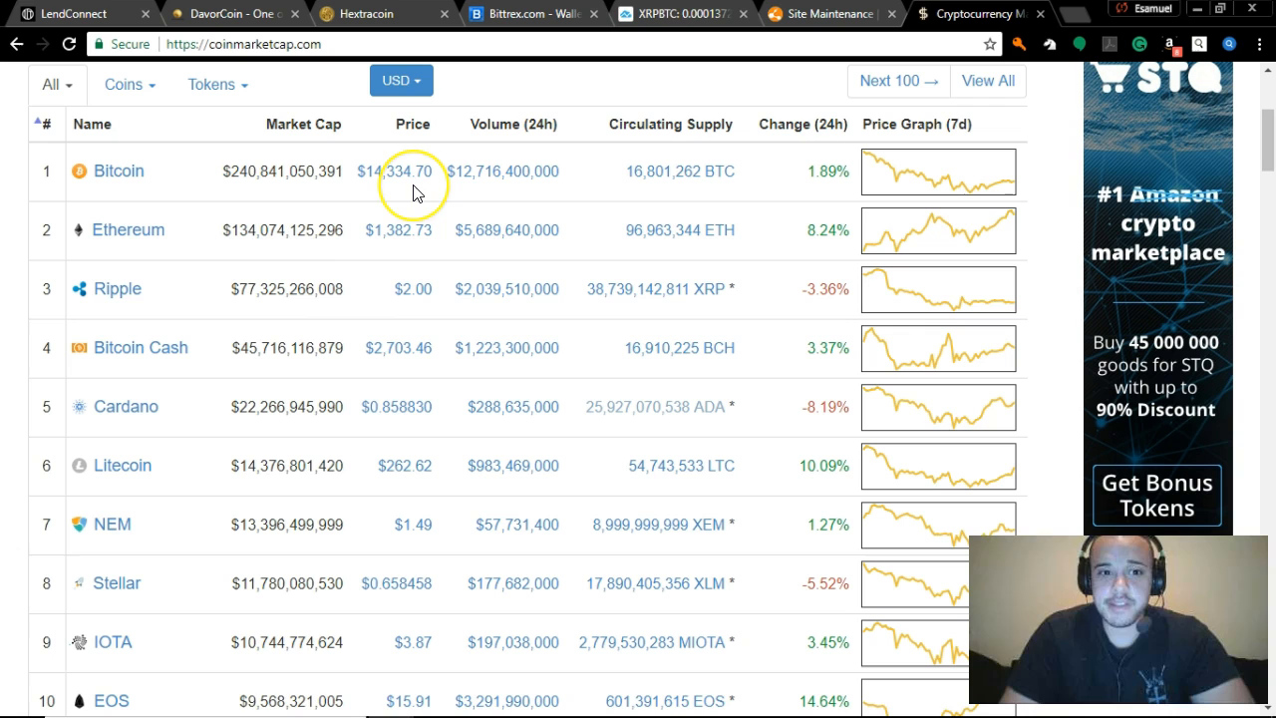
pyautogui.moveTo(754, 123)
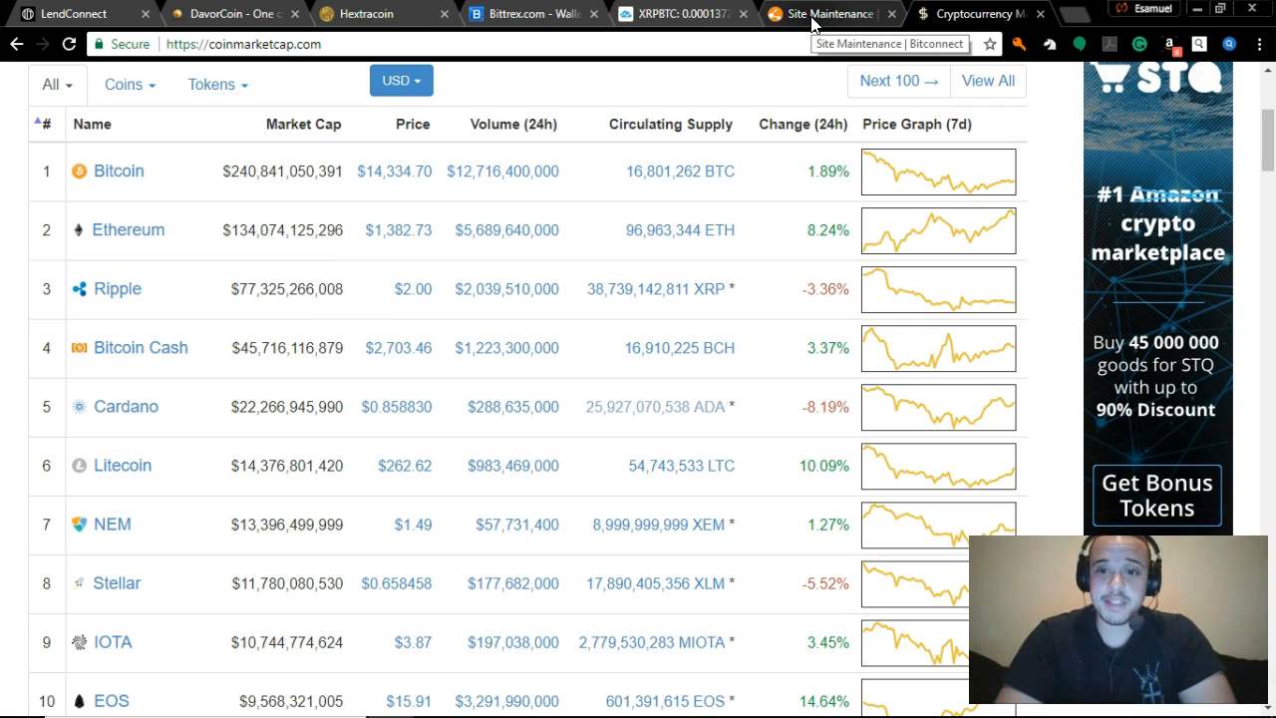
# Switch to the BitConnect tab showing the 'We'll be back soon' maintenance notice
pyautogui.click(821, 12)
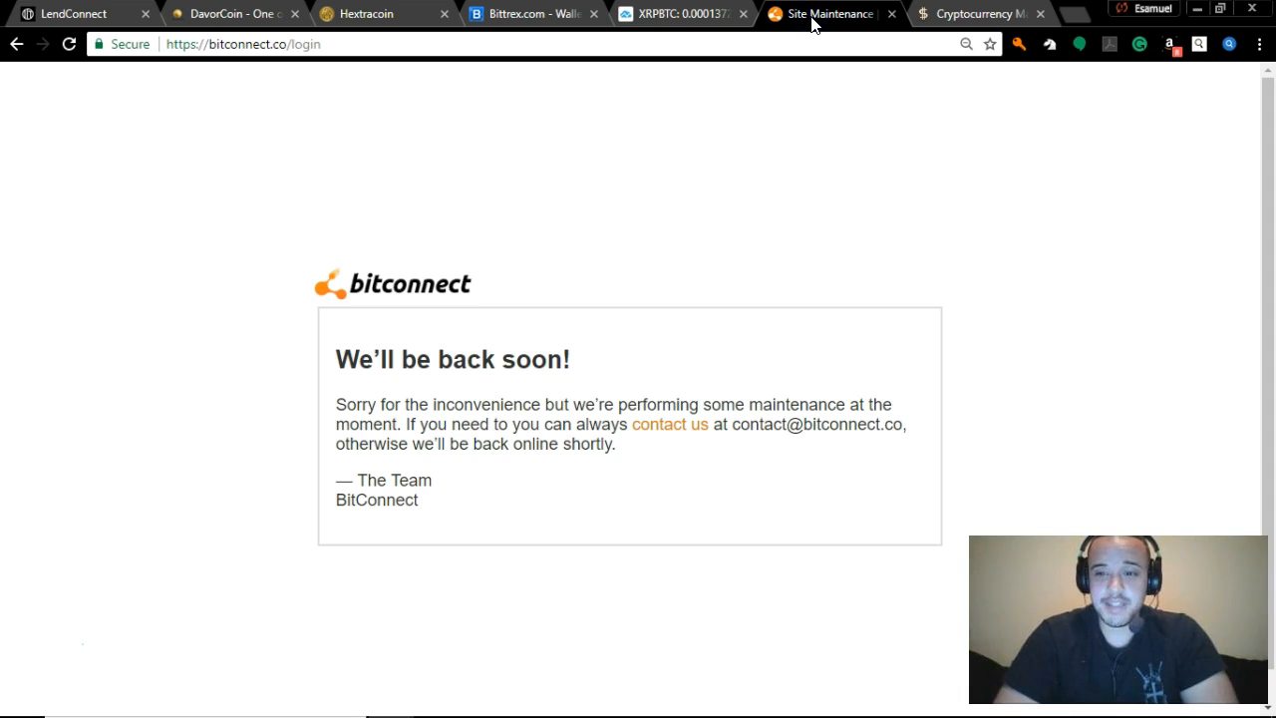
pyautogui.moveTo(792, 128)
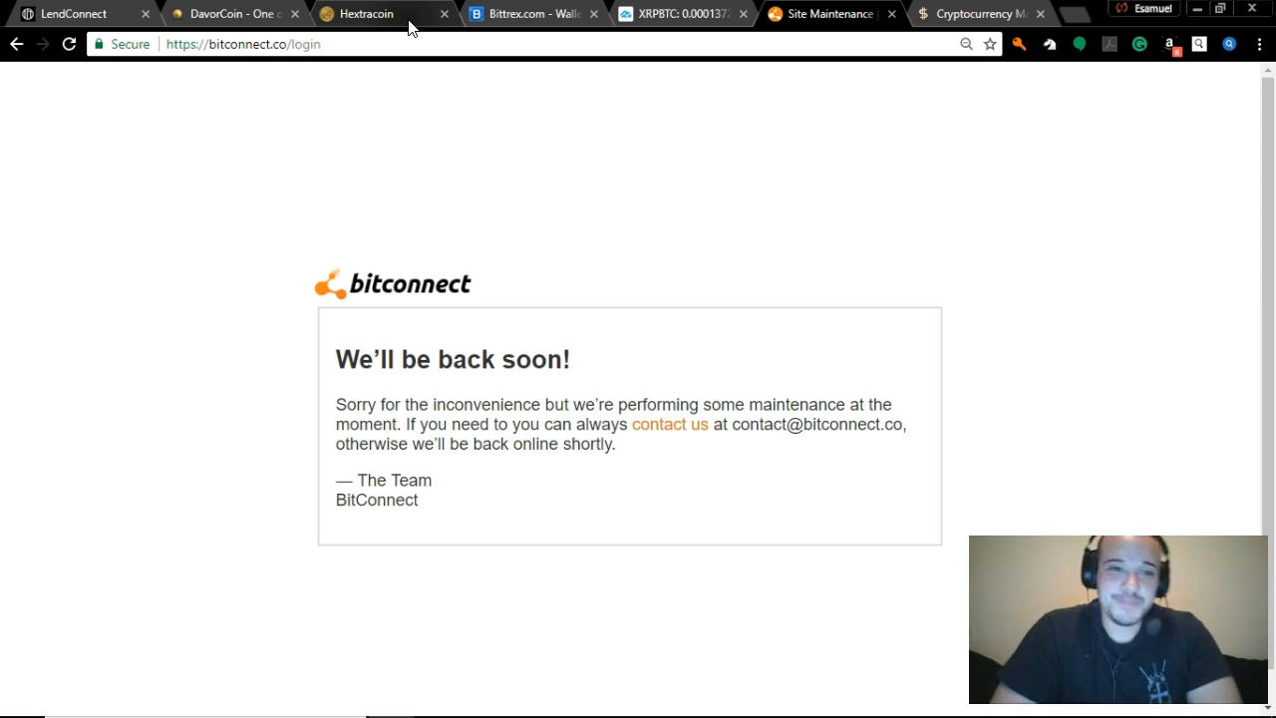
# Review Hextracoin lending: HXT balance, $150 invested, $75.46 earned and recent daily interest
pyautogui.click(369, 14)
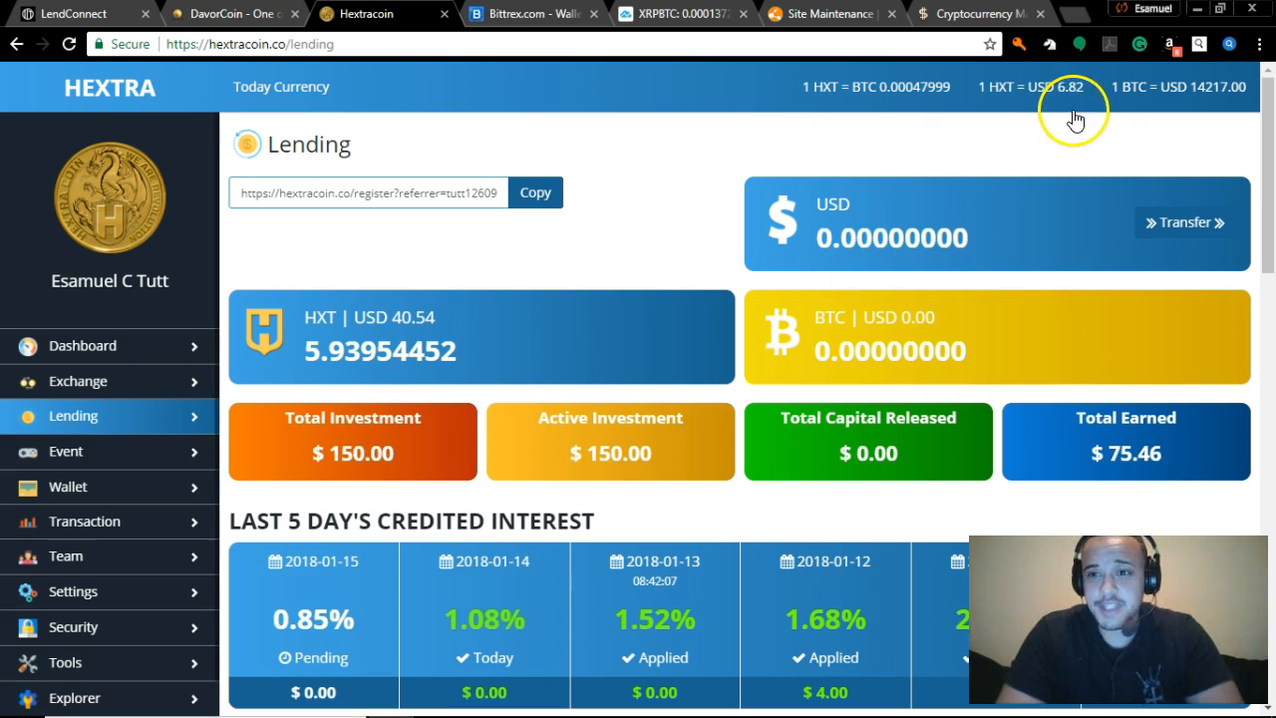
pyautogui.moveTo(578, 377)
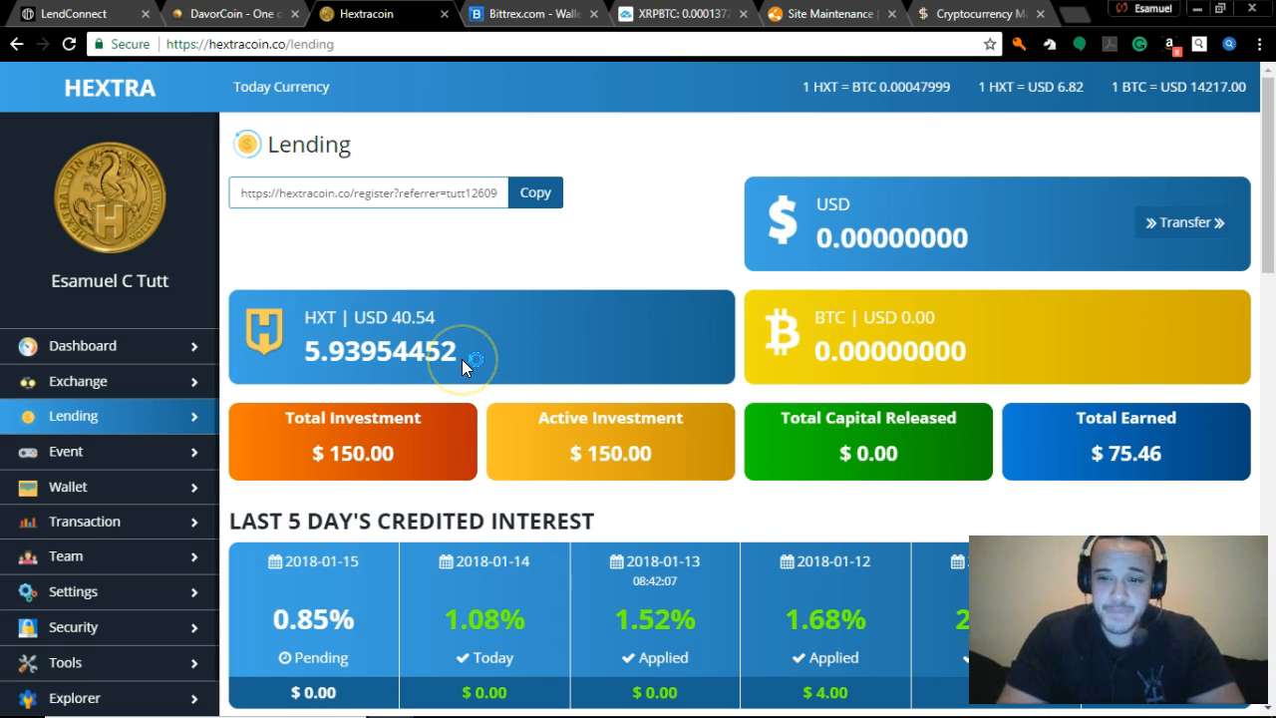
pyautogui.scroll(-3)
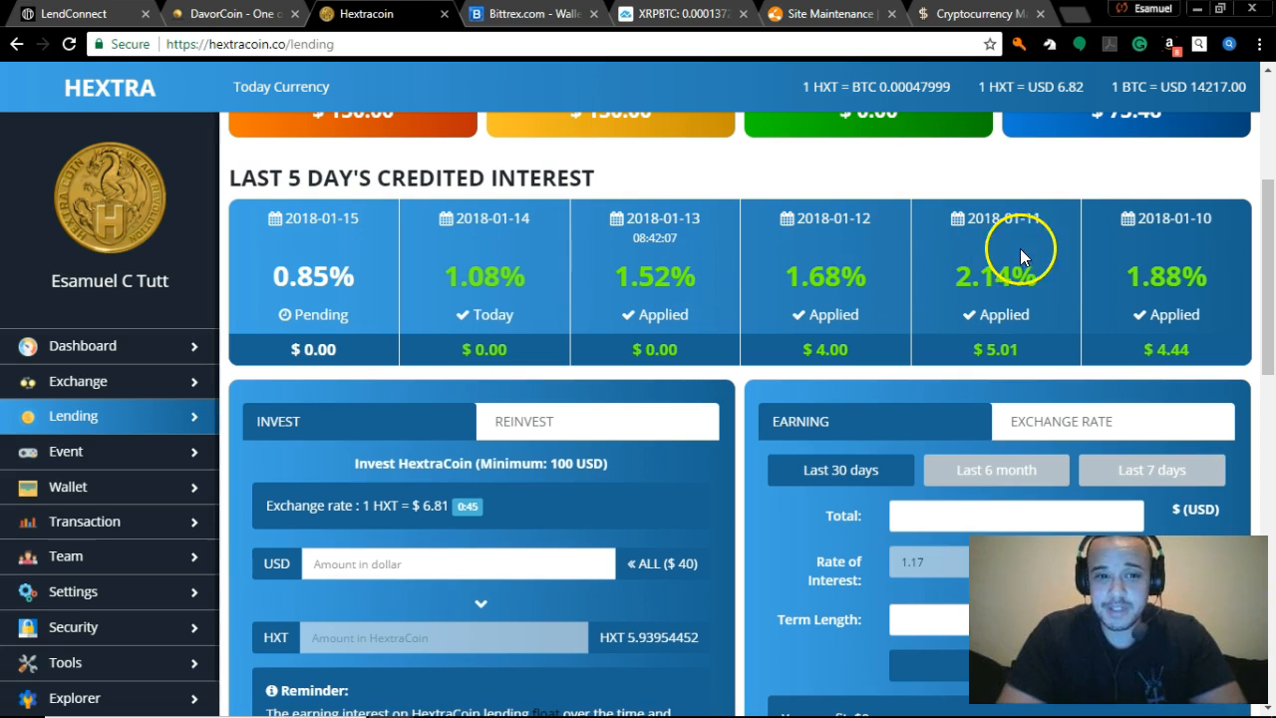
pyautogui.moveTo(1096, 291)
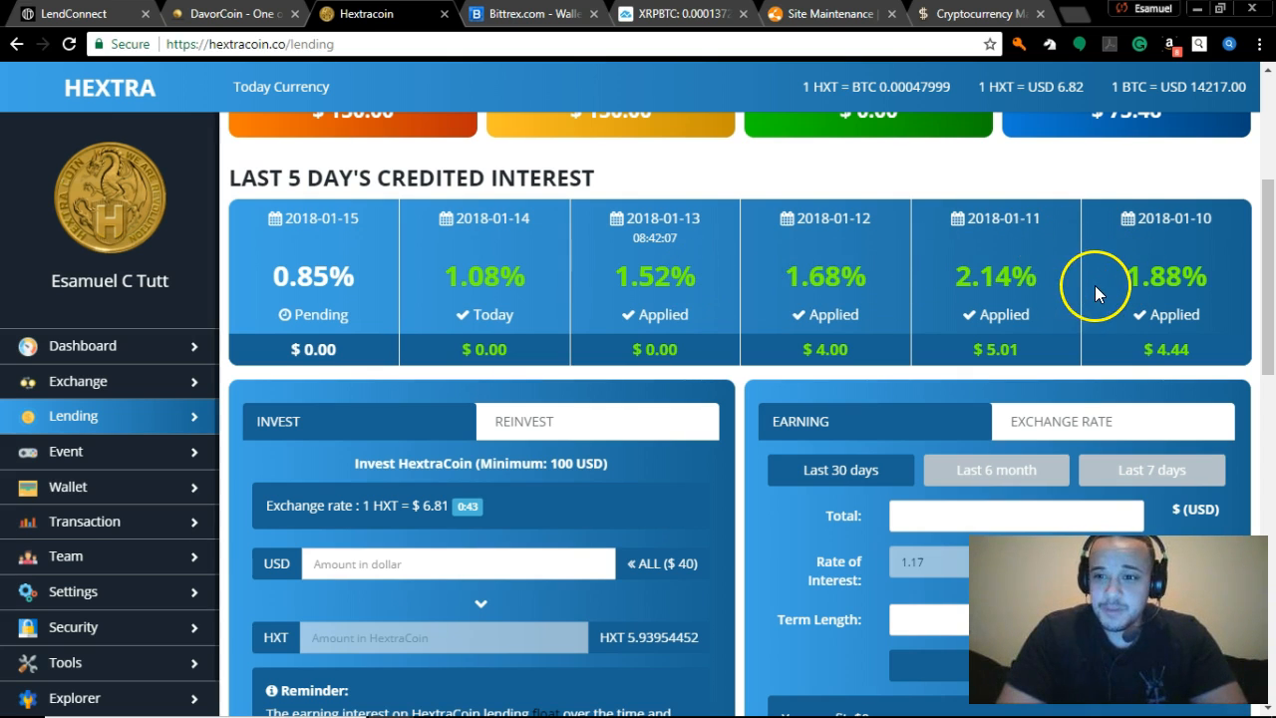
pyautogui.moveTo(822, 289)
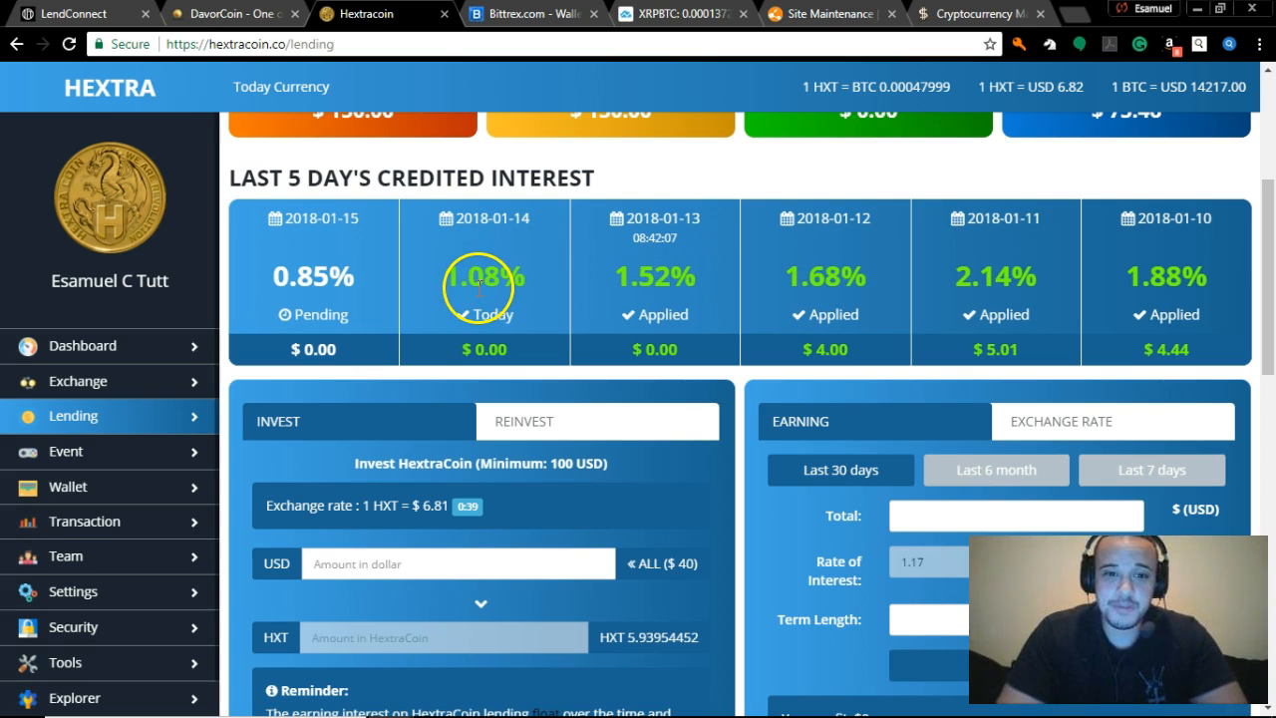
pyautogui.scroll(3)
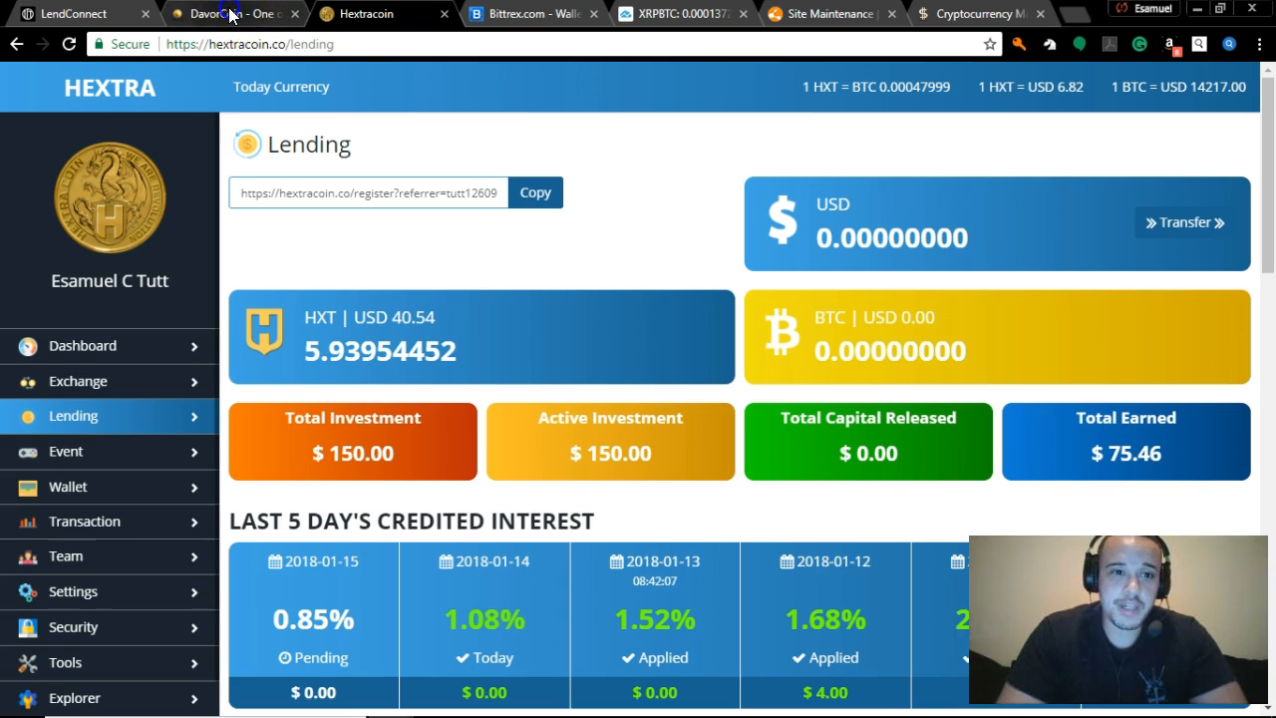
# Review Davorcoin lending: last 5 days' interest, $24 invested, $8.71 earned, one package
pyautogui.click(235, 12)
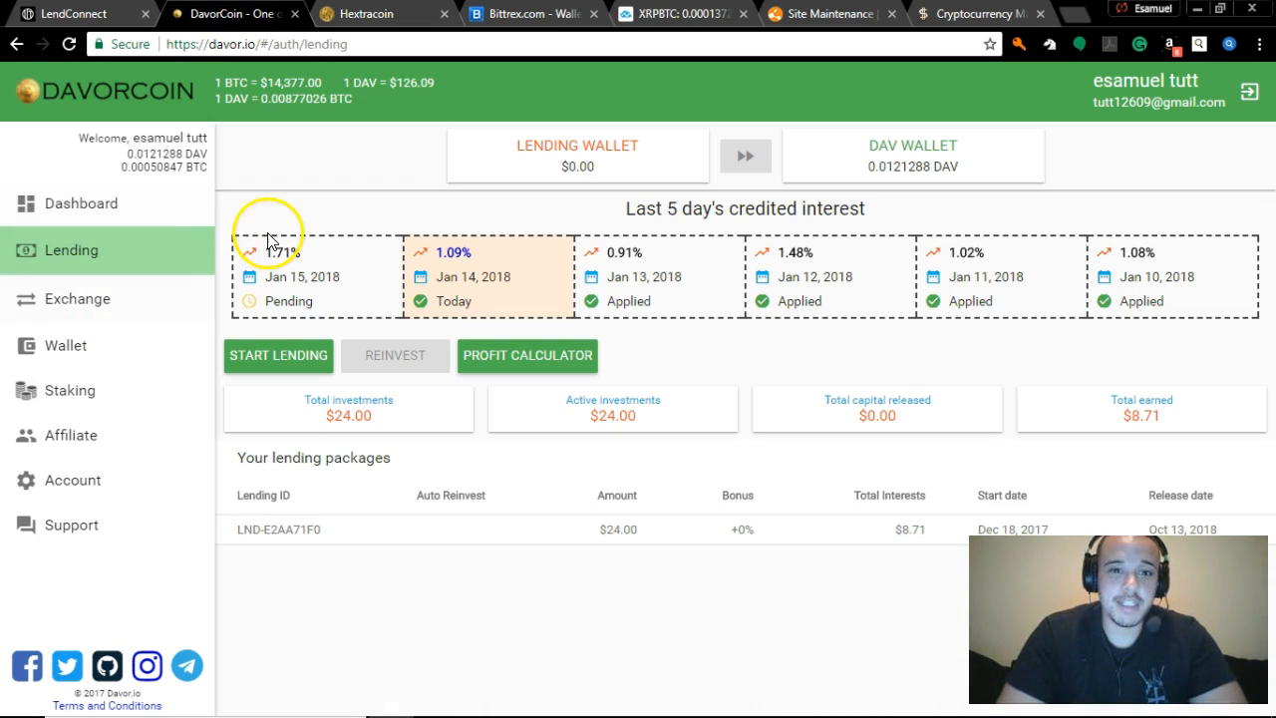
pyautogui.moveTo(1047, 269)
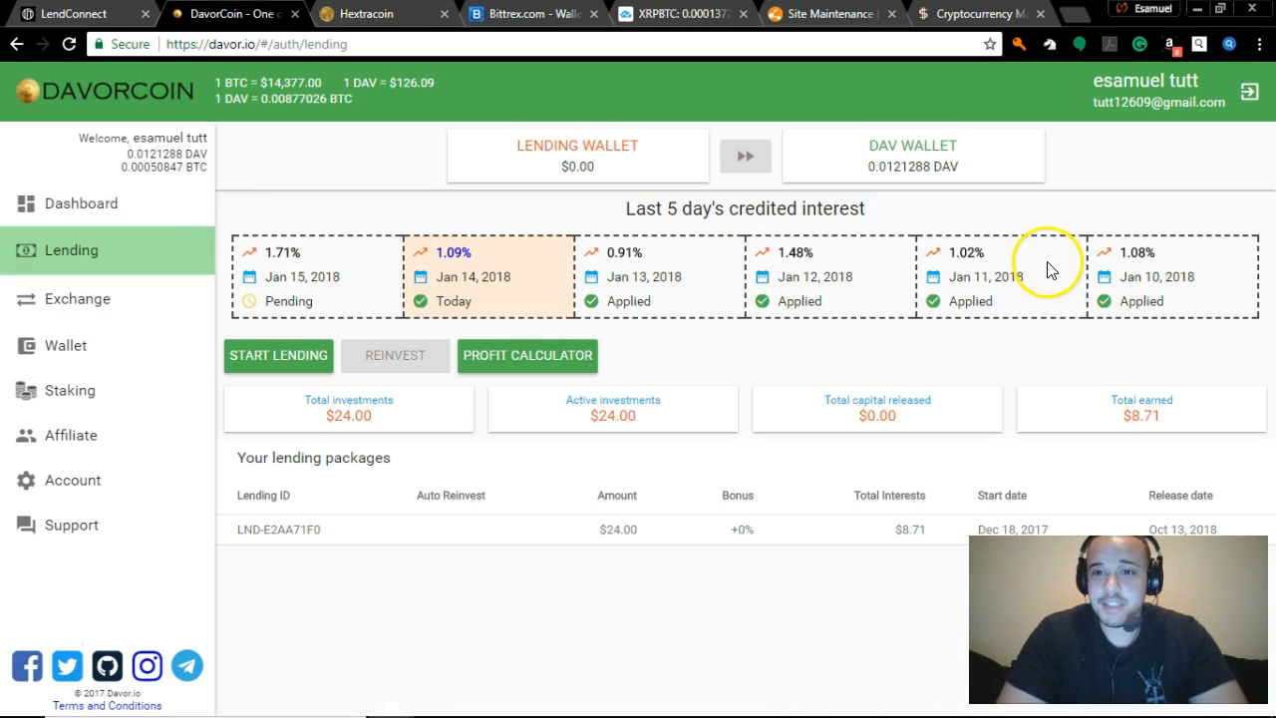
pyautogui.moveTo(1021, 290)
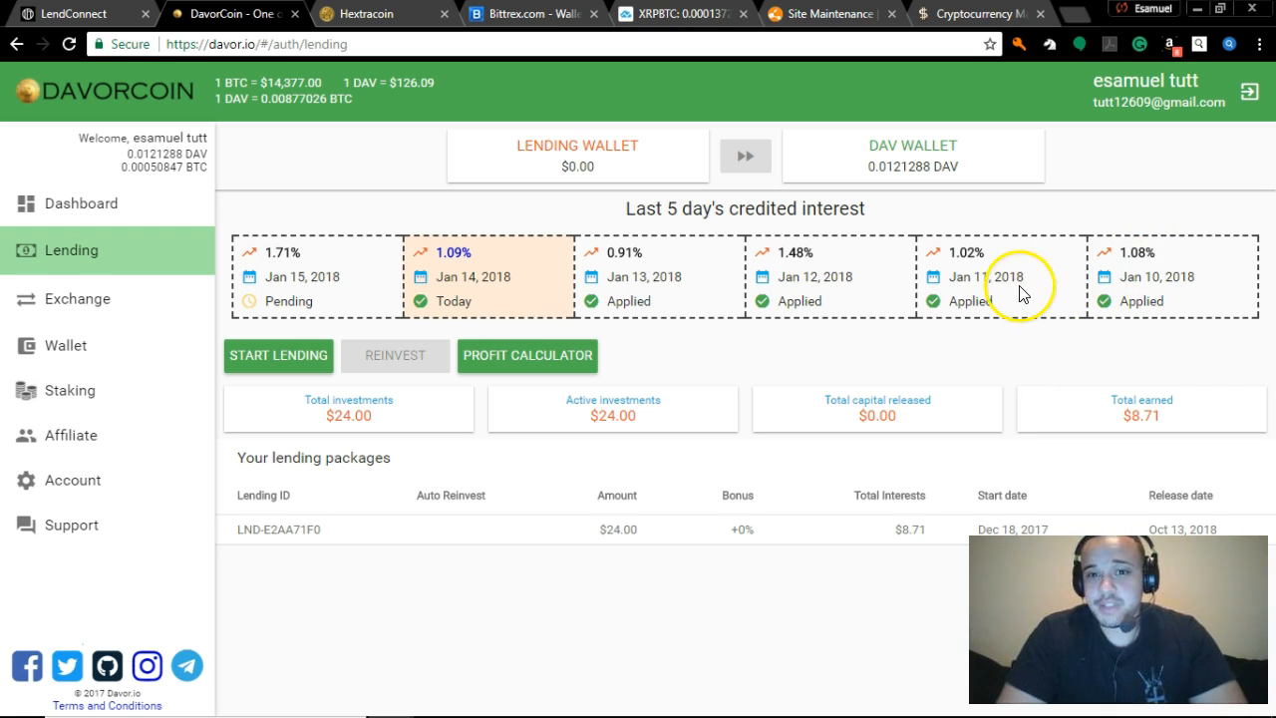
pyautogui.moveTo(598, 259)
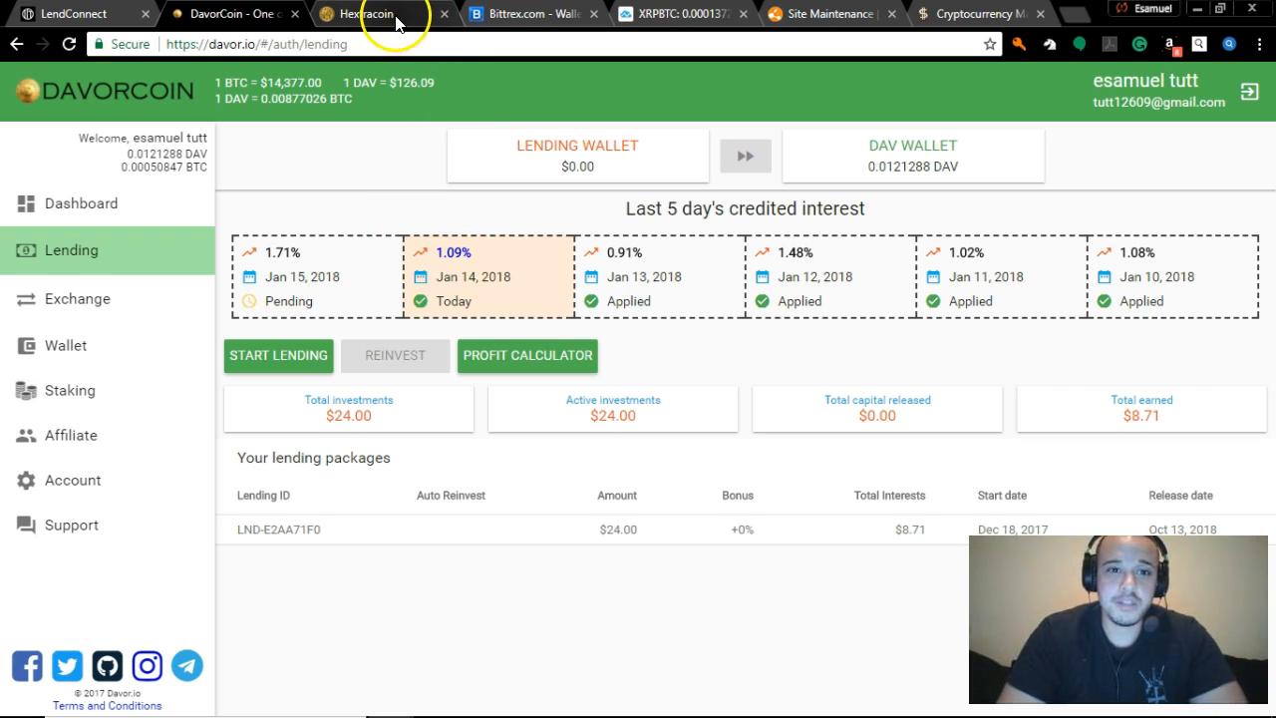
# Return to Hextracoin lending and scroll to the credited interest cards at HXT USD 6.82
pyautogui.click(369, 14)
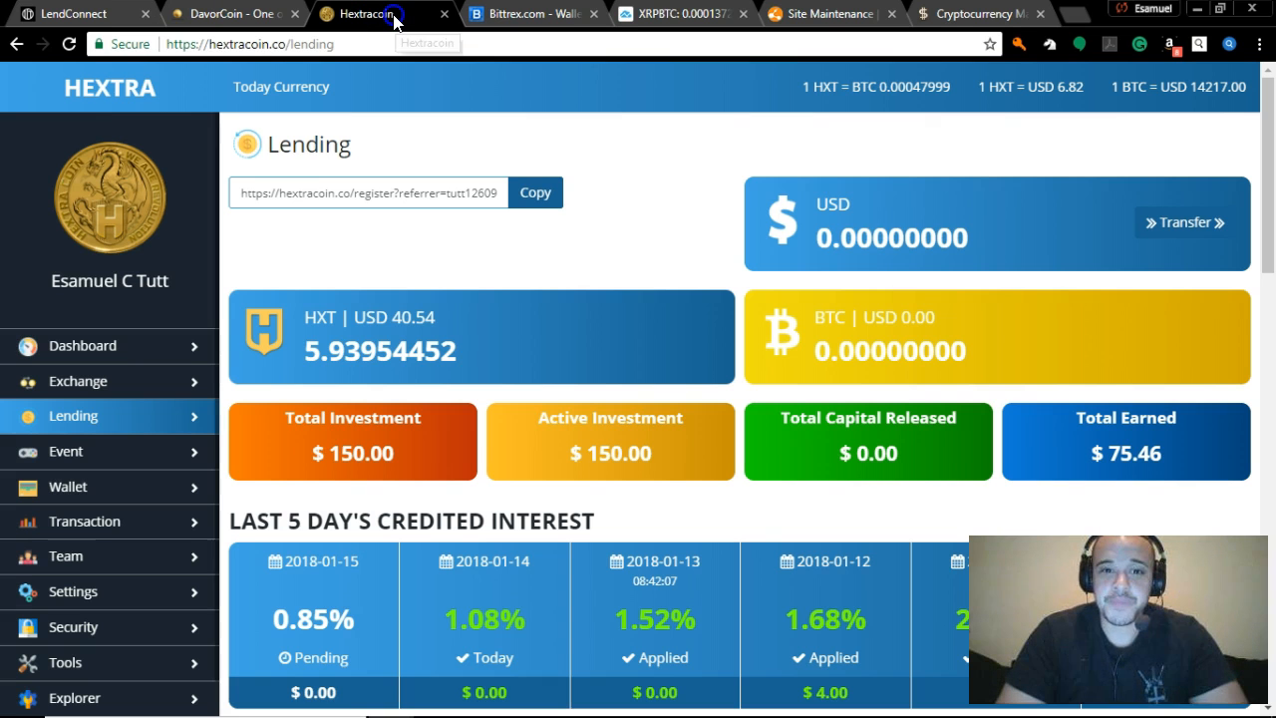
pyautogui.scroll(-3)
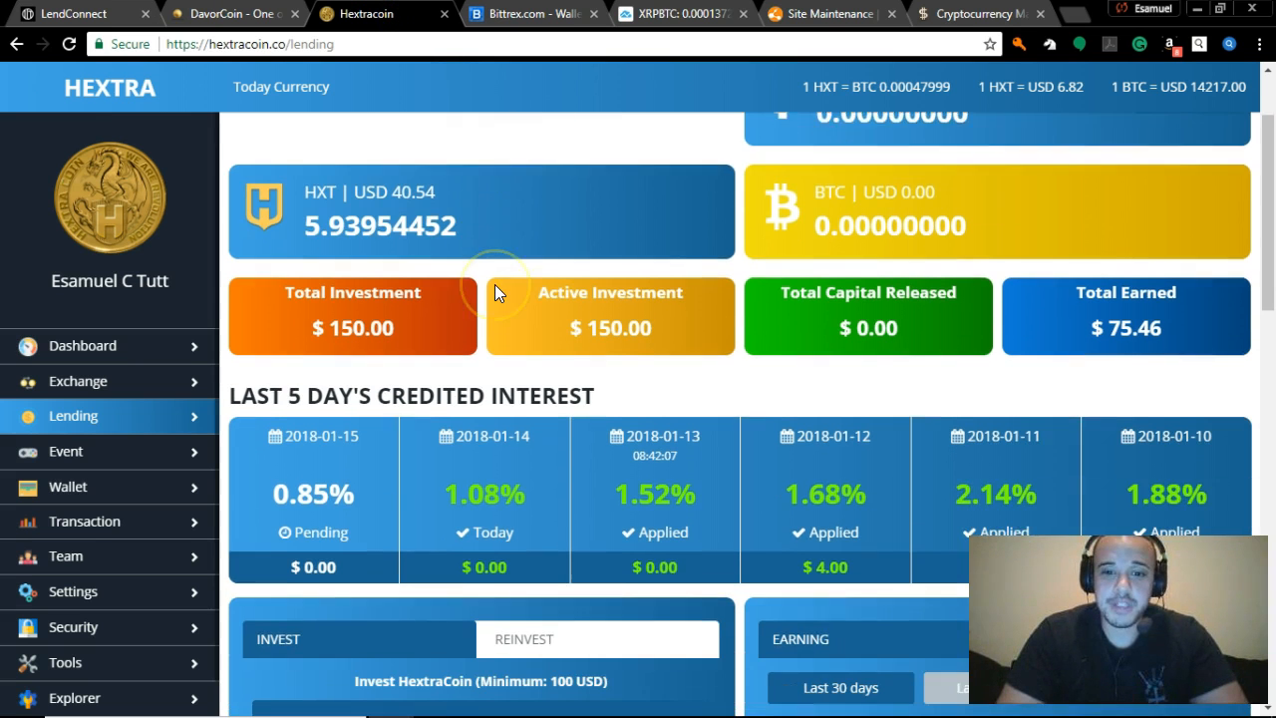
pyautogui.scroll(-3)
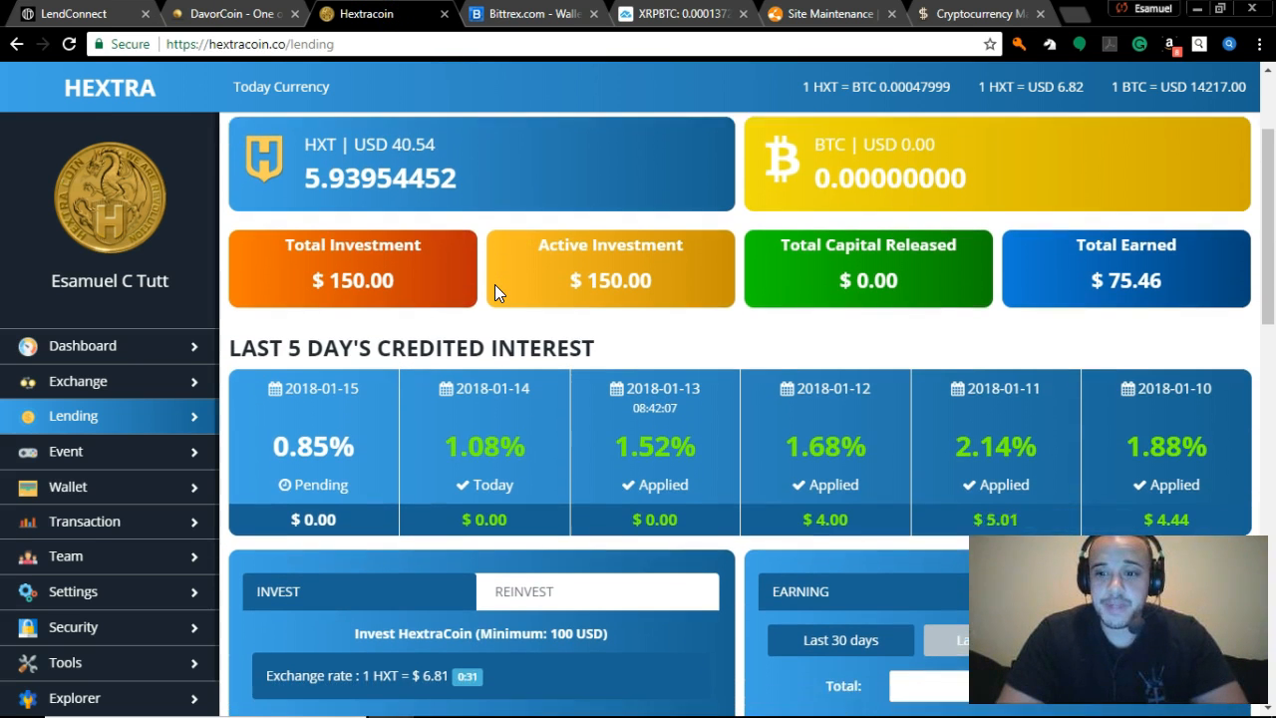
pyautogui.scroll(-3)
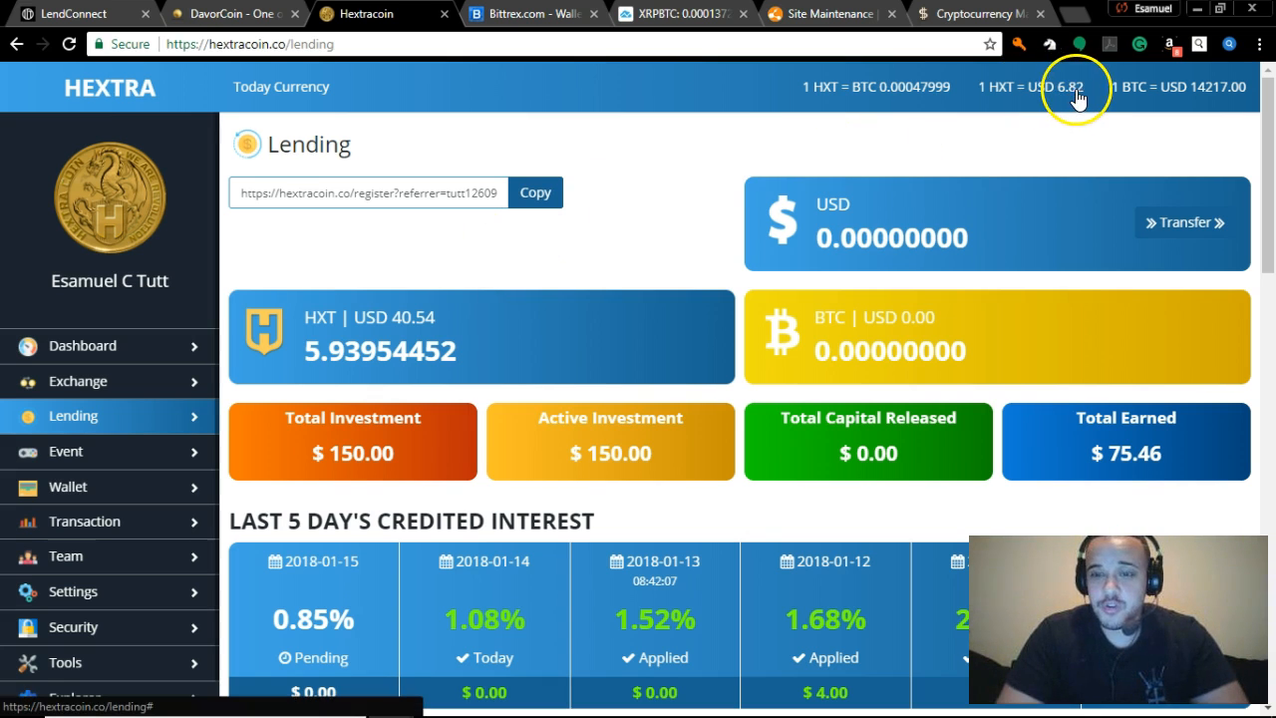
# Return to Davorcoin lending and reload to see DAV quoted at $126.46
pyautogui.click(230, 14)
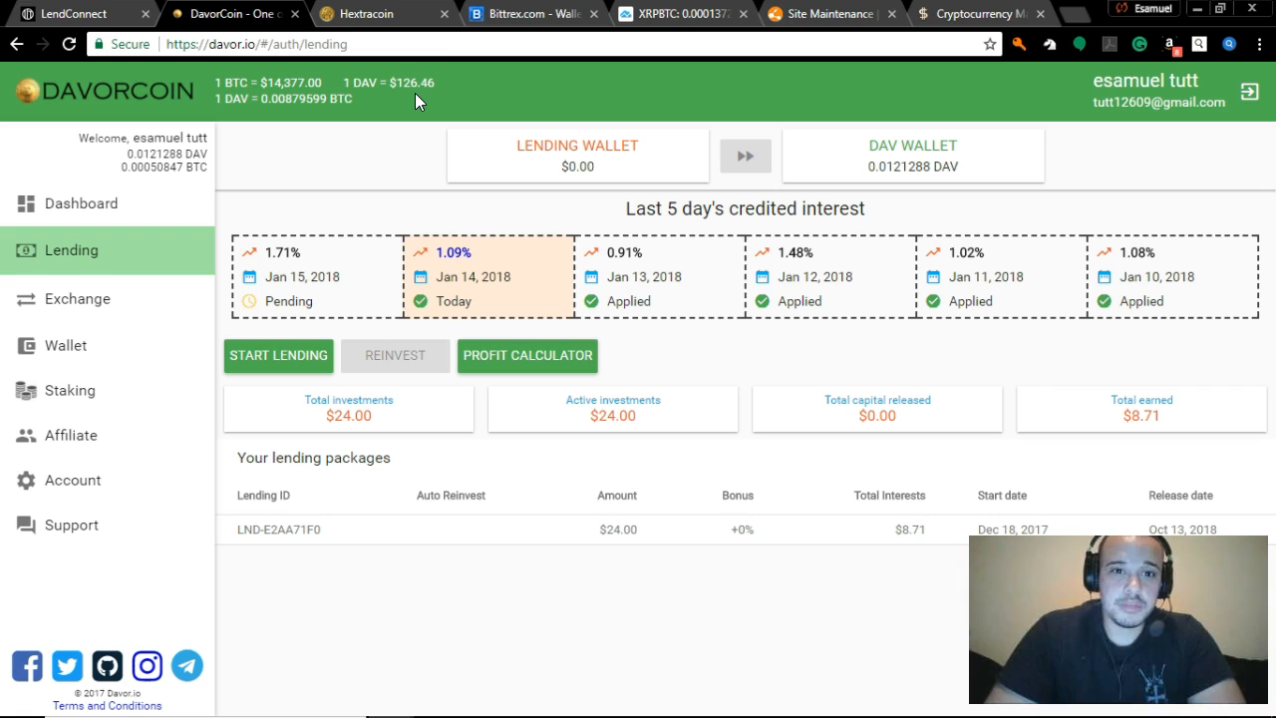
pyautogui.click(329, 43)
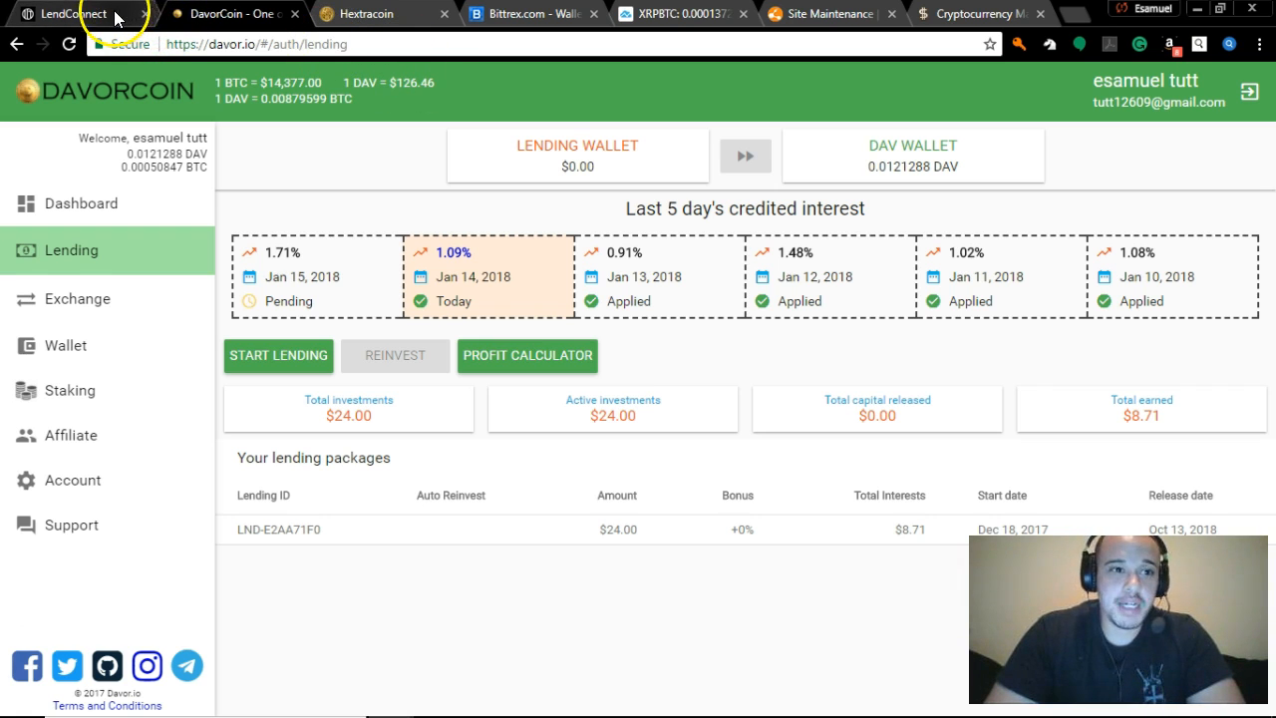
# Reload the LendConnect ETH/LCT wallet repeatedly until it shows zero balances and LCT at $12.62
pyautogui.click(70, 12)
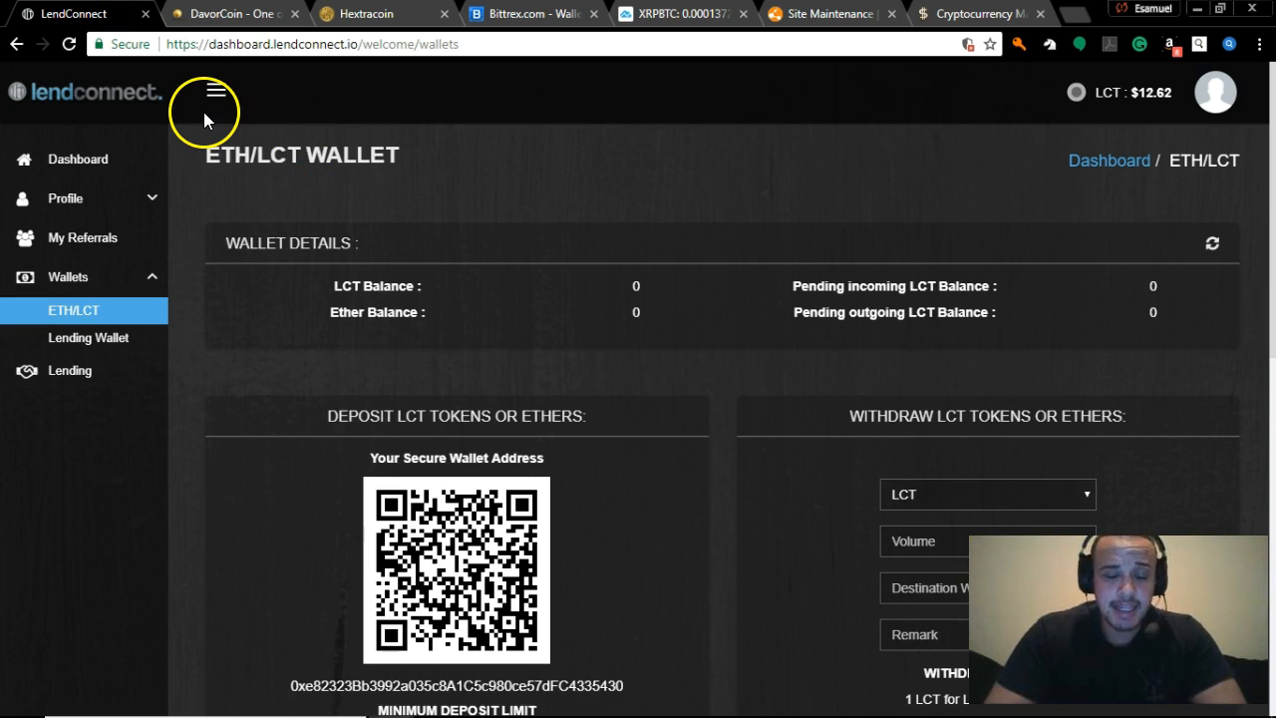
pyautogui.click(67, 44)
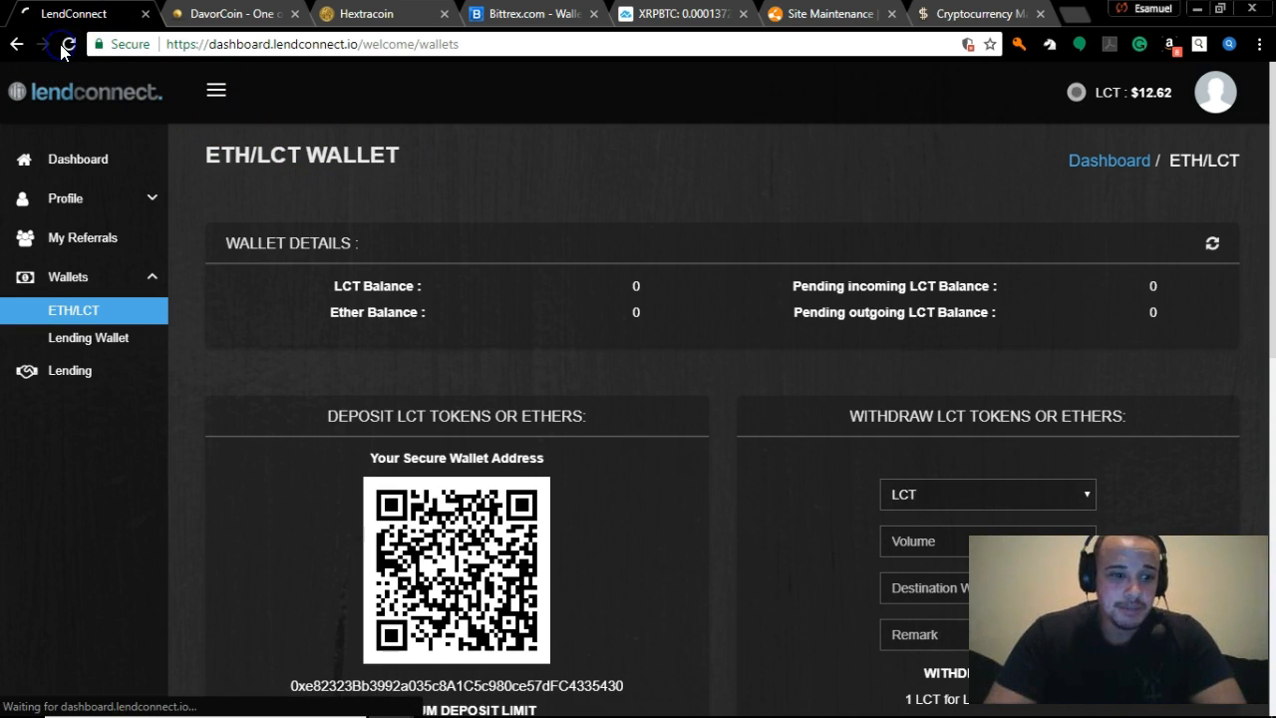
pyautogui.click(68, 44)
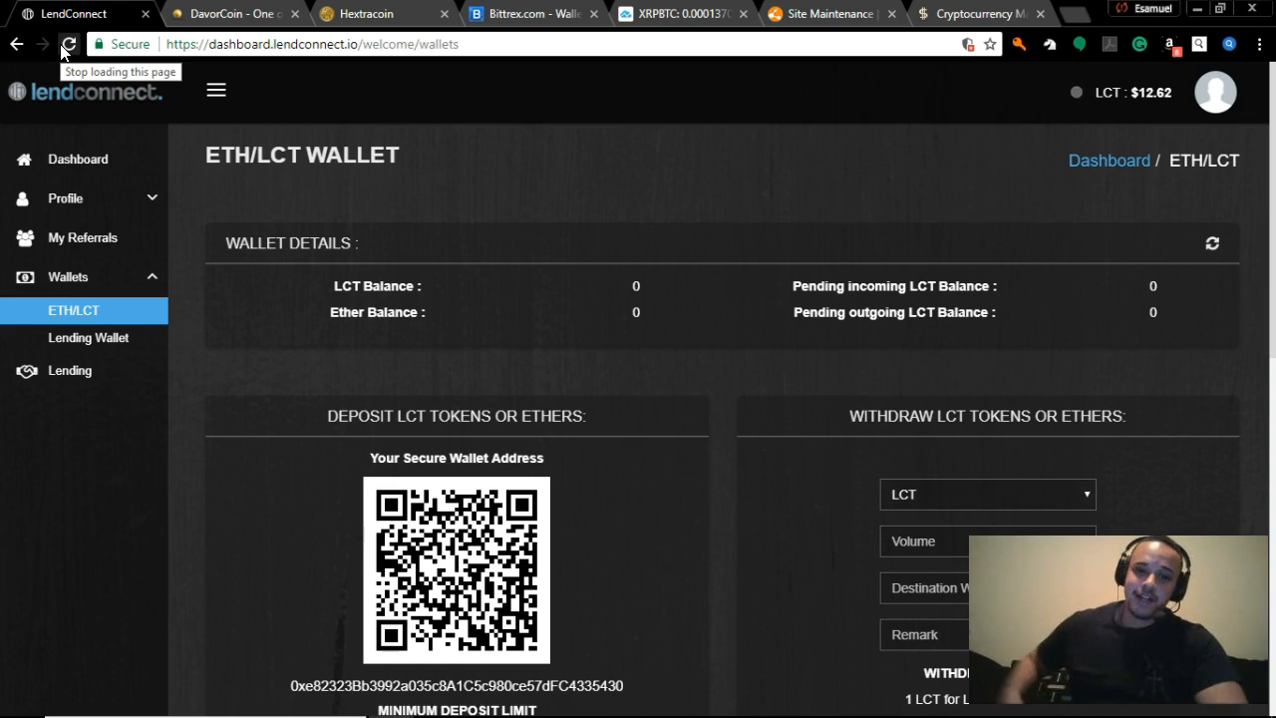
pyautogui.click(68, 44)
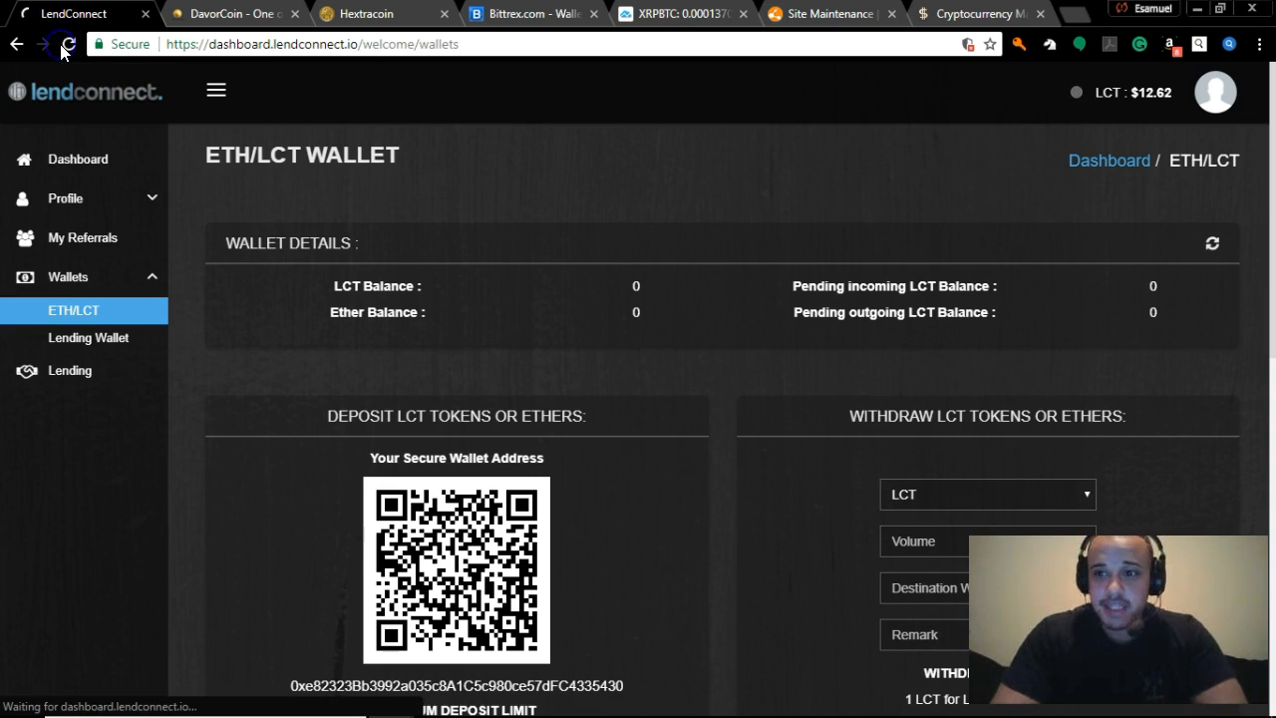
pyautogui.click(66, 44)
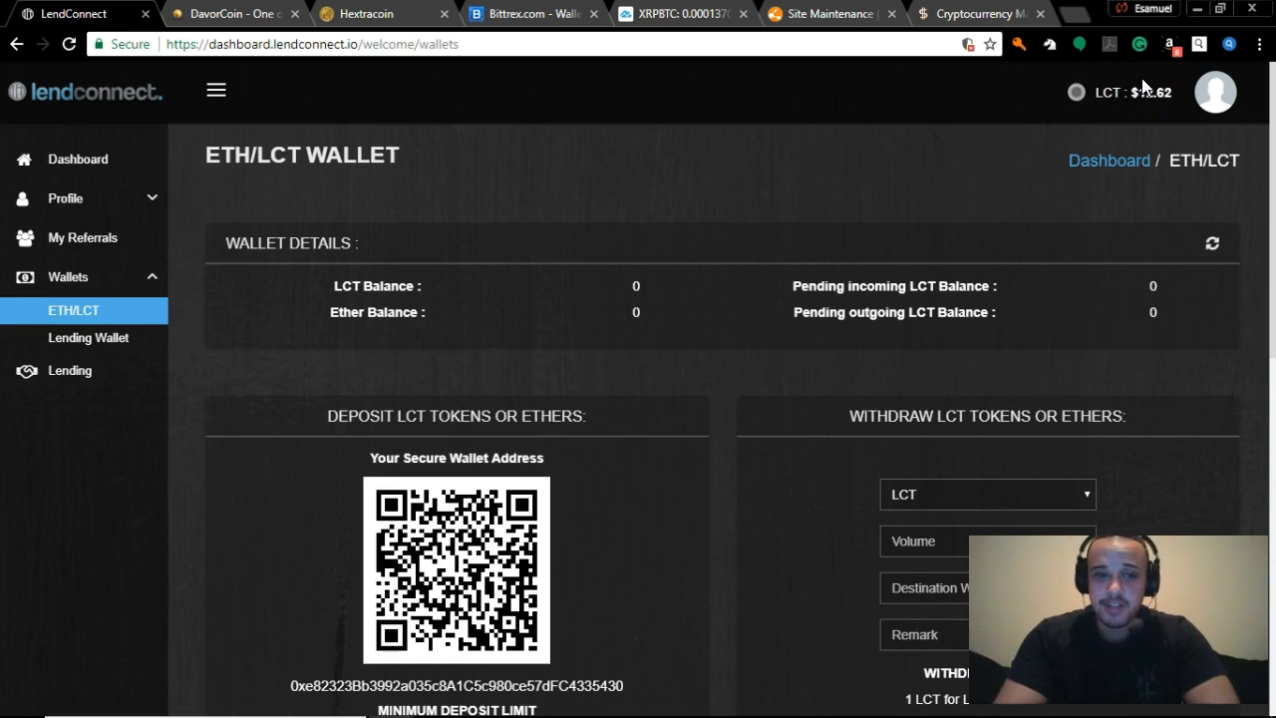
pyautogui.moveTo(1041, 247)
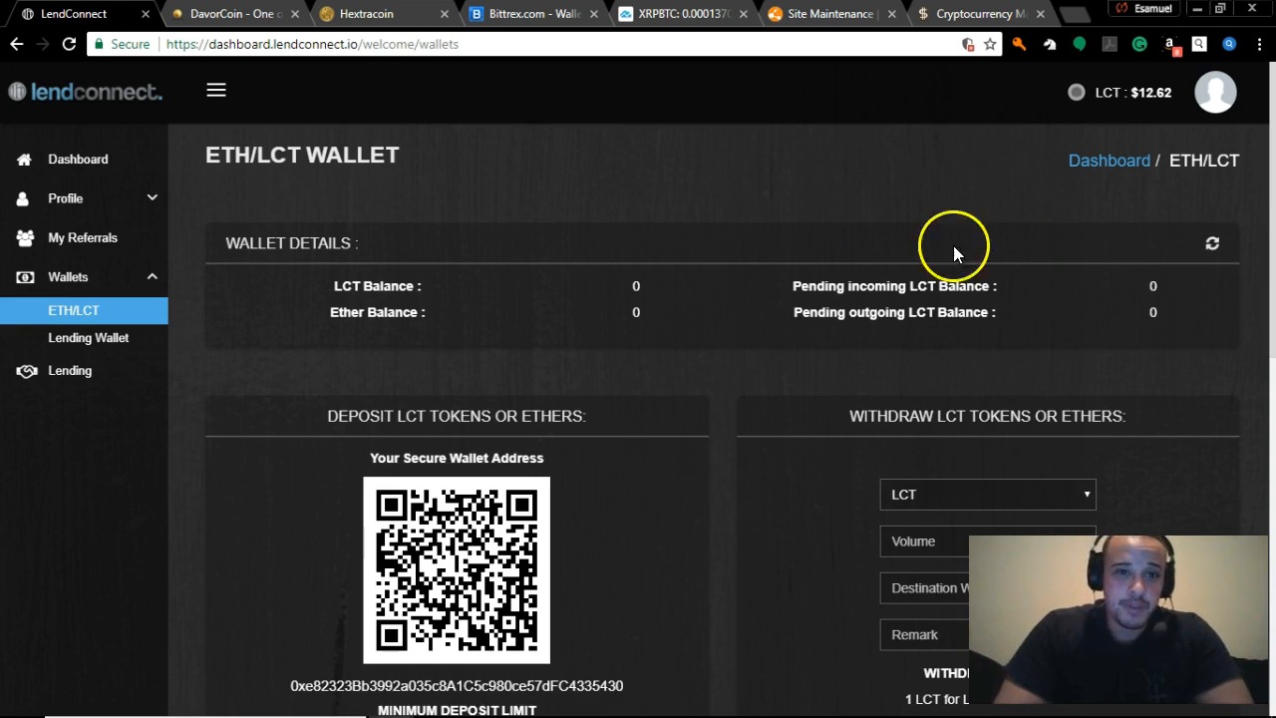
pyautogui.click(68, 44)
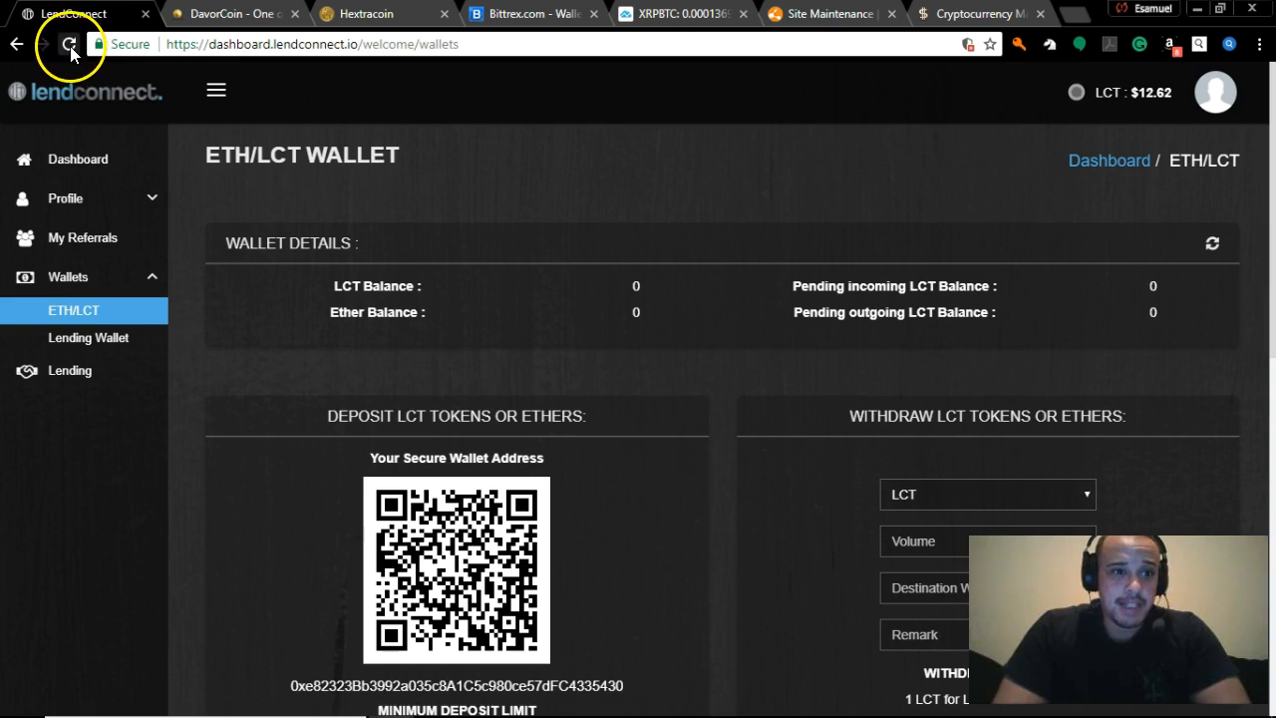
pyautogui.click(70, 44)
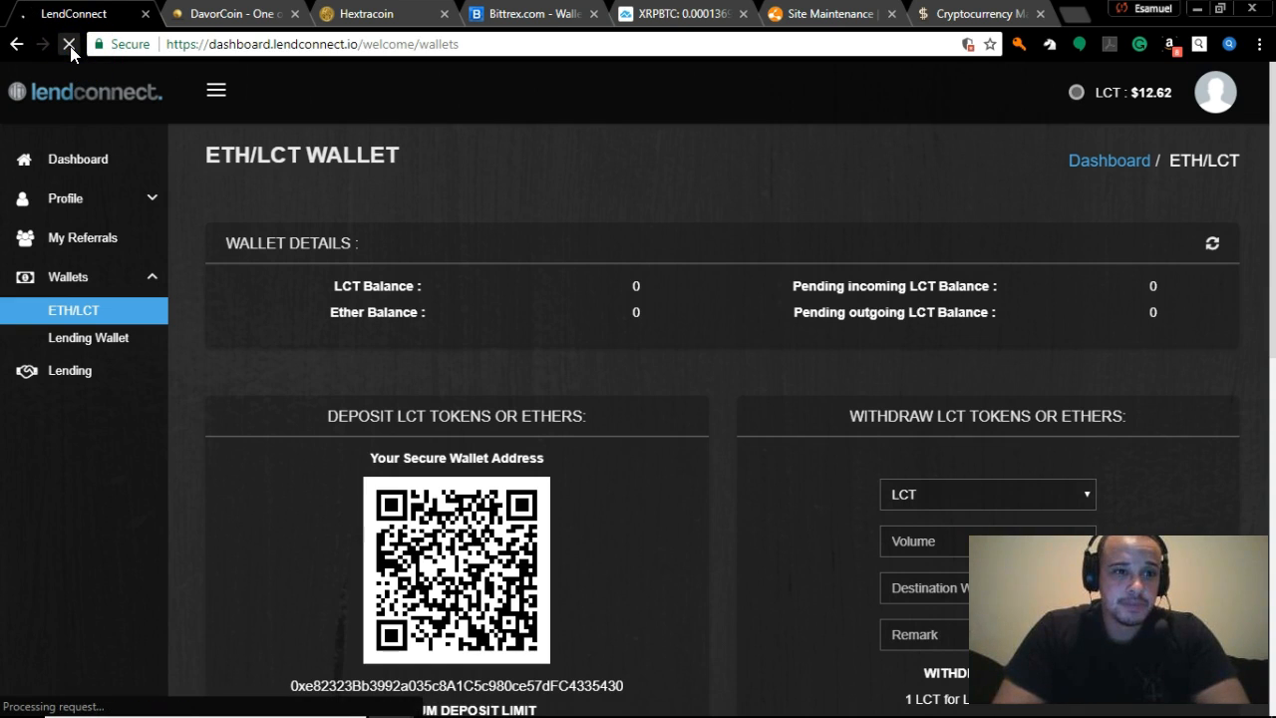
pyautogui.click(70, 44)
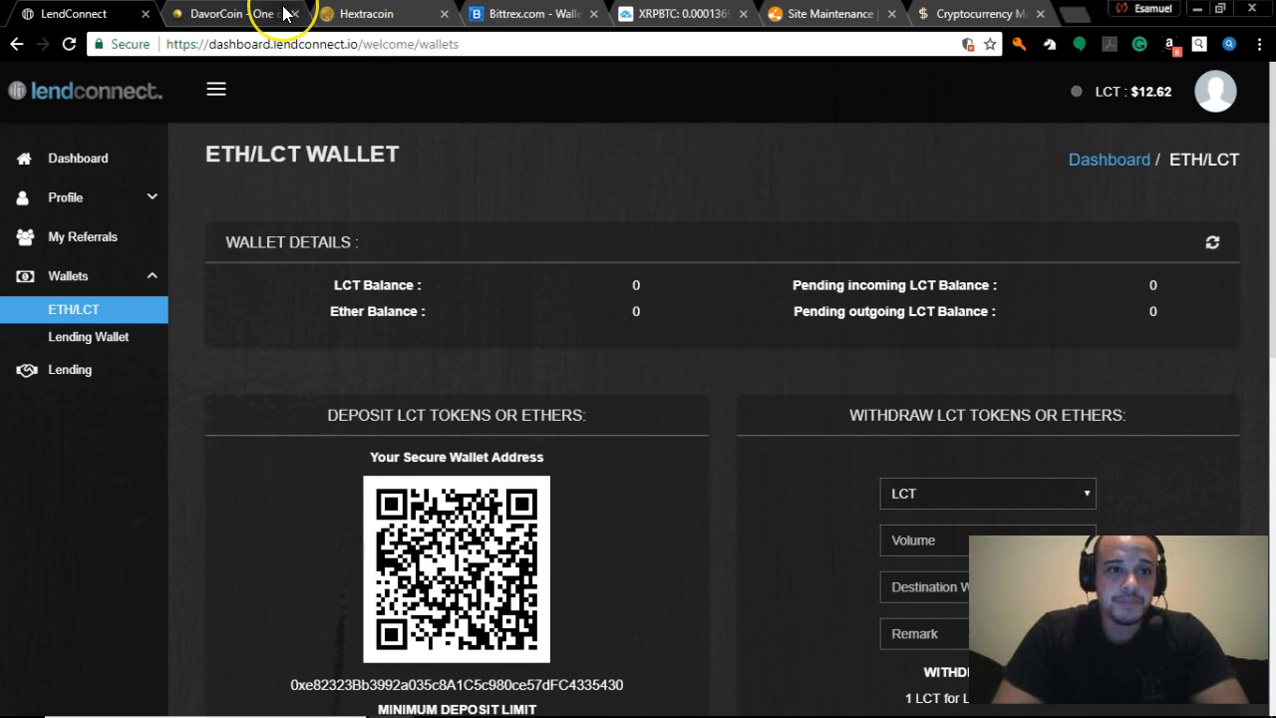
pyautogui.moveTo(229, 12)
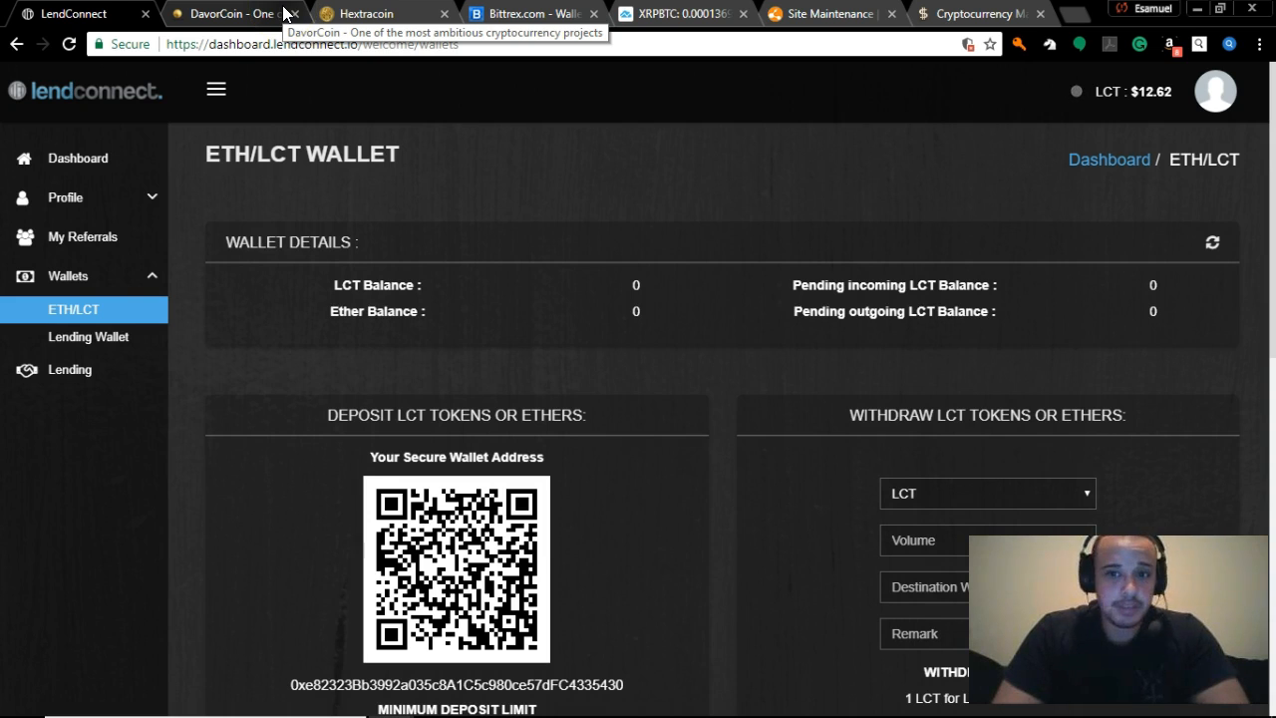
# Search CoinMarketCap for Steneum Coin and scroll down to its price chart
pyautogui.click(977, 12)
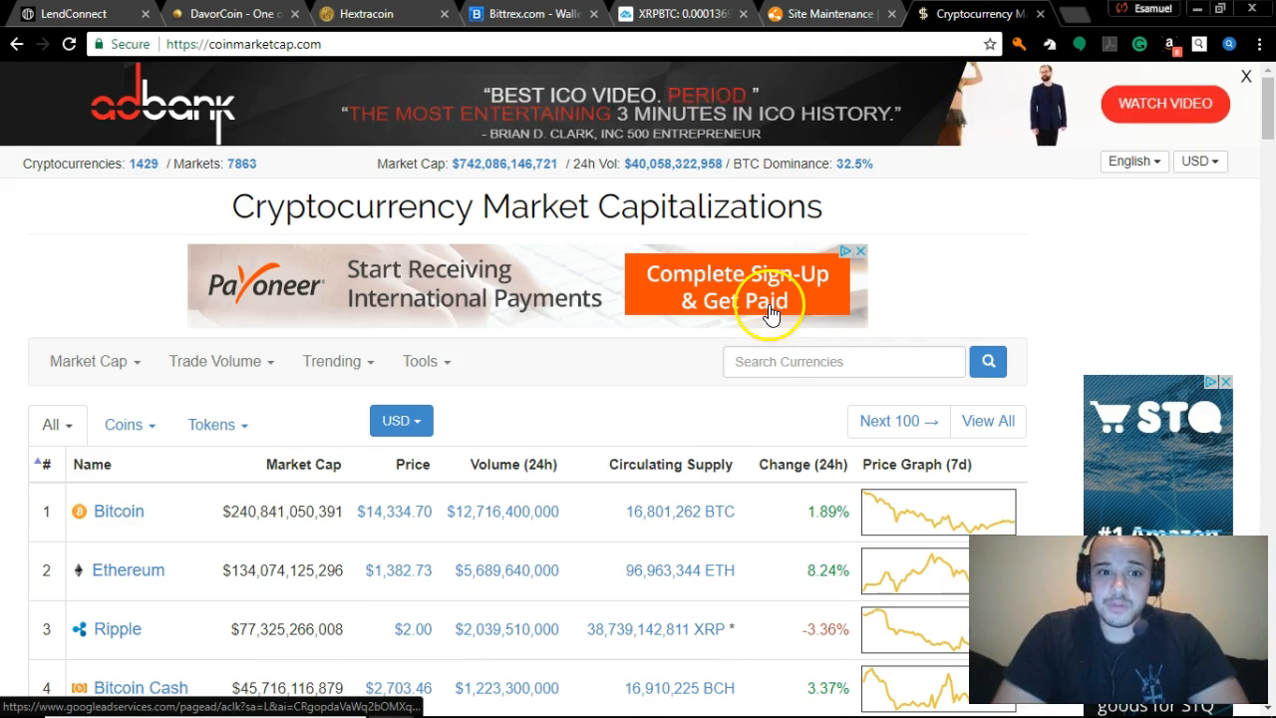
pyautogui.click(841, 361)
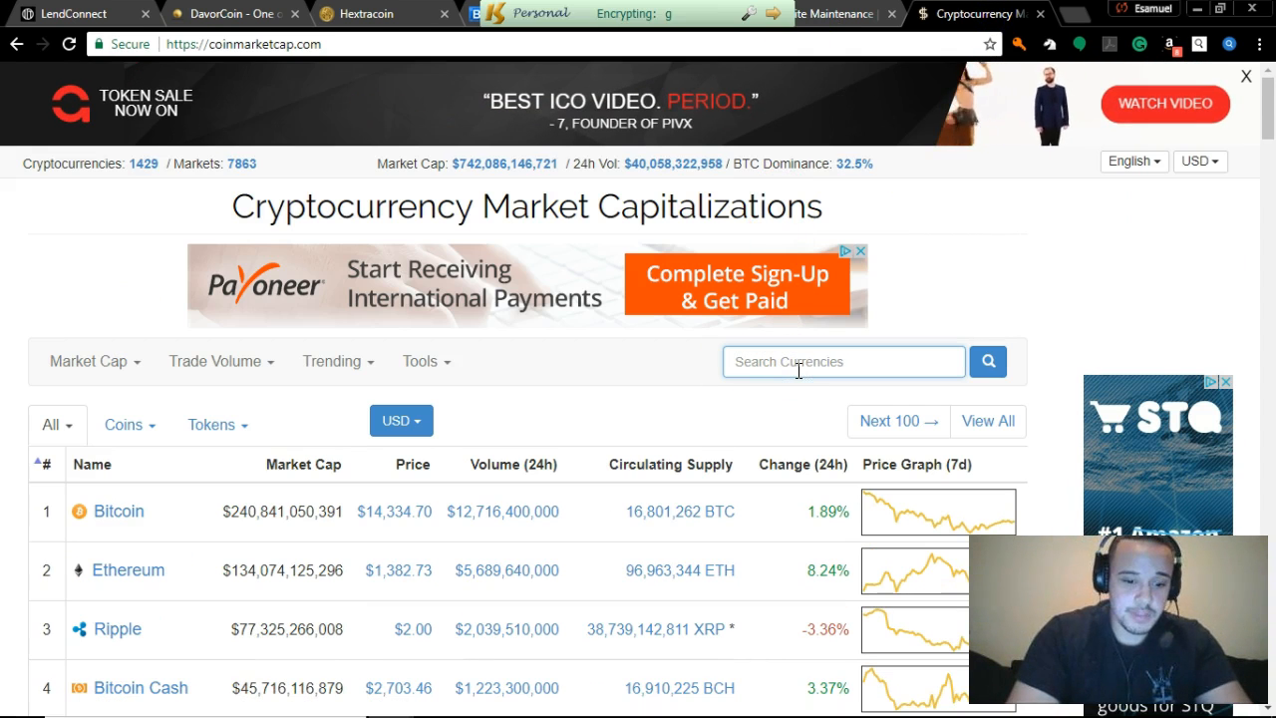
pyautogui.write('Steneum Coin')
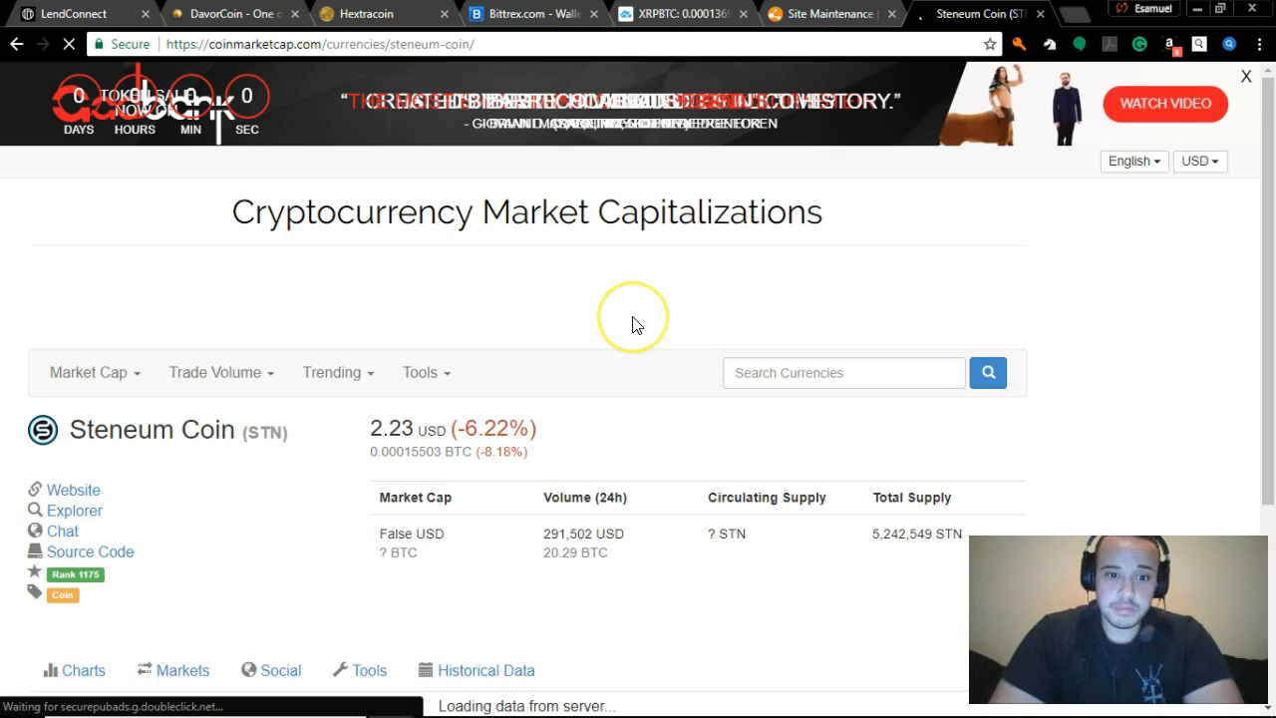
pyautogui.scroll(-3)
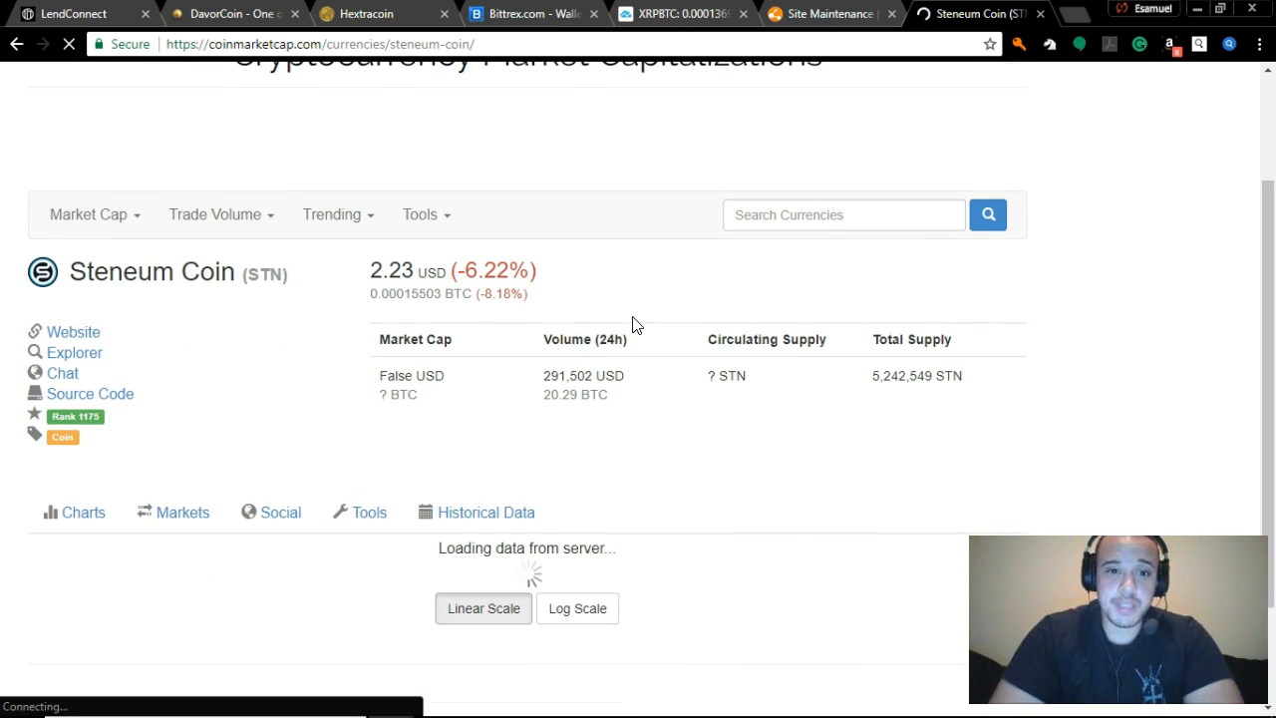
pyautogui.scroll(-3)
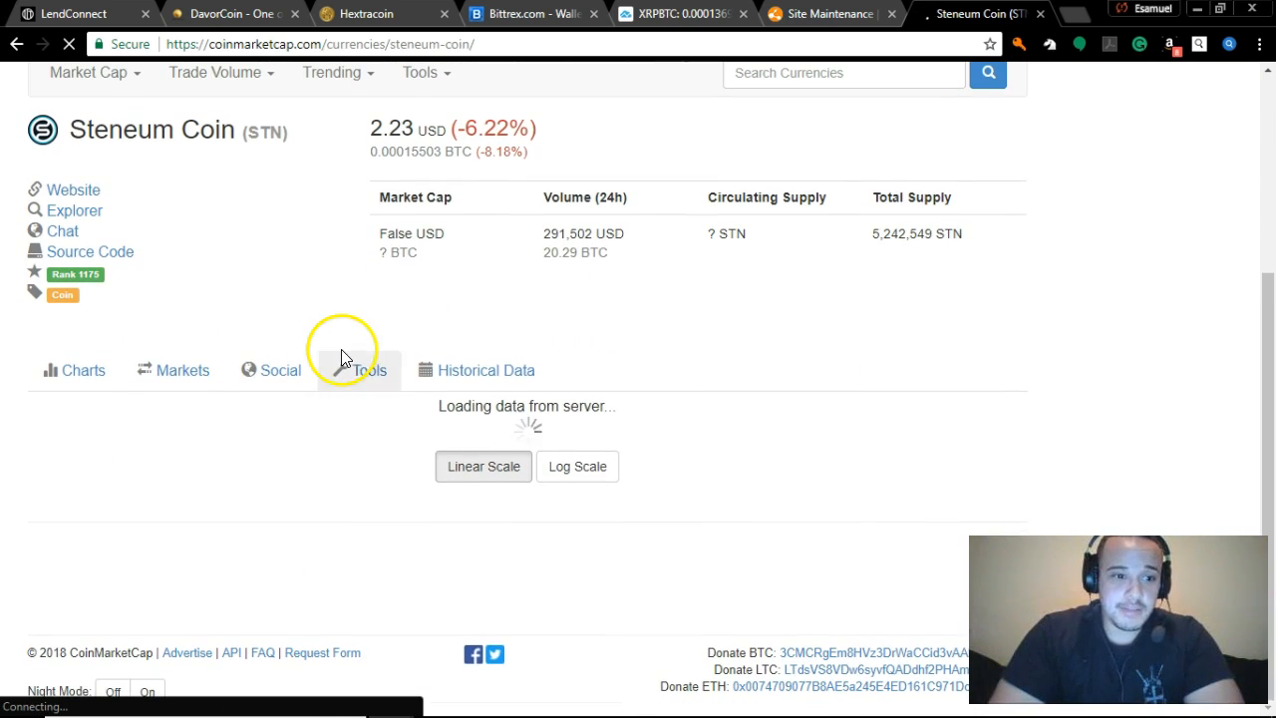
pyautogui.click(84, 369)
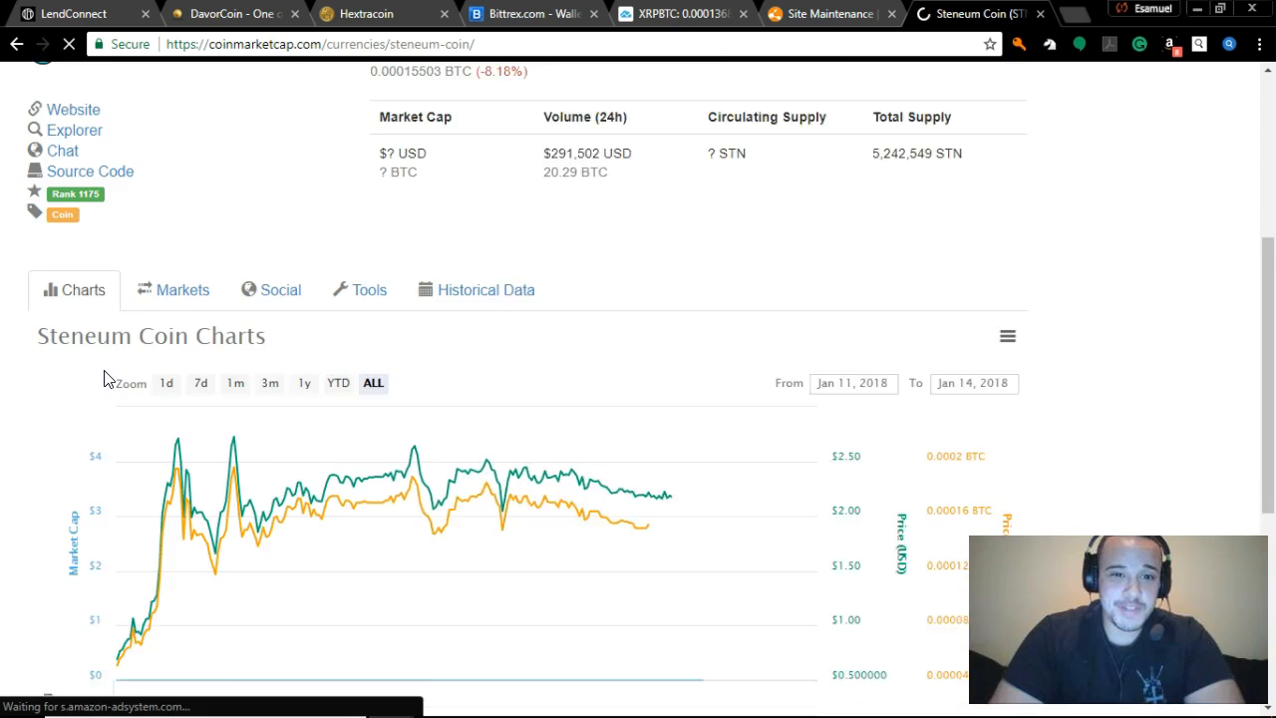
pyautogui.scroll(-3)
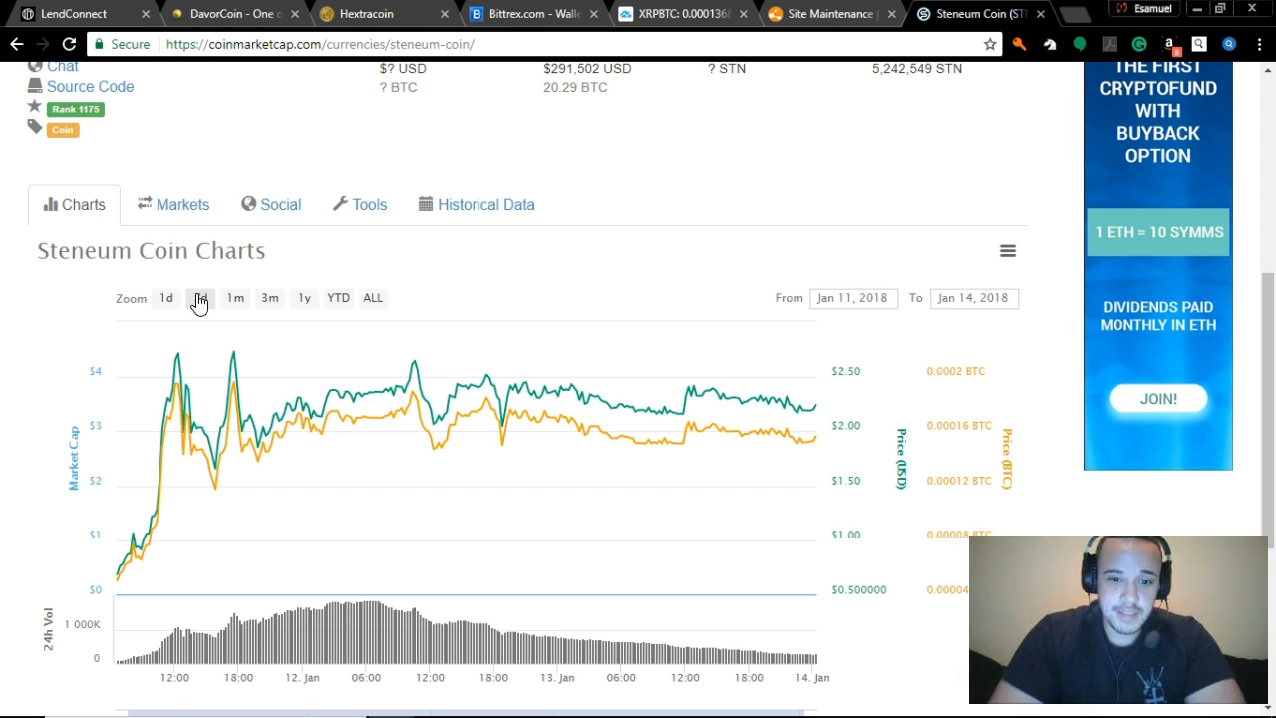
pyautogui.scroll(-3)
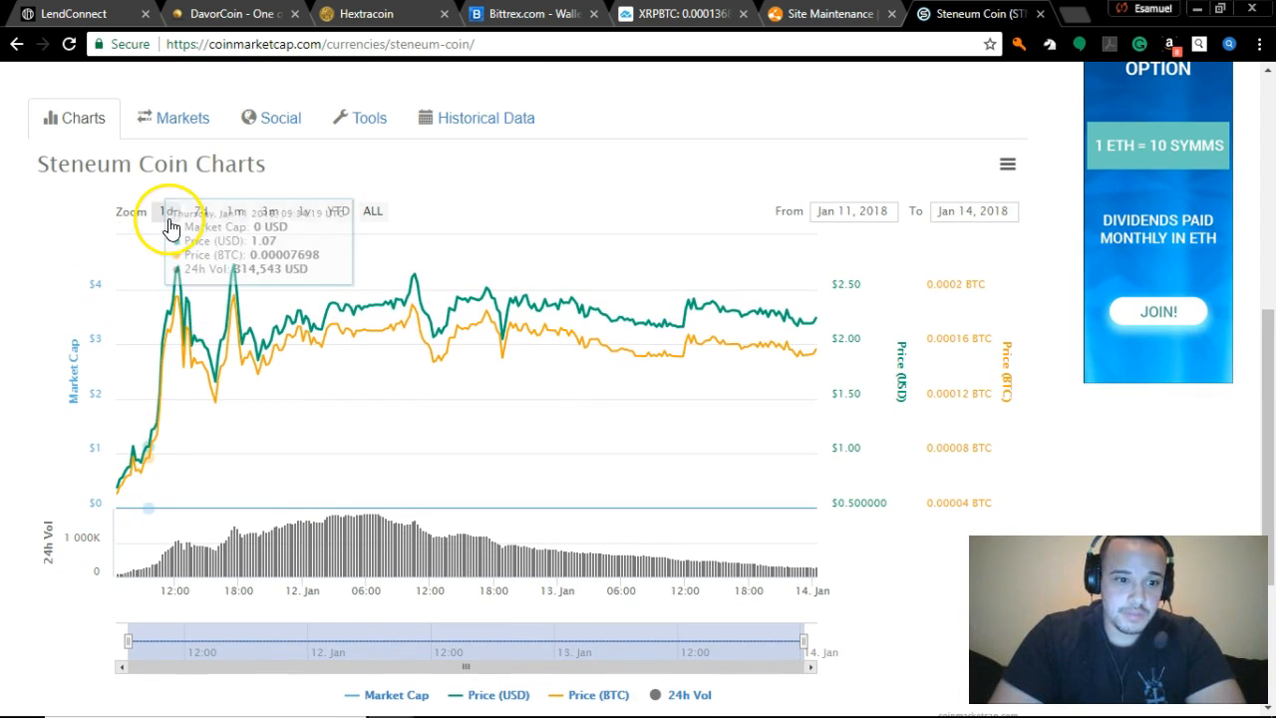
# Zoom the Steneum chart to 7d, 1d, full range and 1m views (Jan 11–14, 2018)
pyautogui.click(200, 211)
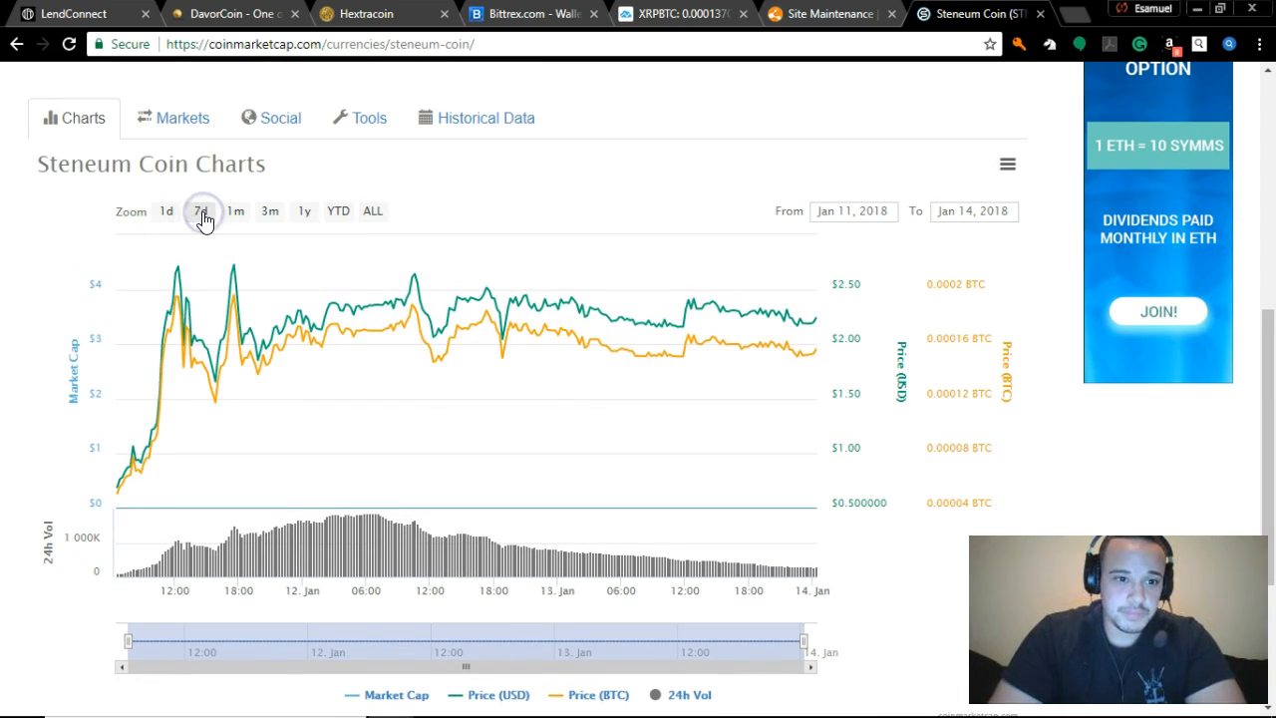
pyautogui.click(168, 211)
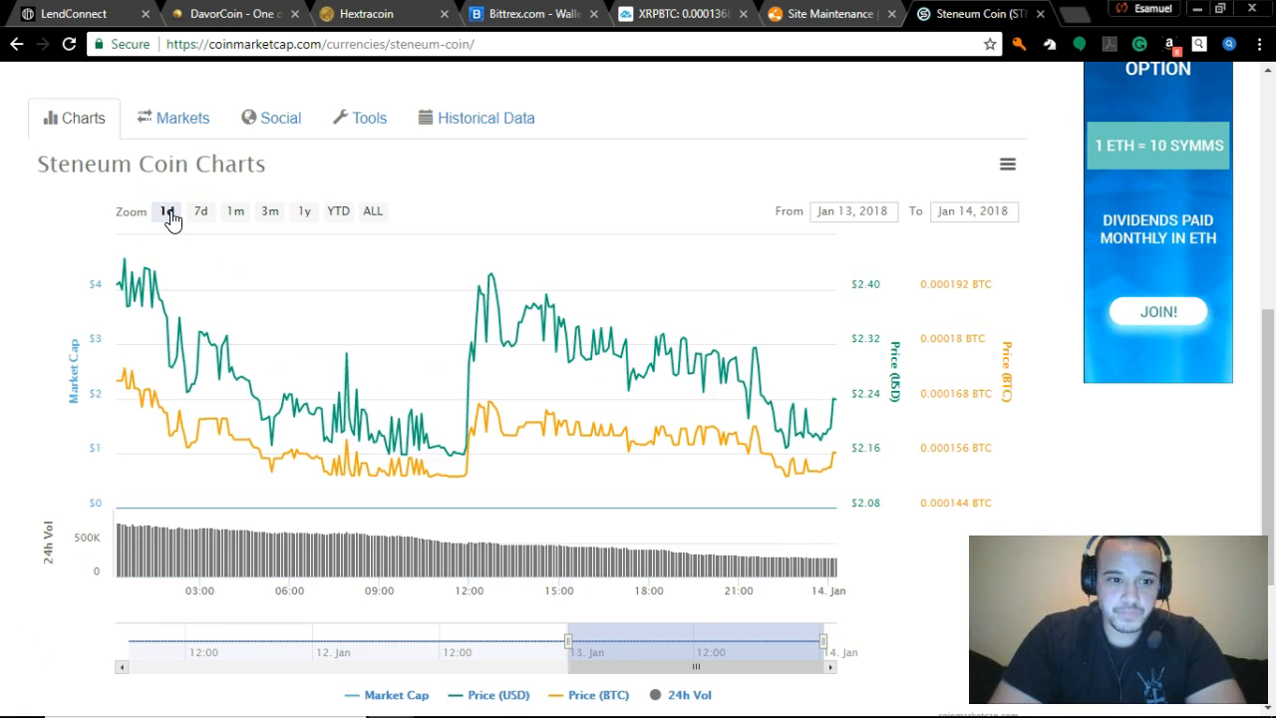
pyautogui.moveTo(429, 402)
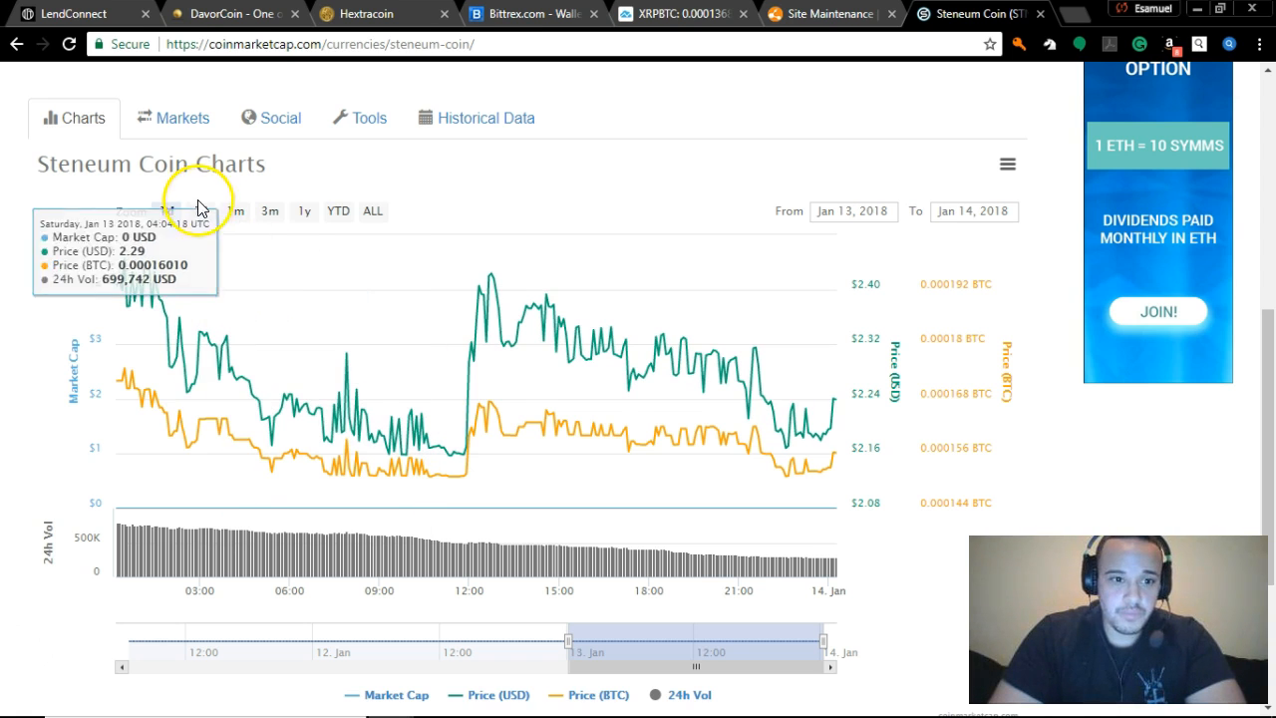
pyautogui.click(204, 211)
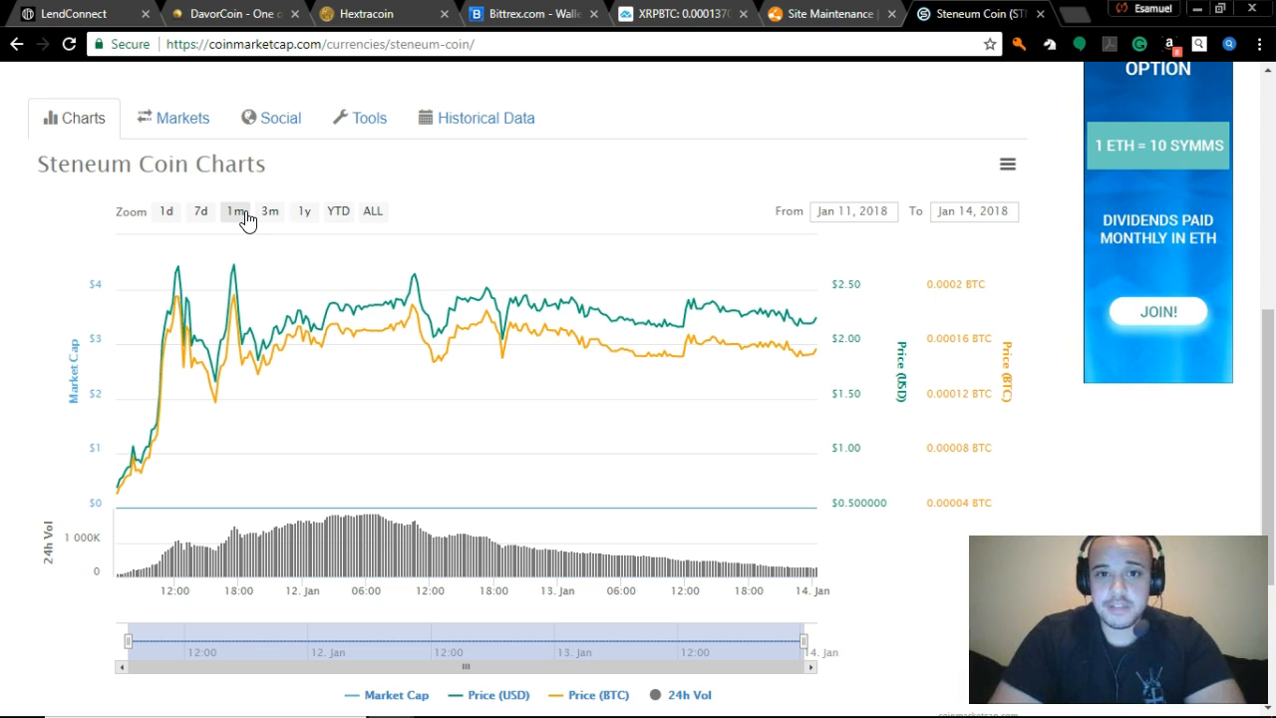
pyautogui.click(236, 212)
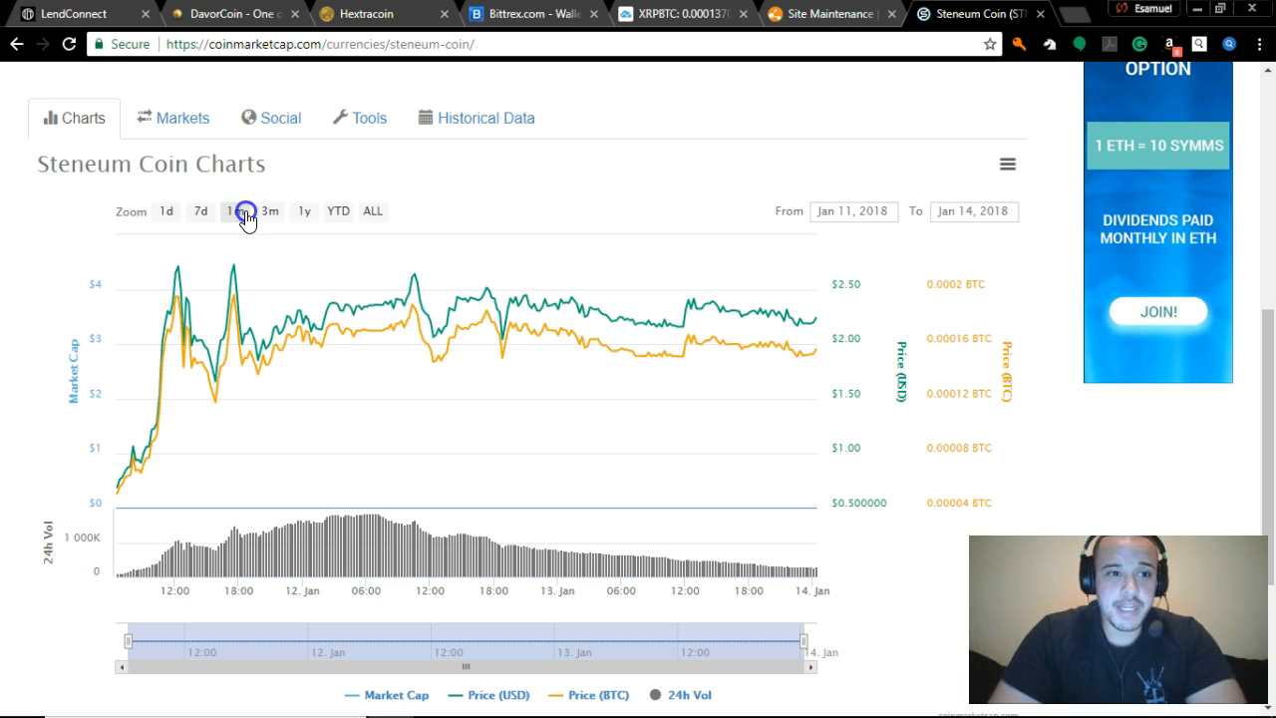
pyautogui.click(235, 211)
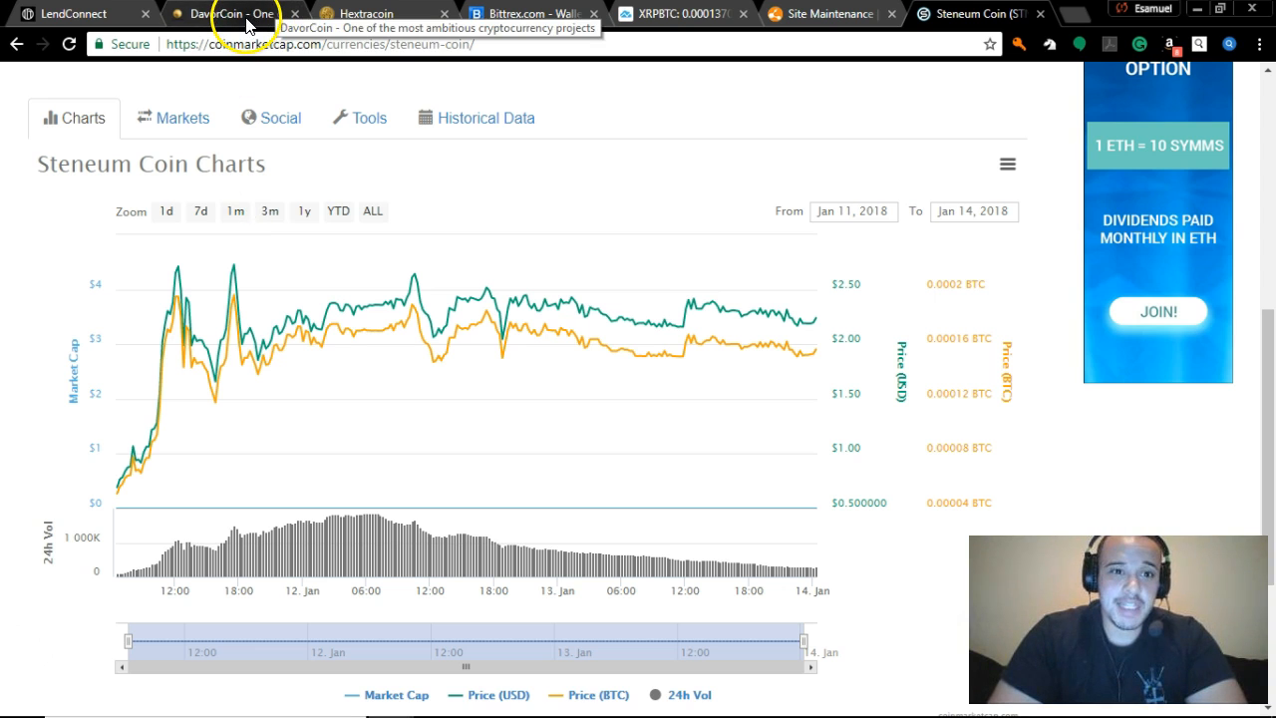
# Switch to Hextracoin lending showing 5.94 HXT worth USD 40.54, $150 invested, $75.46 earned
pyautogui.click(363, 12)
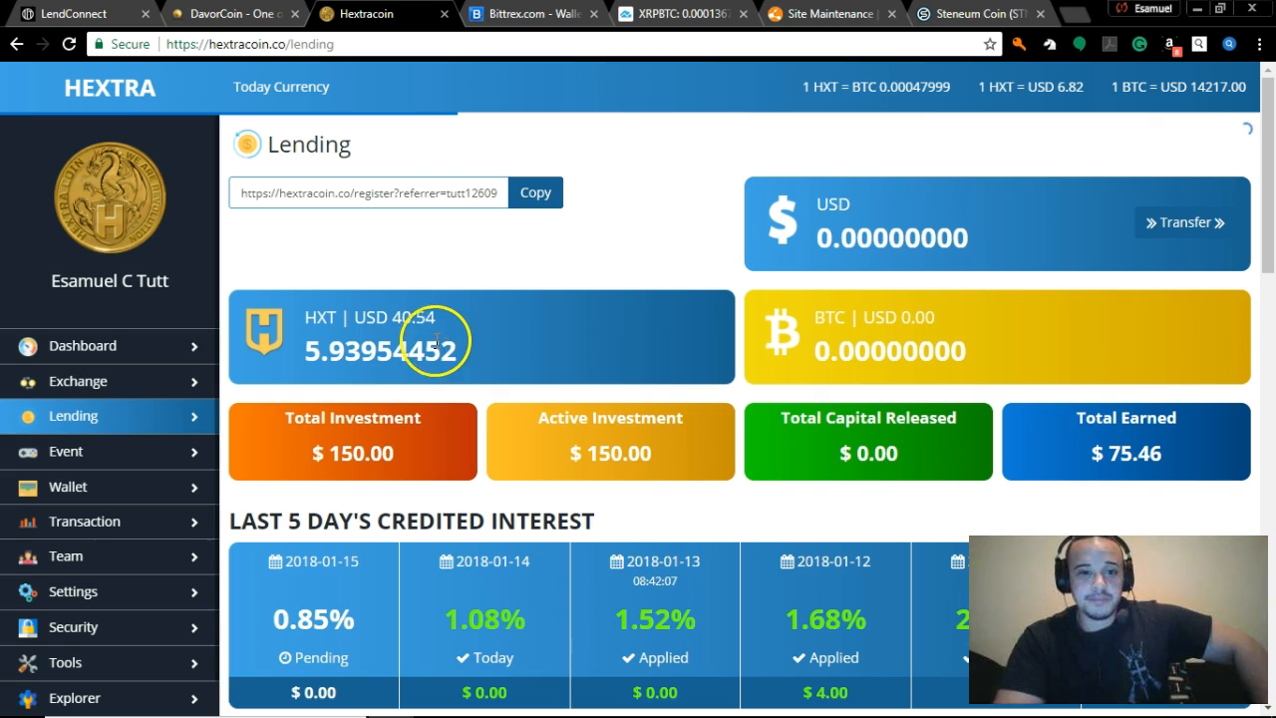
pyautogui.moveTo(383, 343)
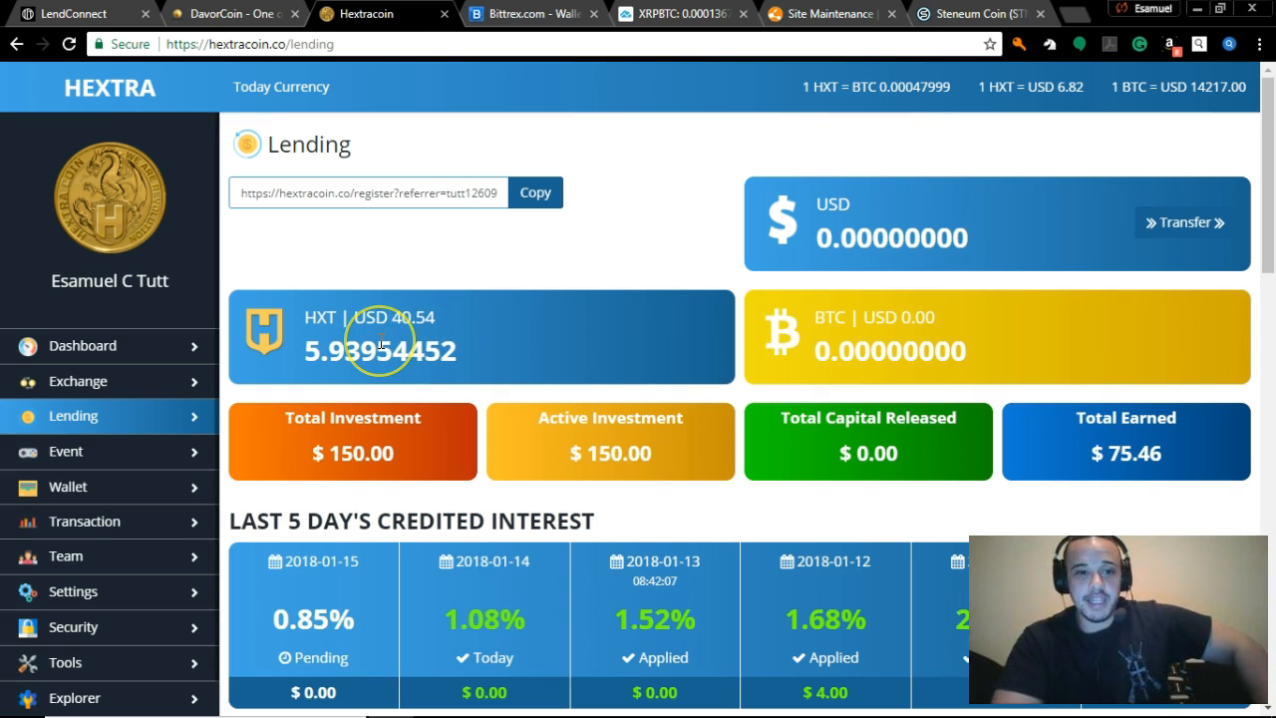
pyautogui.moveTo(1067, 119)
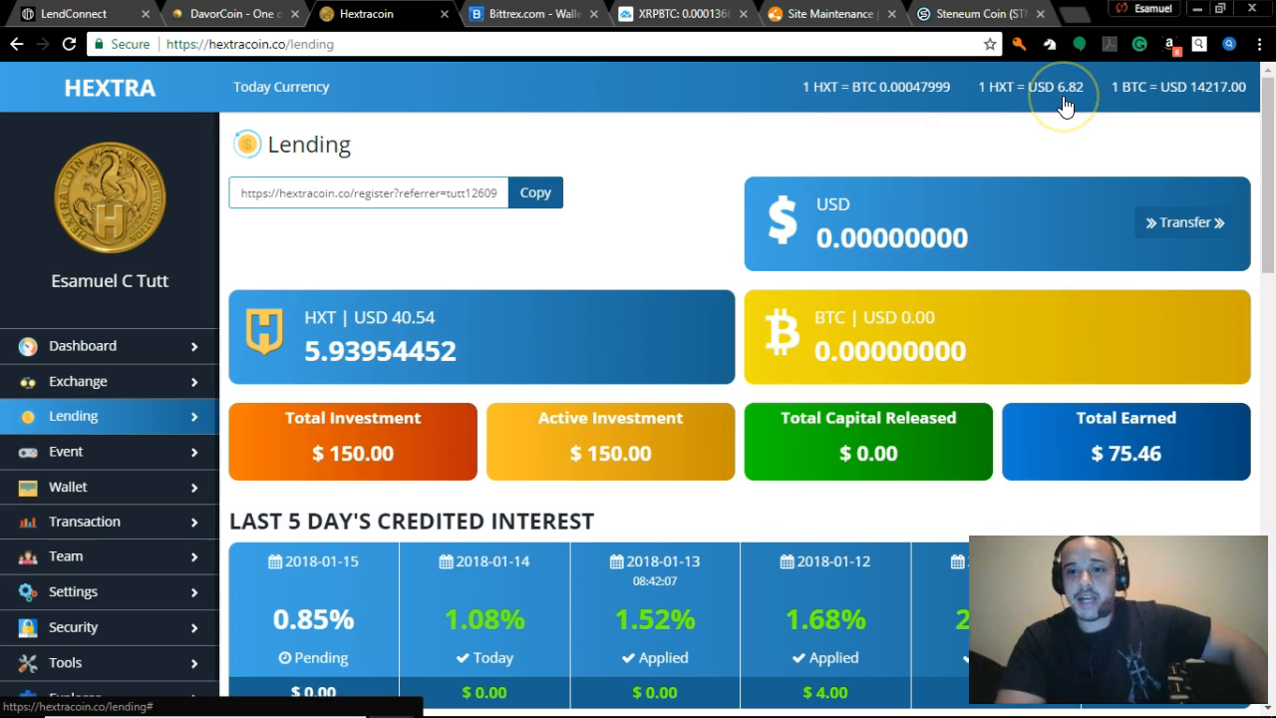
pyautogui.moveTo(1166, 99)
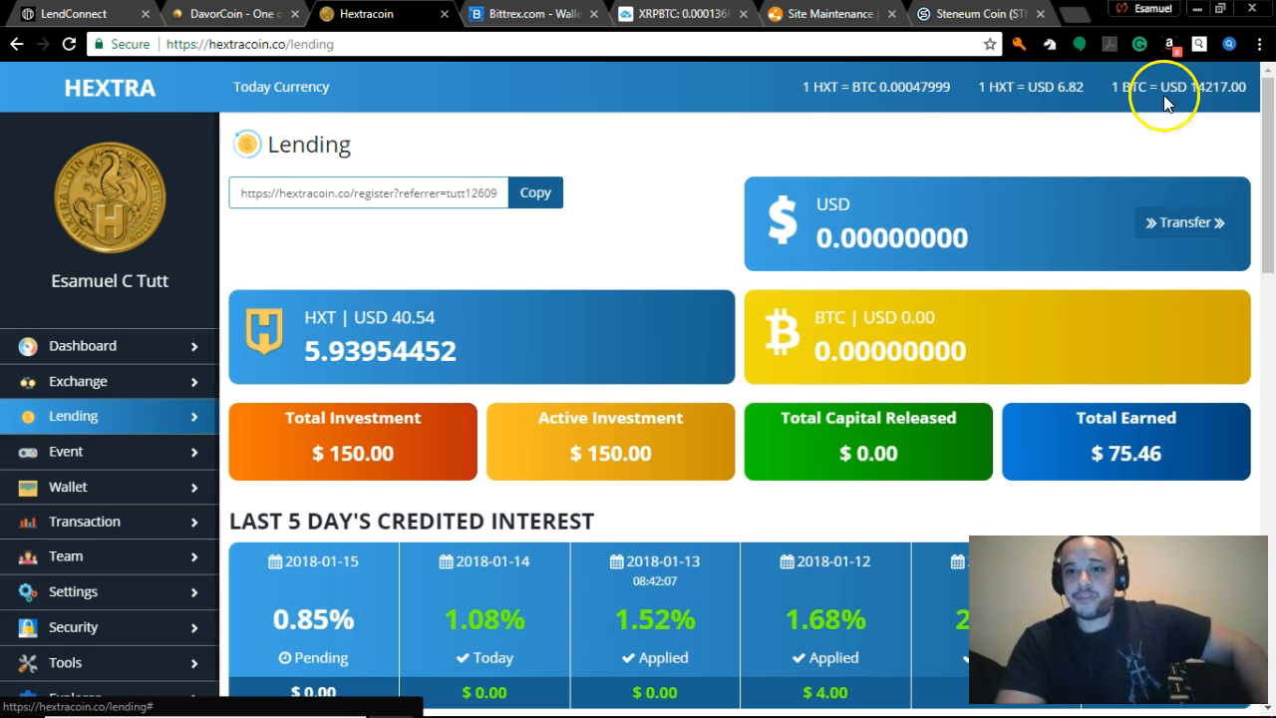
pyautogui.moveTo(782, 238)
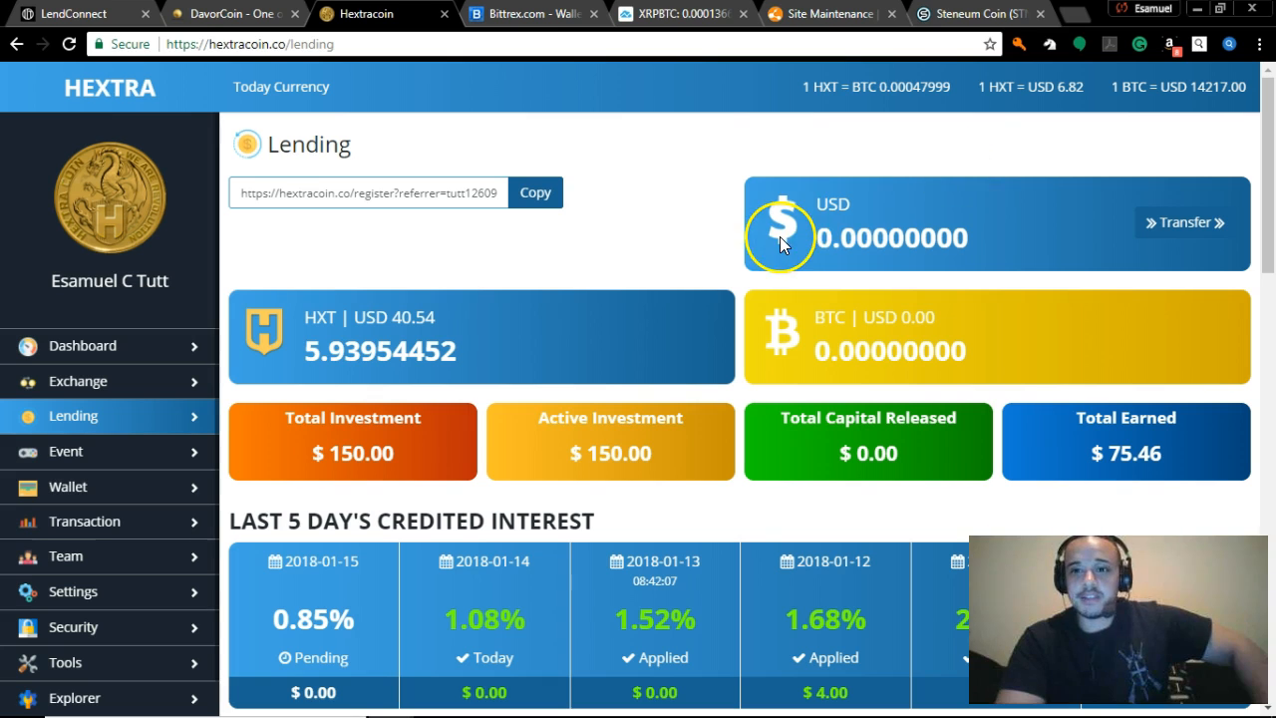
pyautogui.moveTo(498, 310)
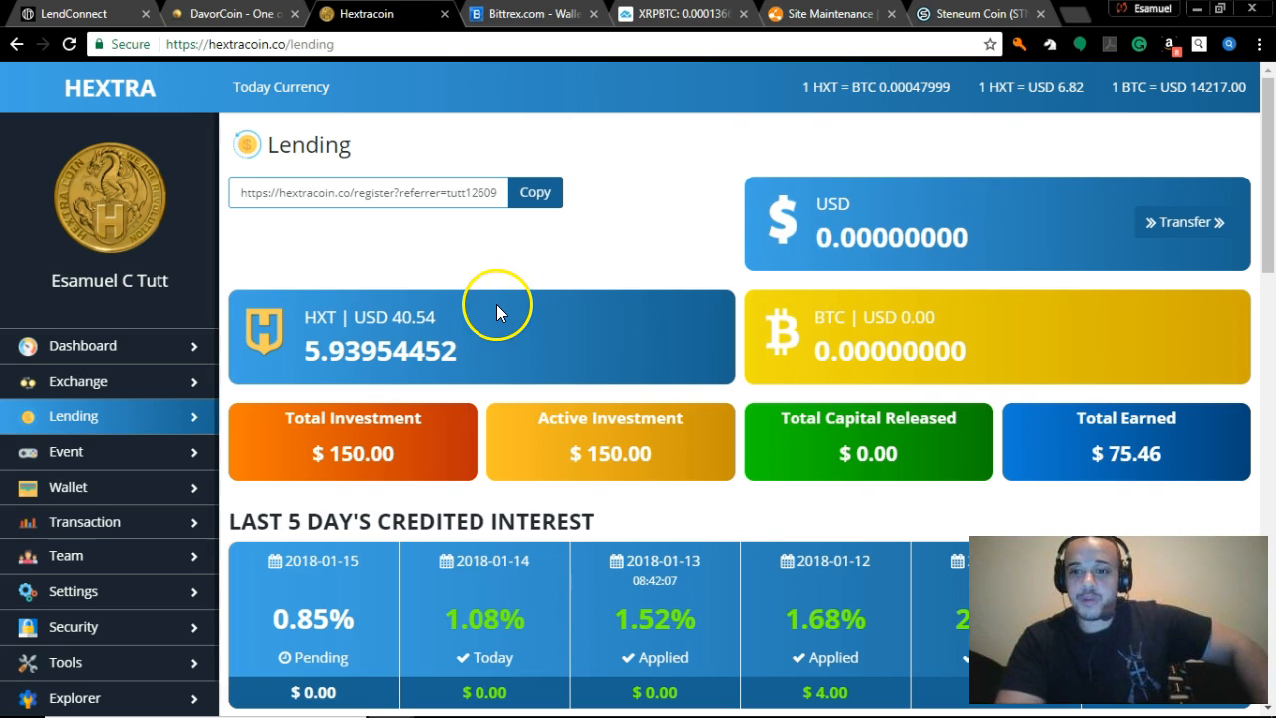
pyautogui.moveTo(429, 303)
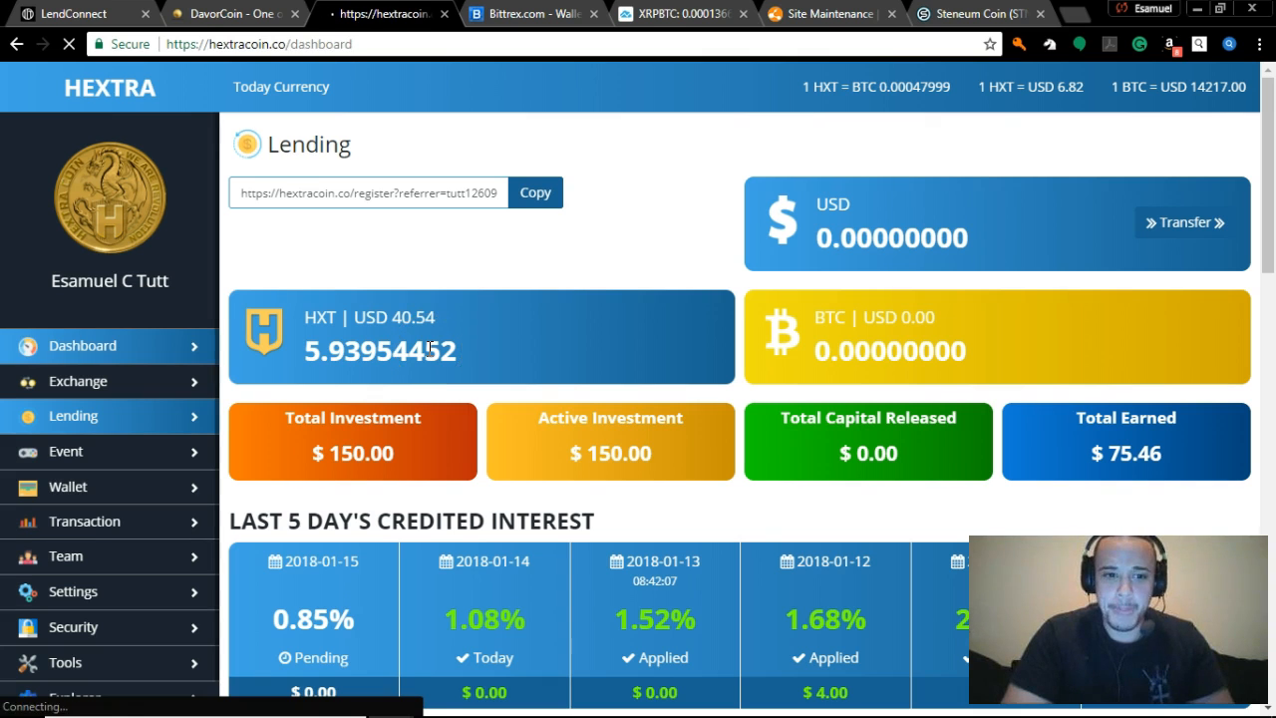
# View the Hextracoin dashboard with Gold lending at Day 4/30, then return to the LendConnect wallet
pyautogui.click(84, 345)
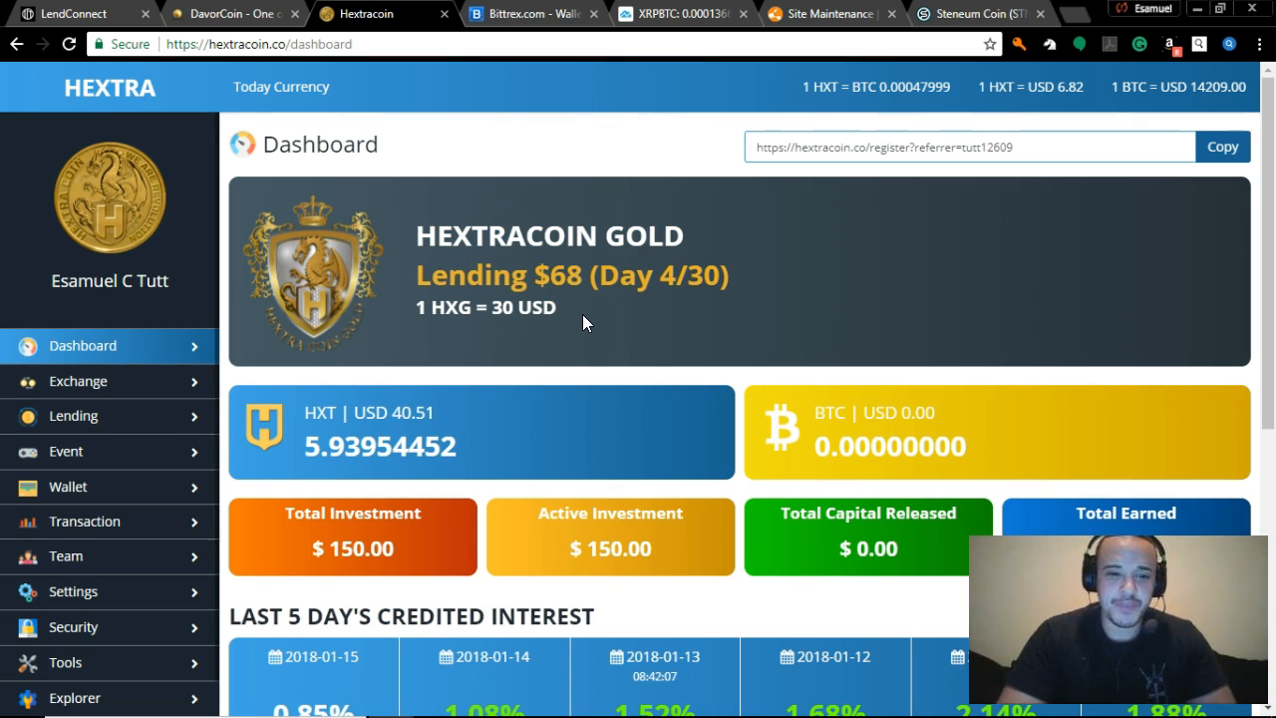
pyautogui.scroll(-3)
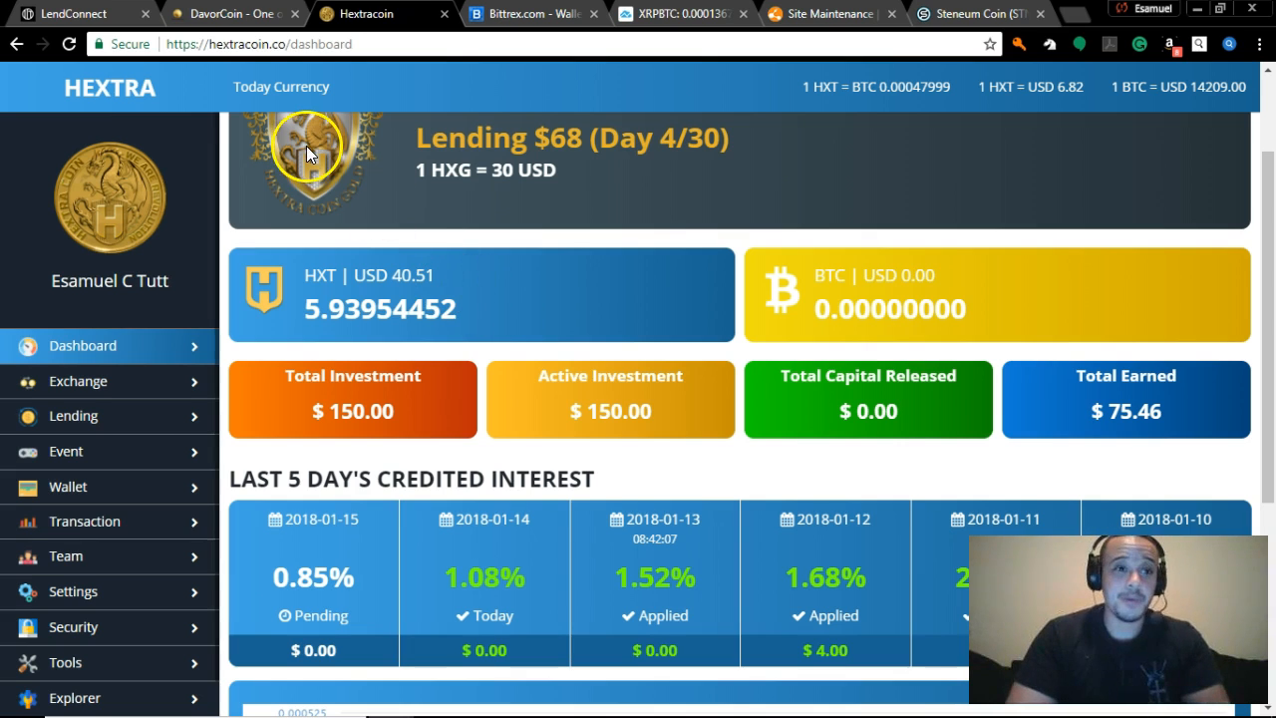
pyautogui.click(70, 12)
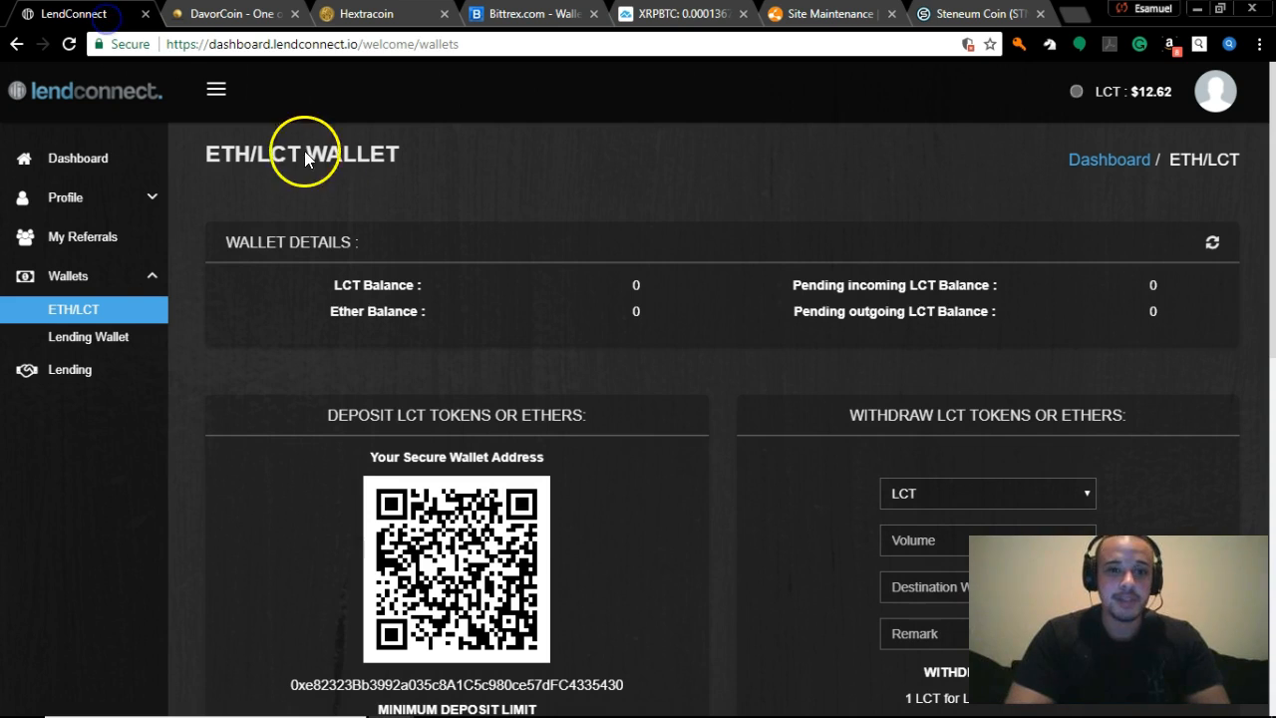
# Reload the LendConnect wallet to see LCT at $12.89 and review the balances
pyautogui.click(68, 44)
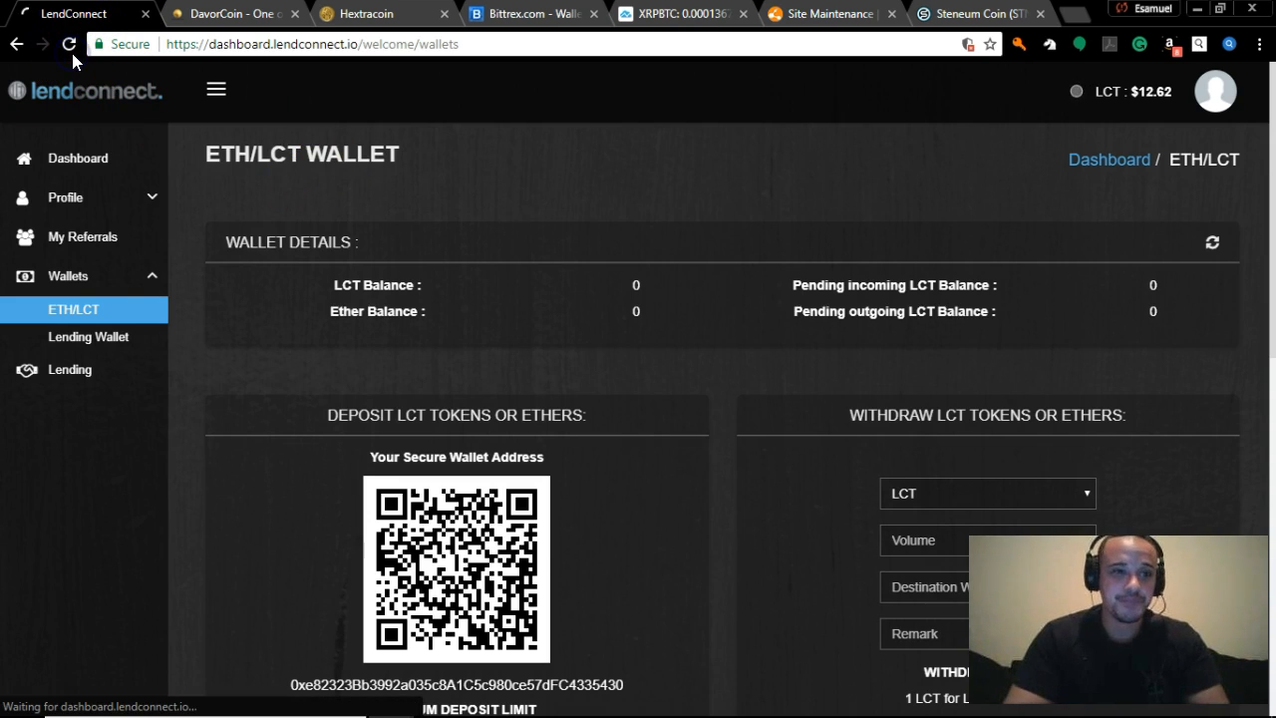
pyautogui.click(68, 44)
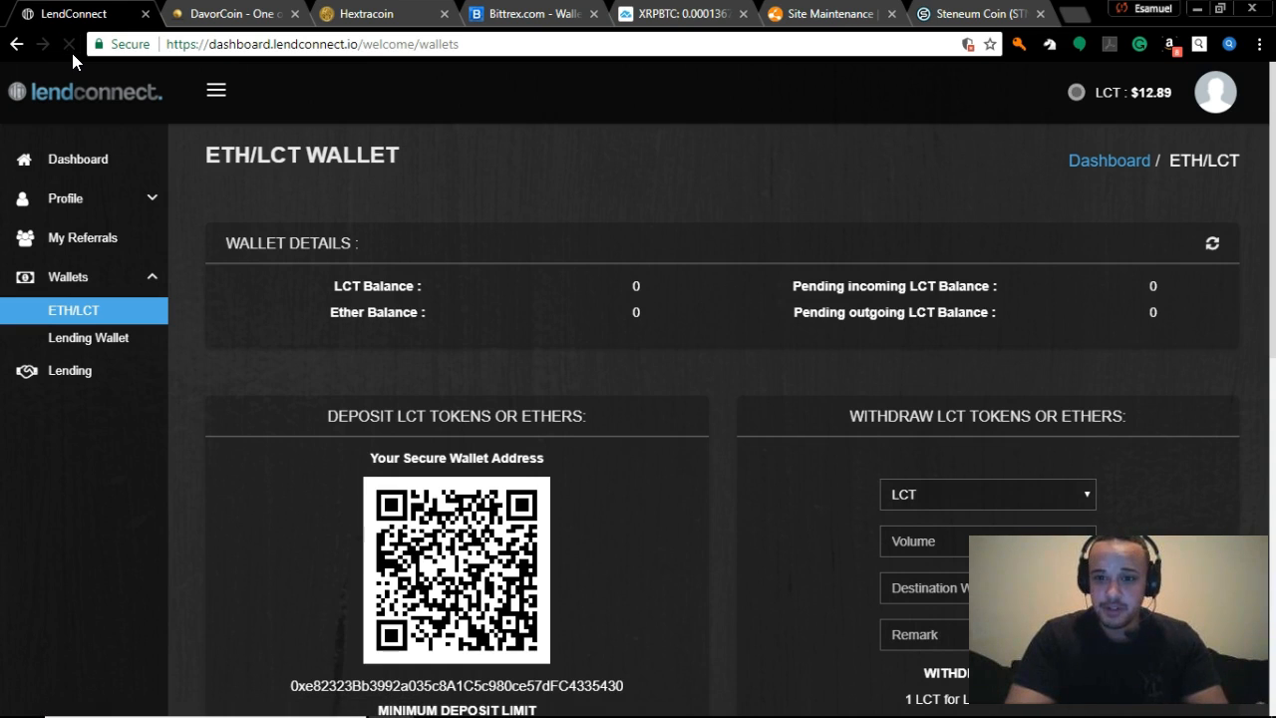
pyautogui.scroll(-3)
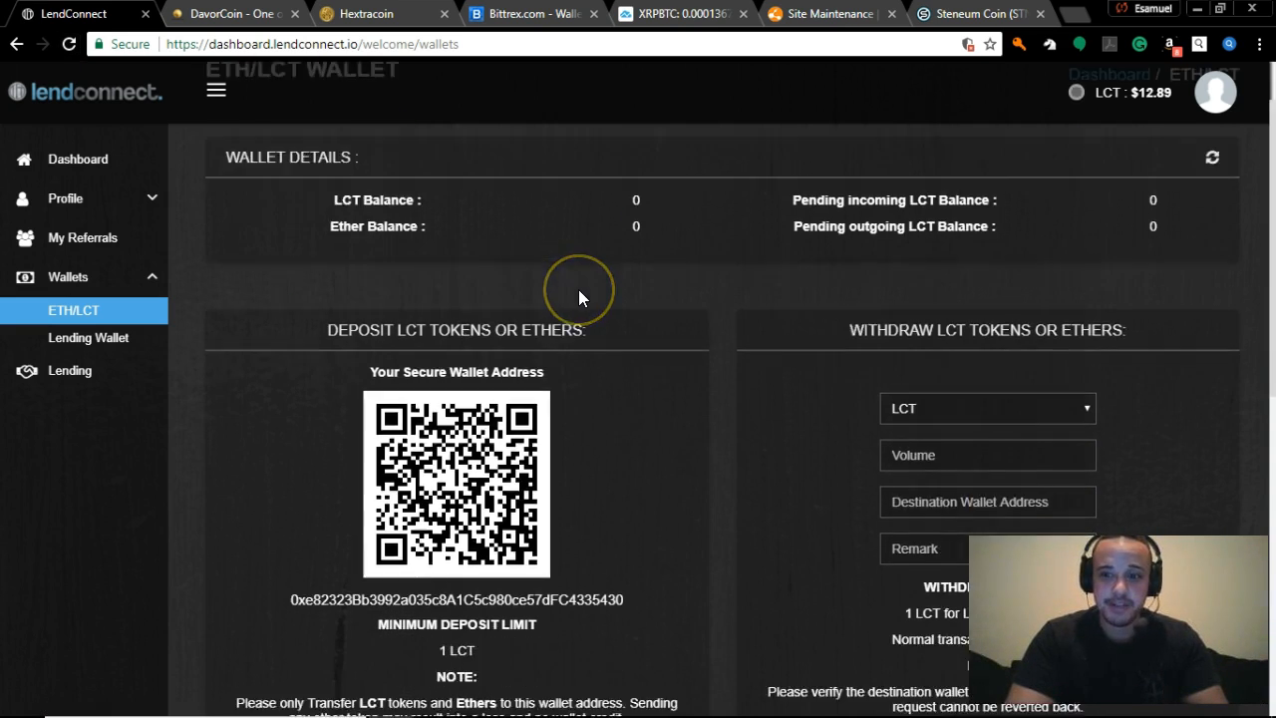
pyautogui.scroll(-3)
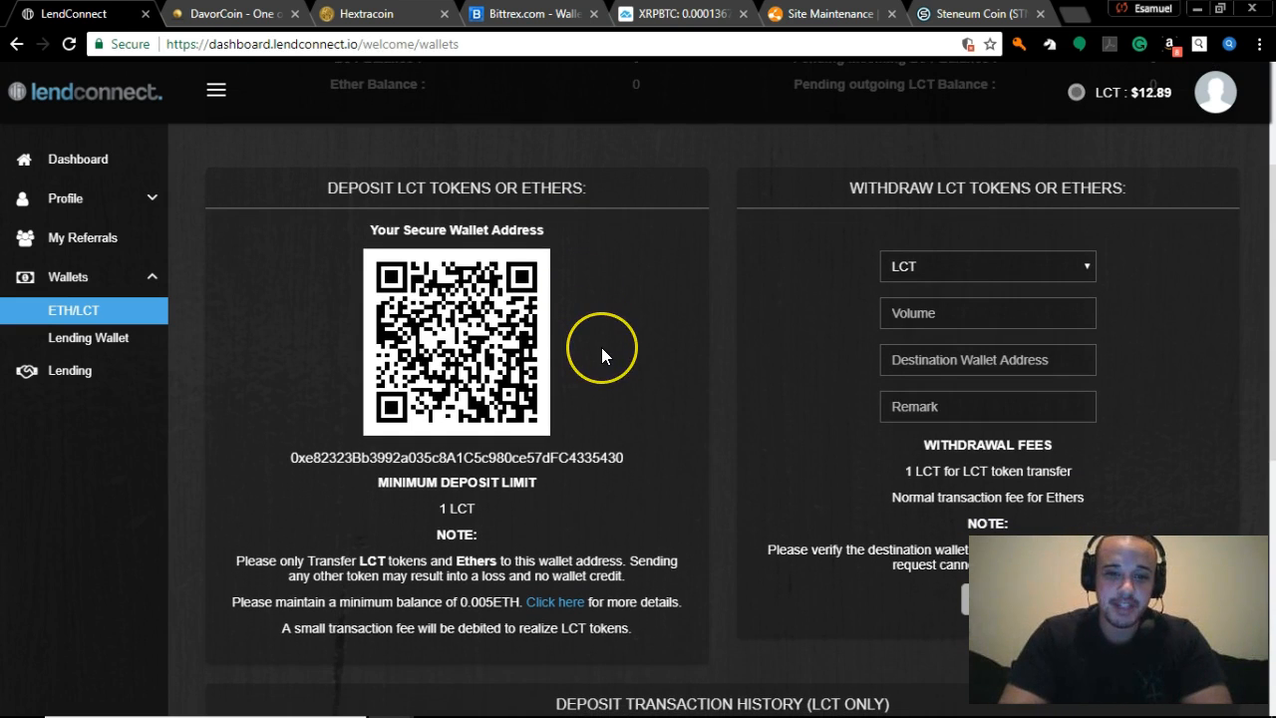
pyautogui.scroll(-3)
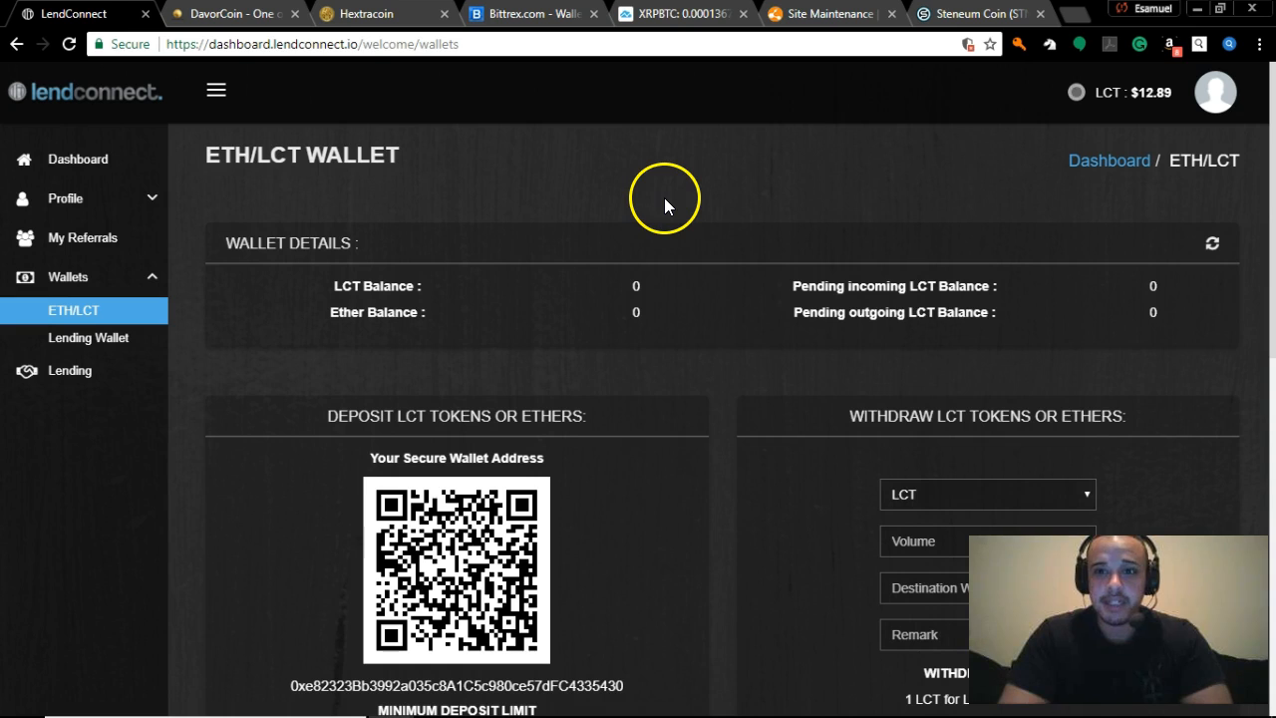
# Check Davorcoin lending, then the CoinMarketCap Steneum Coin page at $2.23, down 6.22%
pyautogui.click(235, 12)
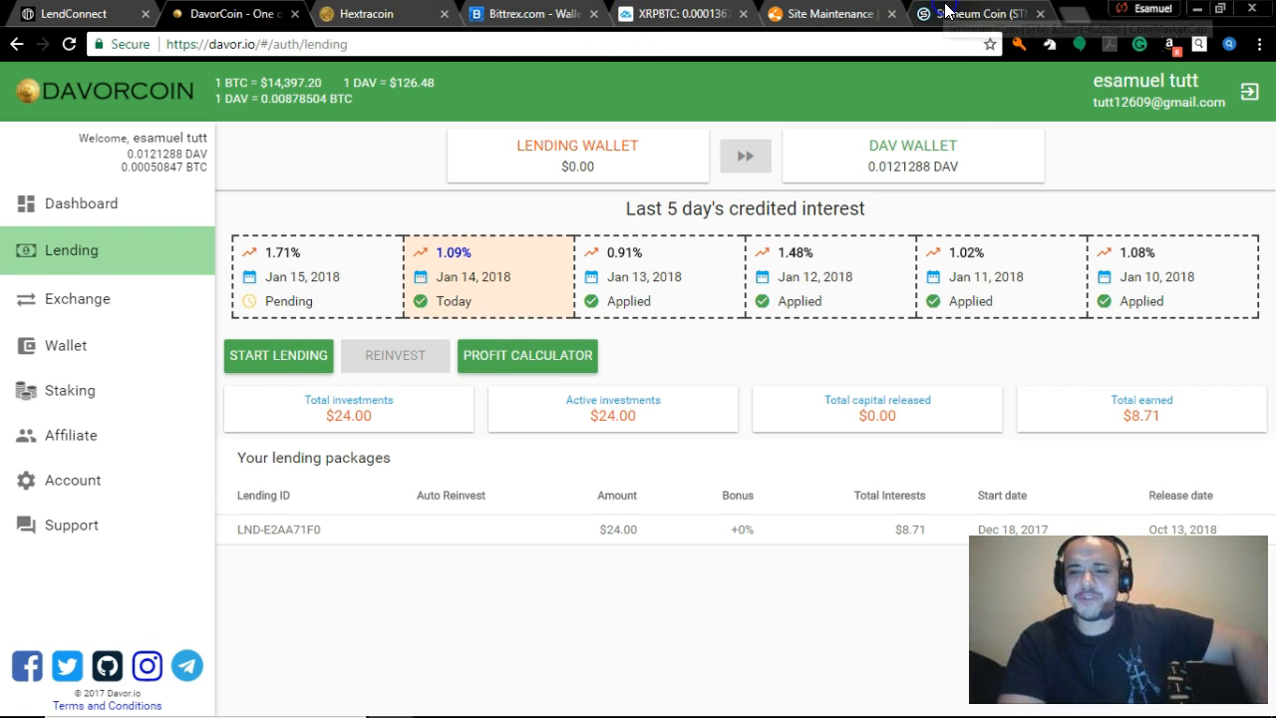
pyautogui.click(981, 12)
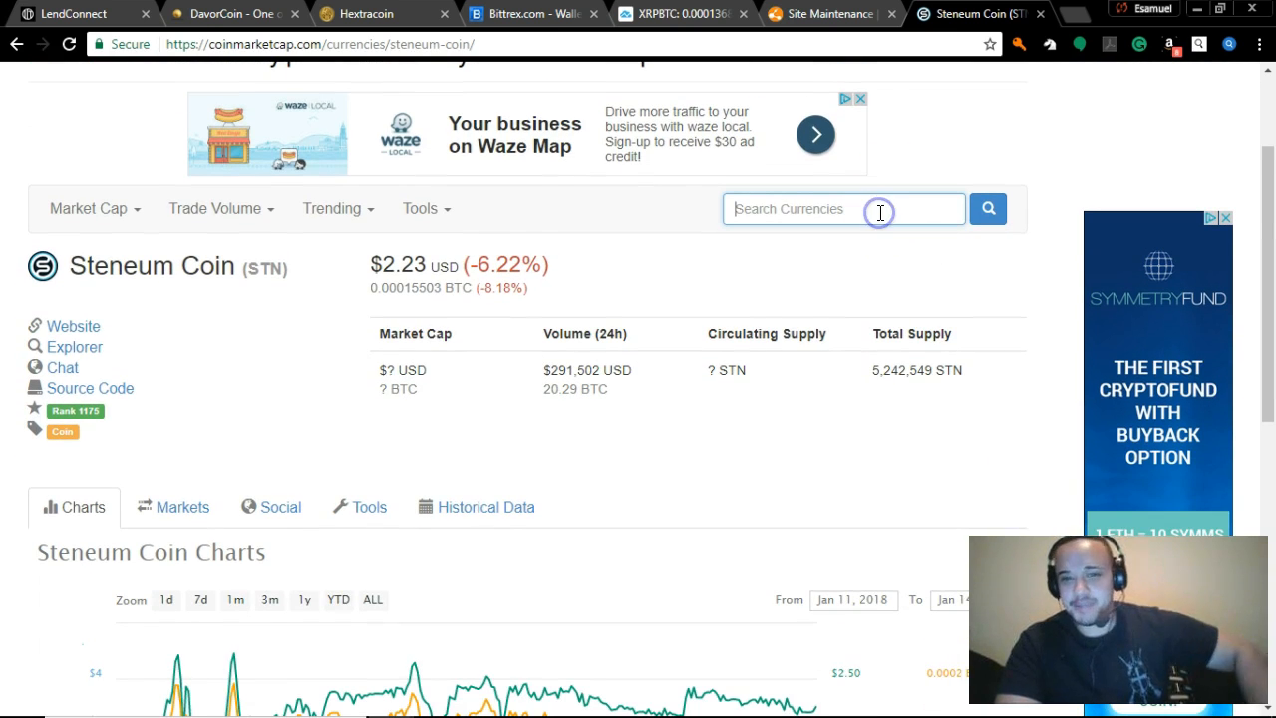
# Search CoinMarketCap for 'bcc' and open the BitConnect (BCC) page at $318.54
pyautogui.write('bcc')
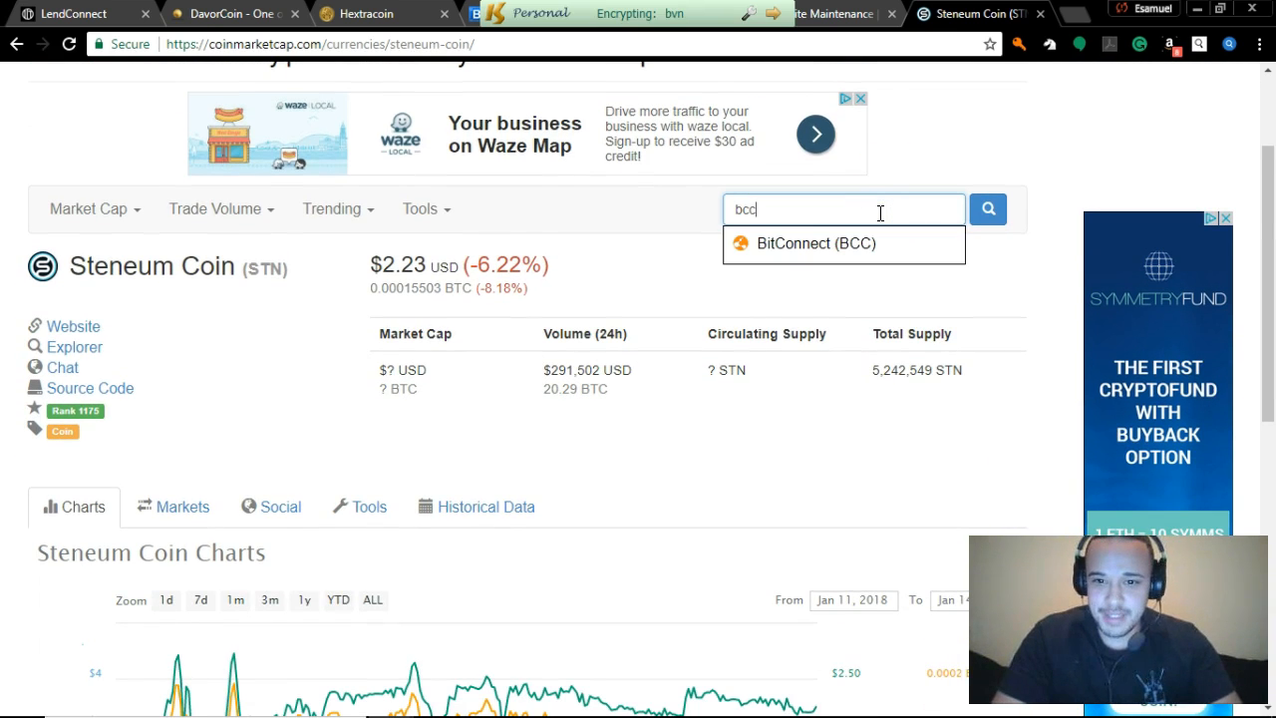
pyautogui.click(815, 244)
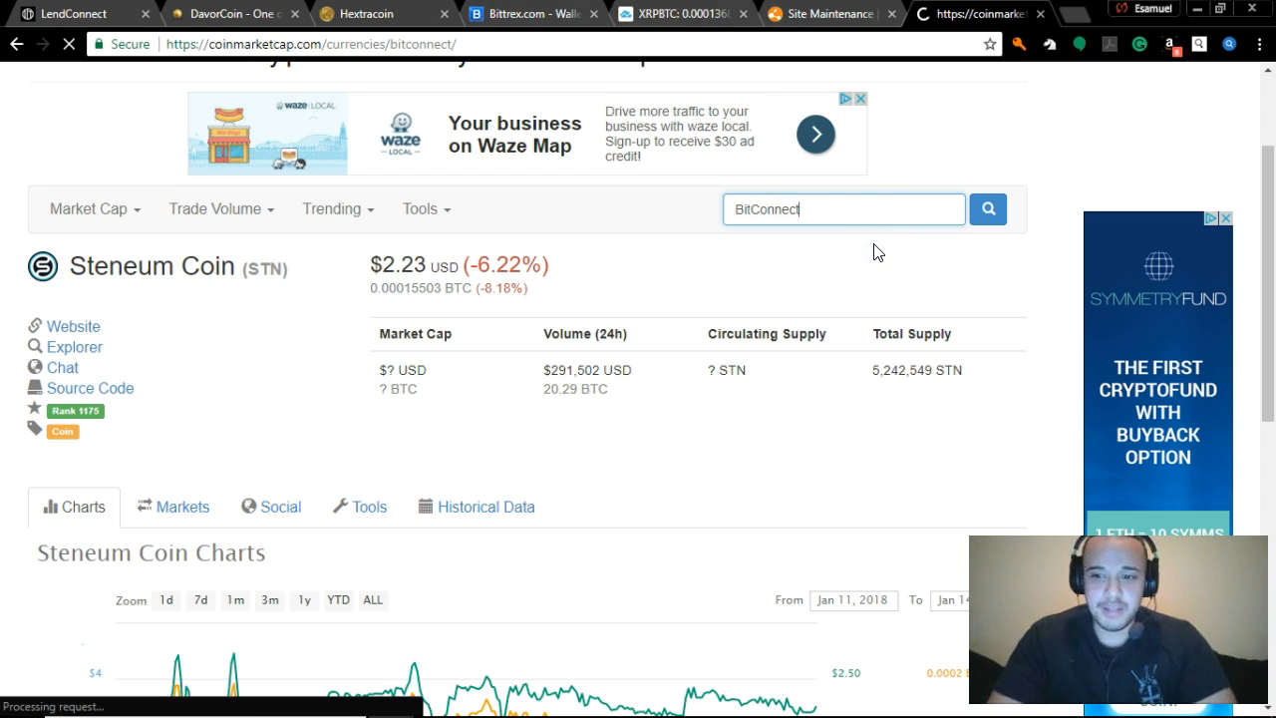
pyautogui.click(987, 210)
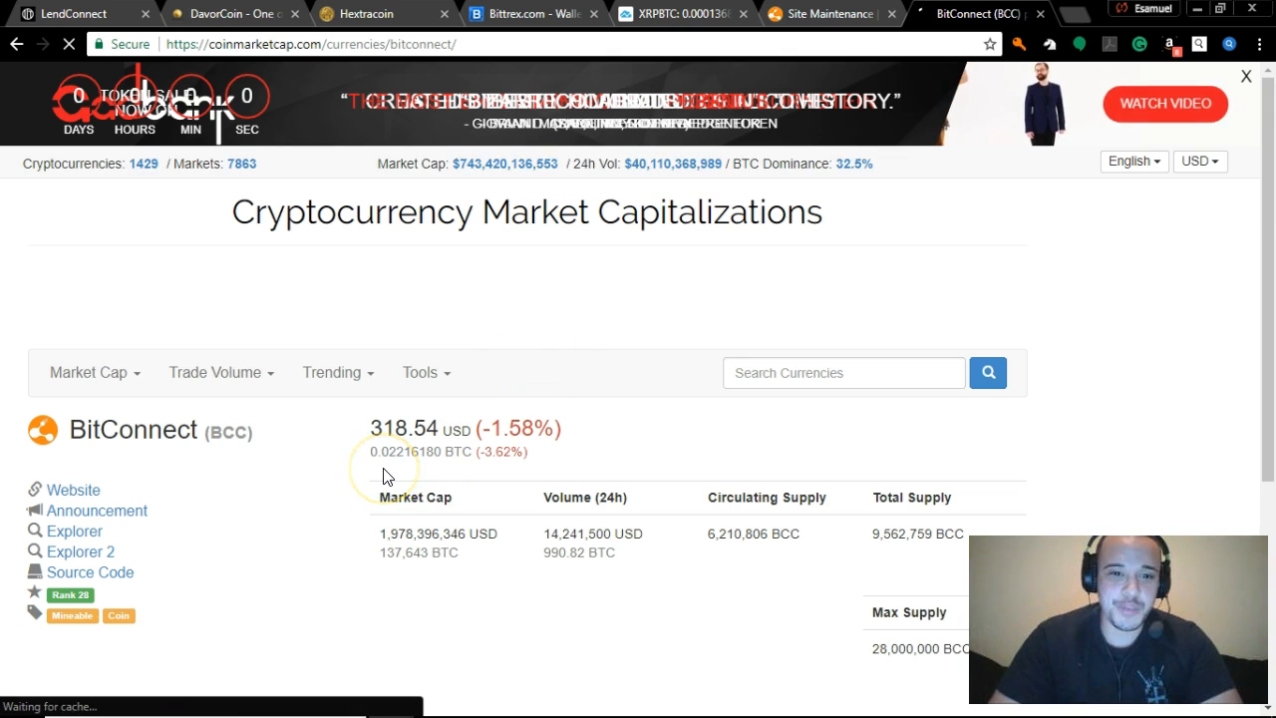
# Limit the BitConnect chart to 7 days, Jan 7 to Jan 14, 2018, and inspect its lines
pyautogui.scroll(-3)
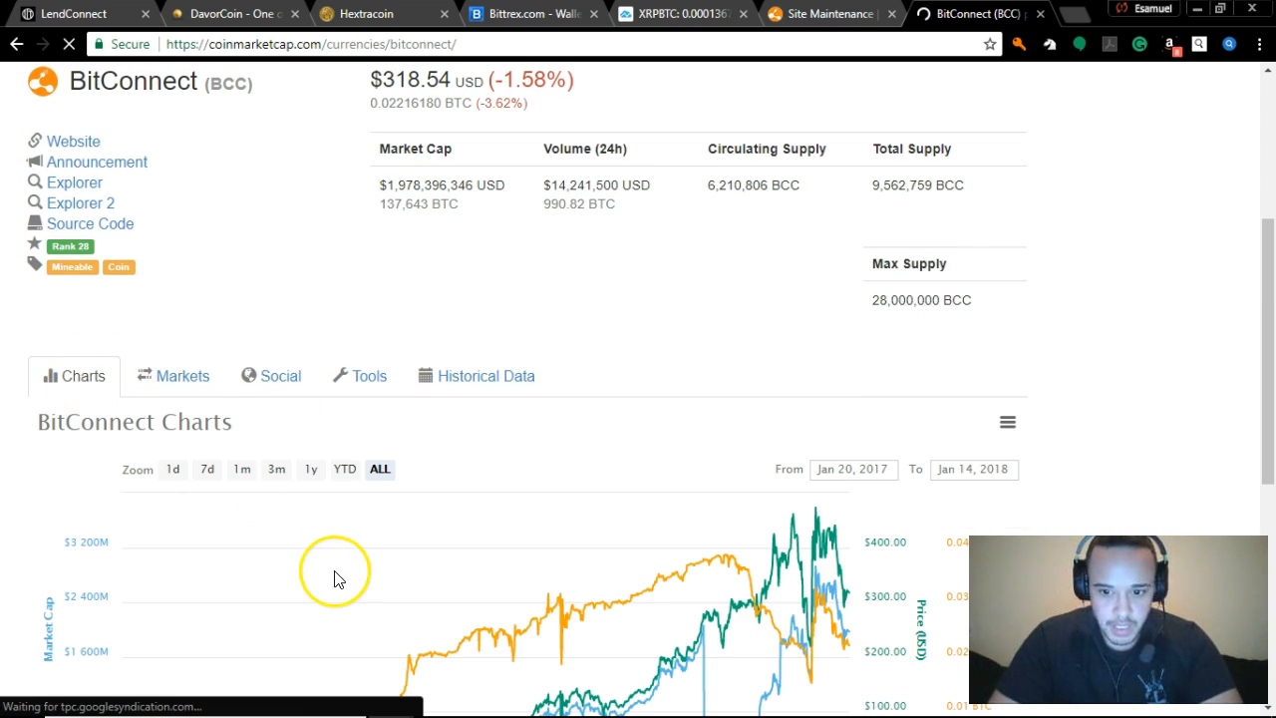
pyautogui.scroll(-3)
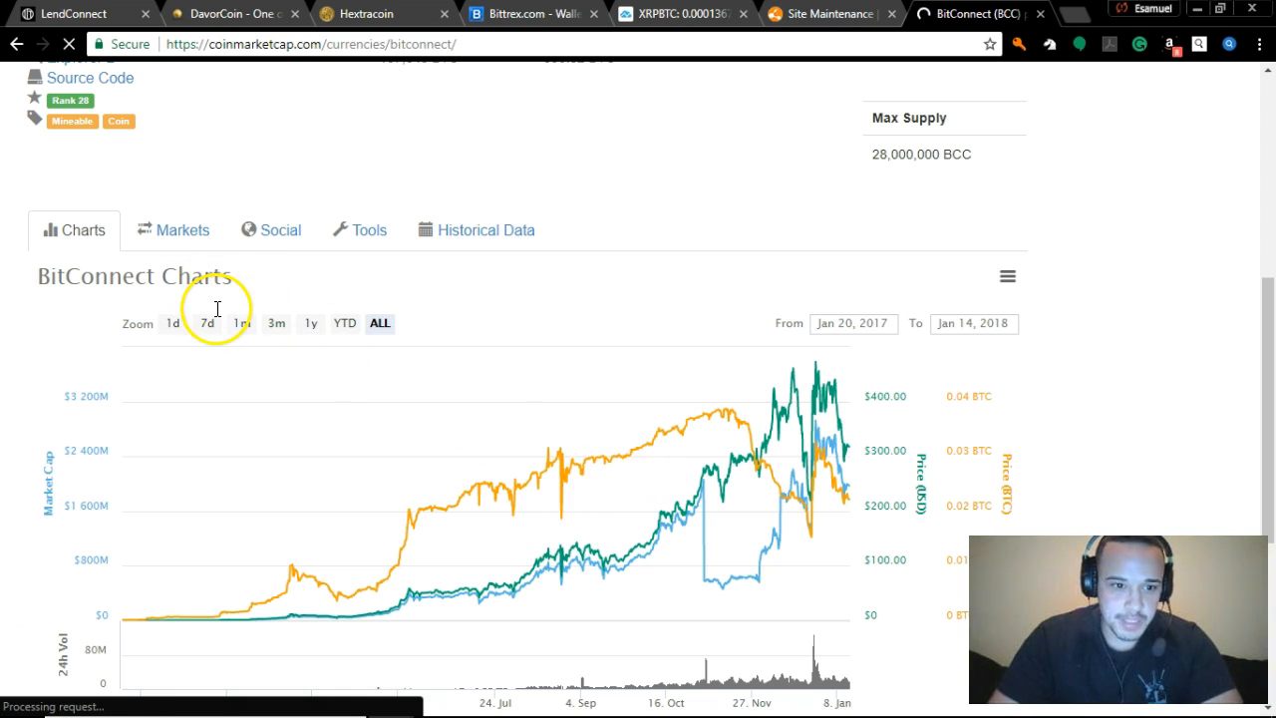
pyautogui.click(208, 323)
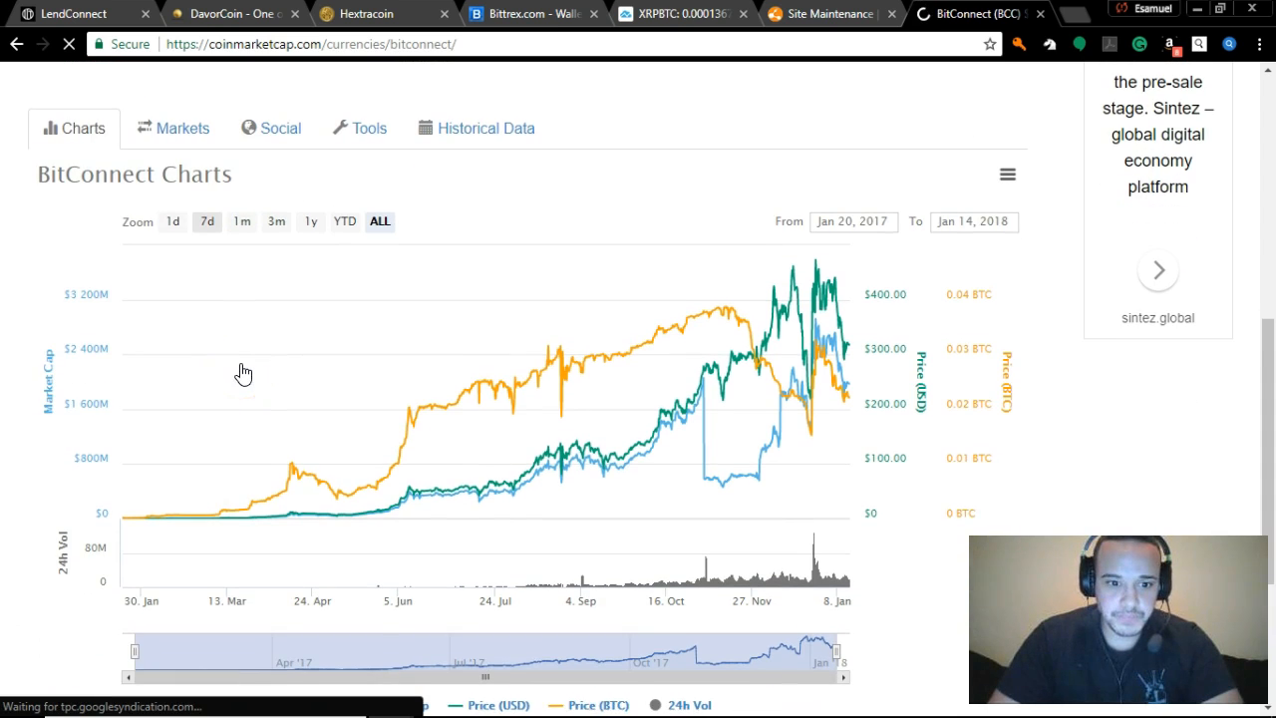
pyautogui.click(205, 220)
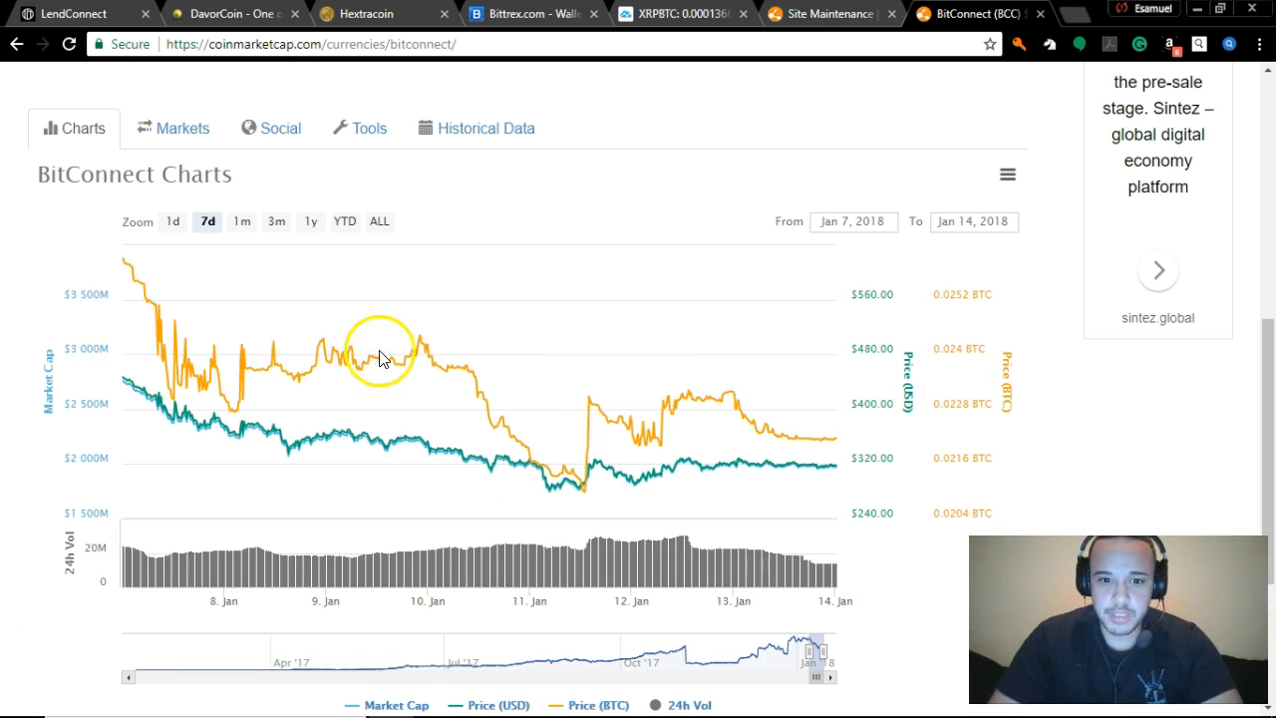
pyautogui.moveTo(571, 427)
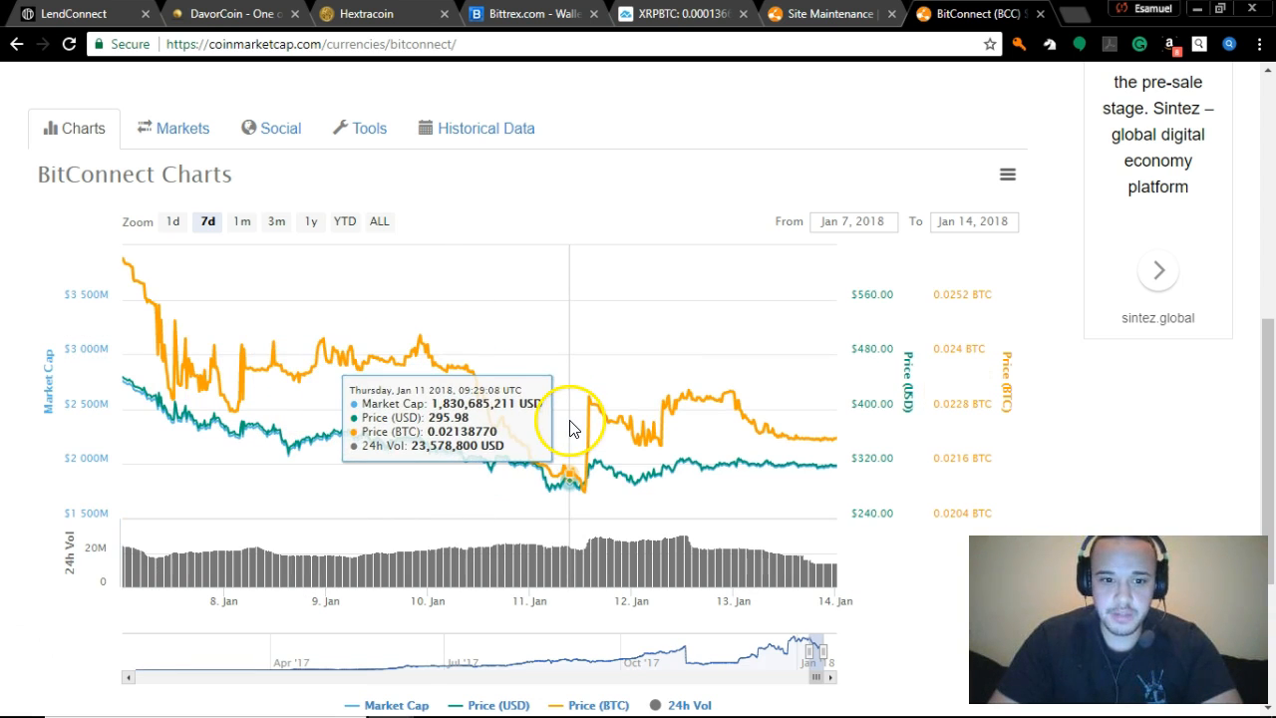
pyautogui.moveTo(588, 429)
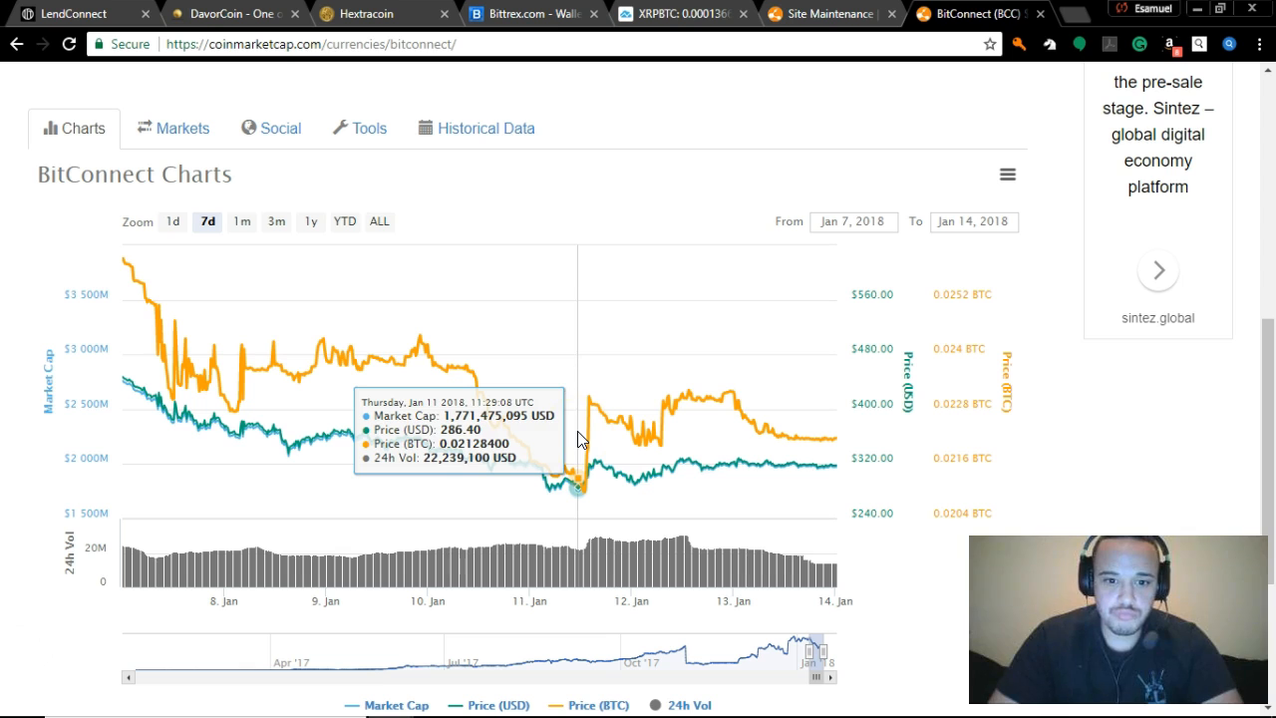
pyautogui.moveTo(558, 439)
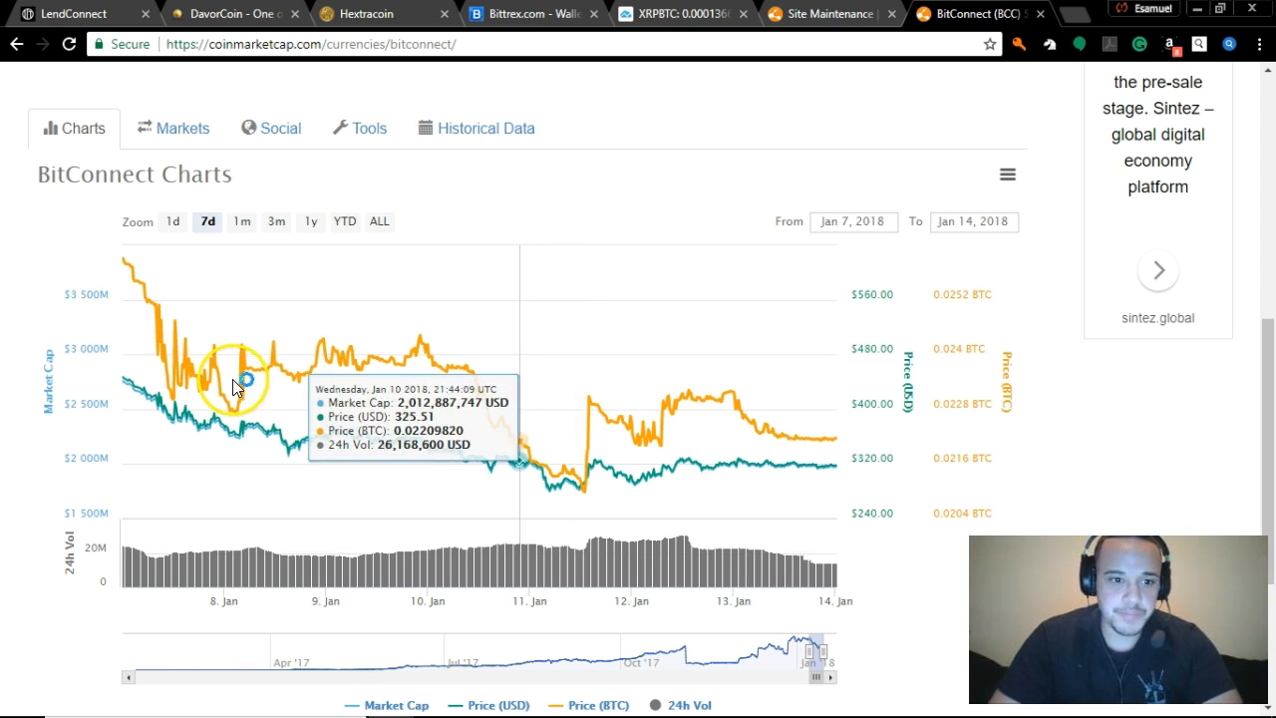
pyautogui.moveTo(224, 388)
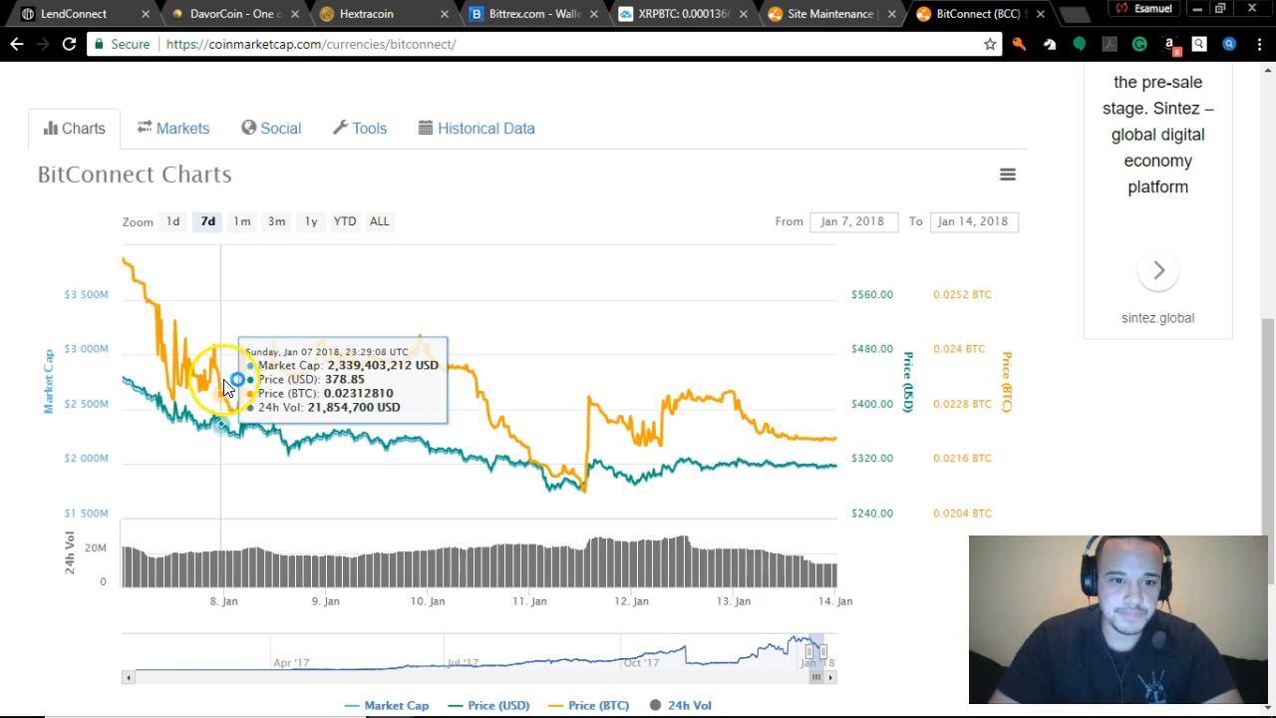
pyautogui.moveTo(169, 359)
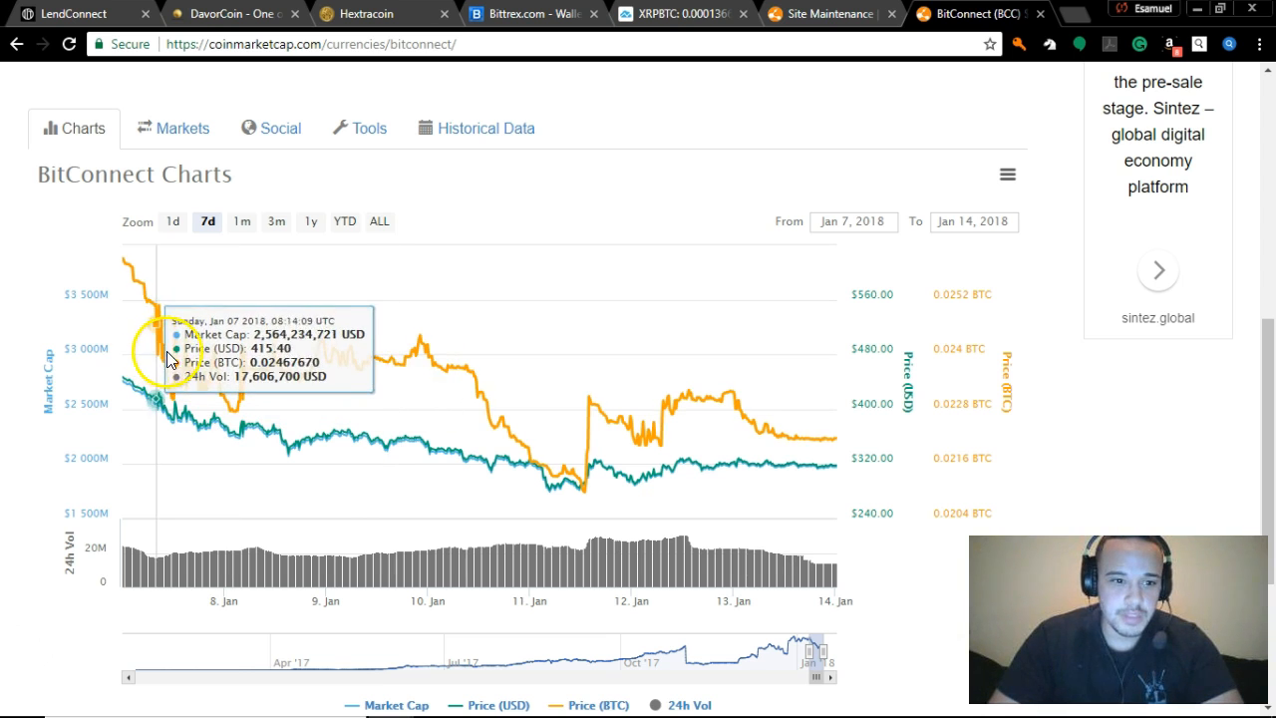
pyautogui.moveTo(482, 343)
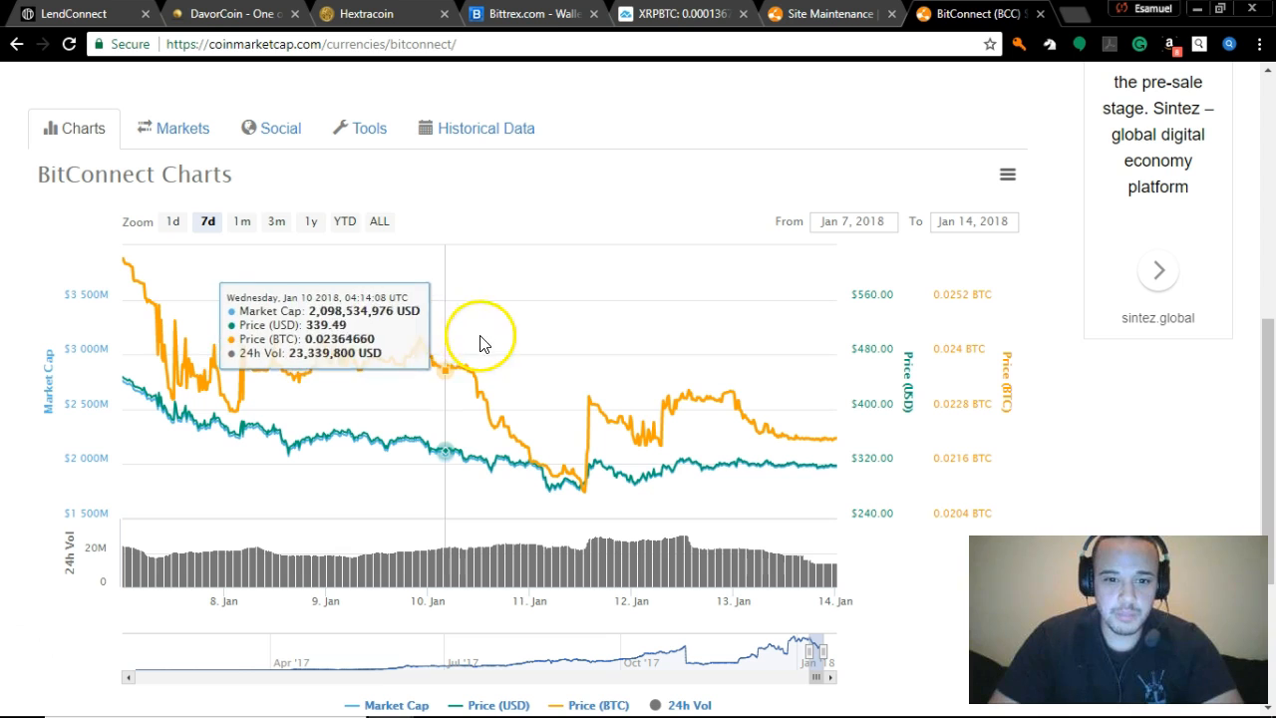
pyautogui.moveTo(567, 367)
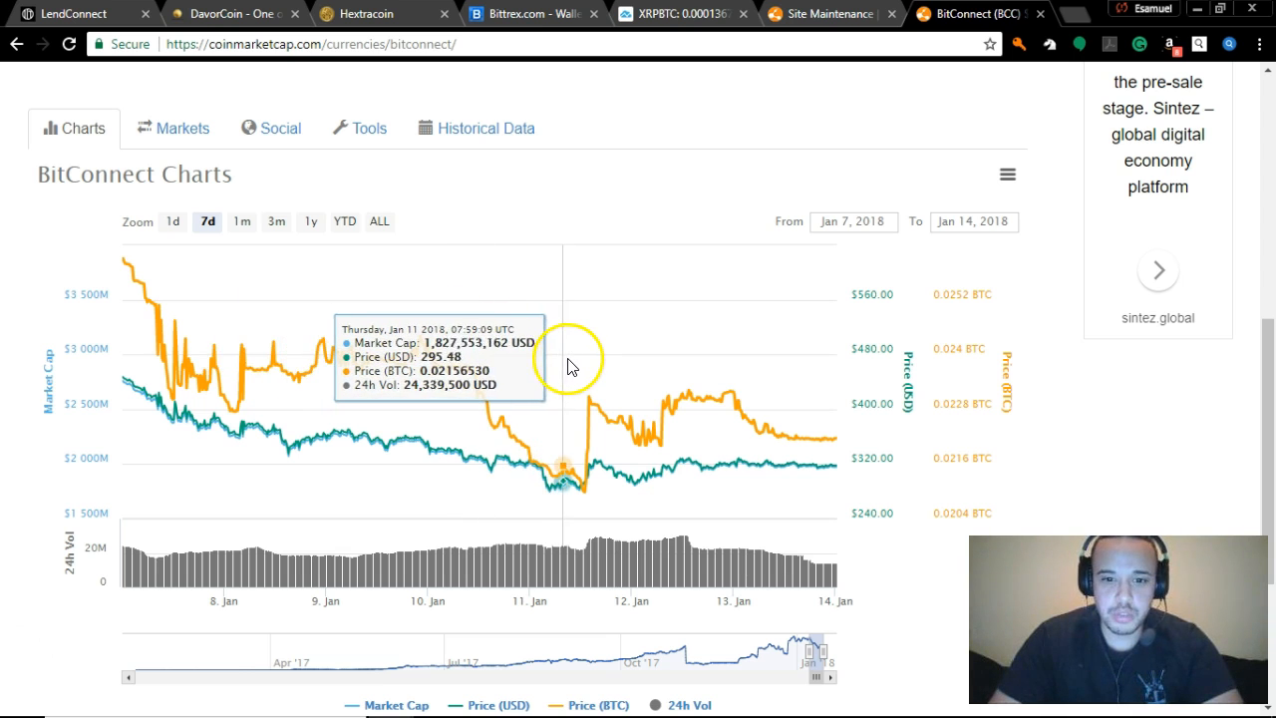
pyautogui.moveTo(576, 367)
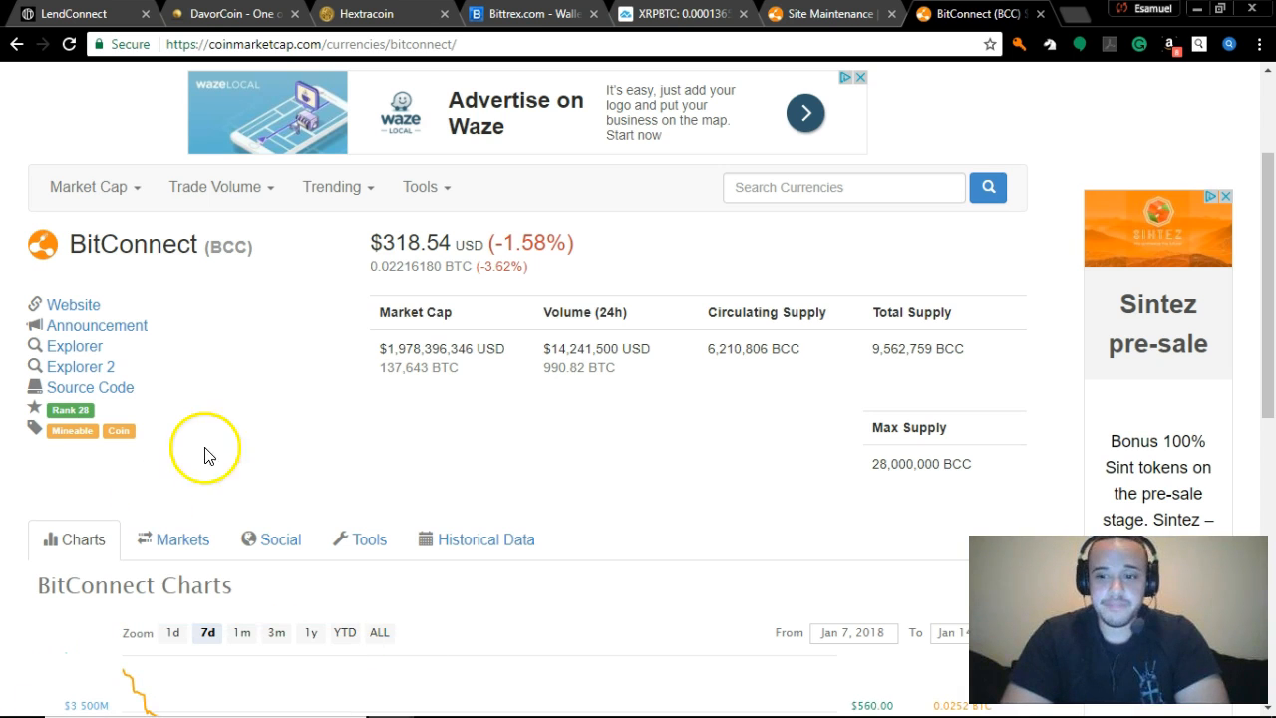
pyautogui.moveTo(288, 401)
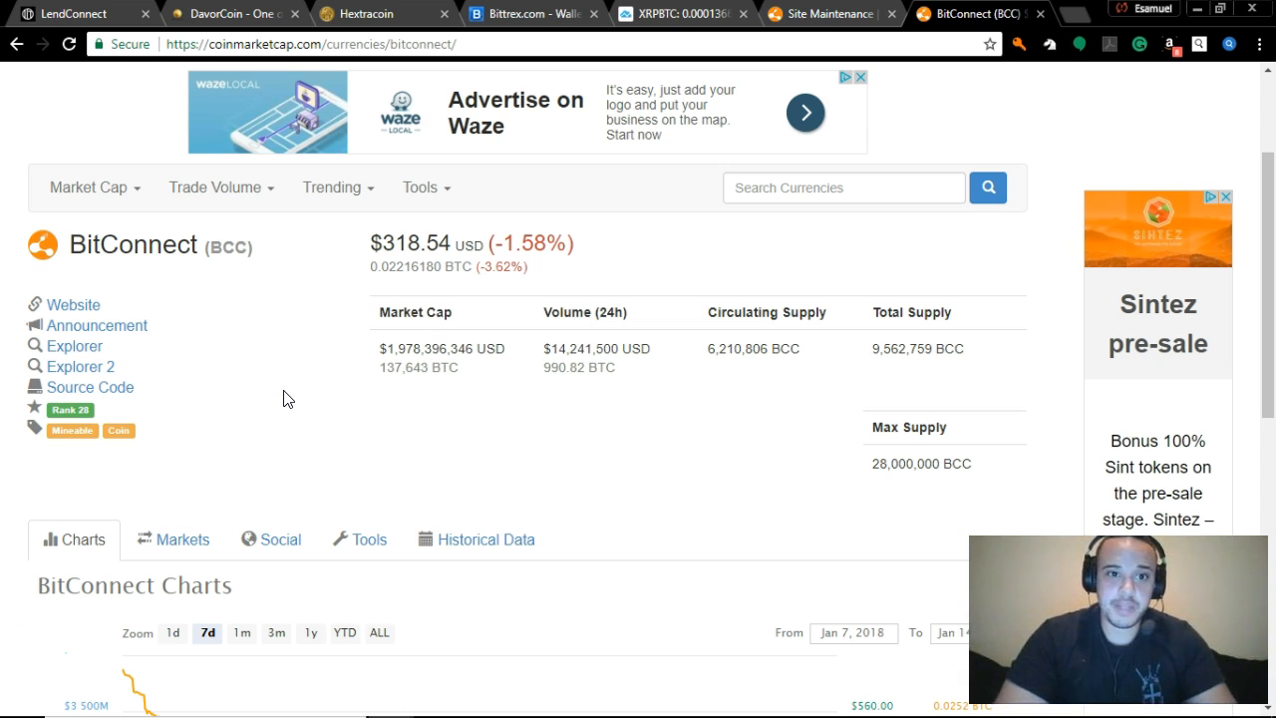
# Search CoinMarketCap for 'Steneum Coin' to return to its page at $2.23, down 6.23%
pyautogui.click(382, 14)
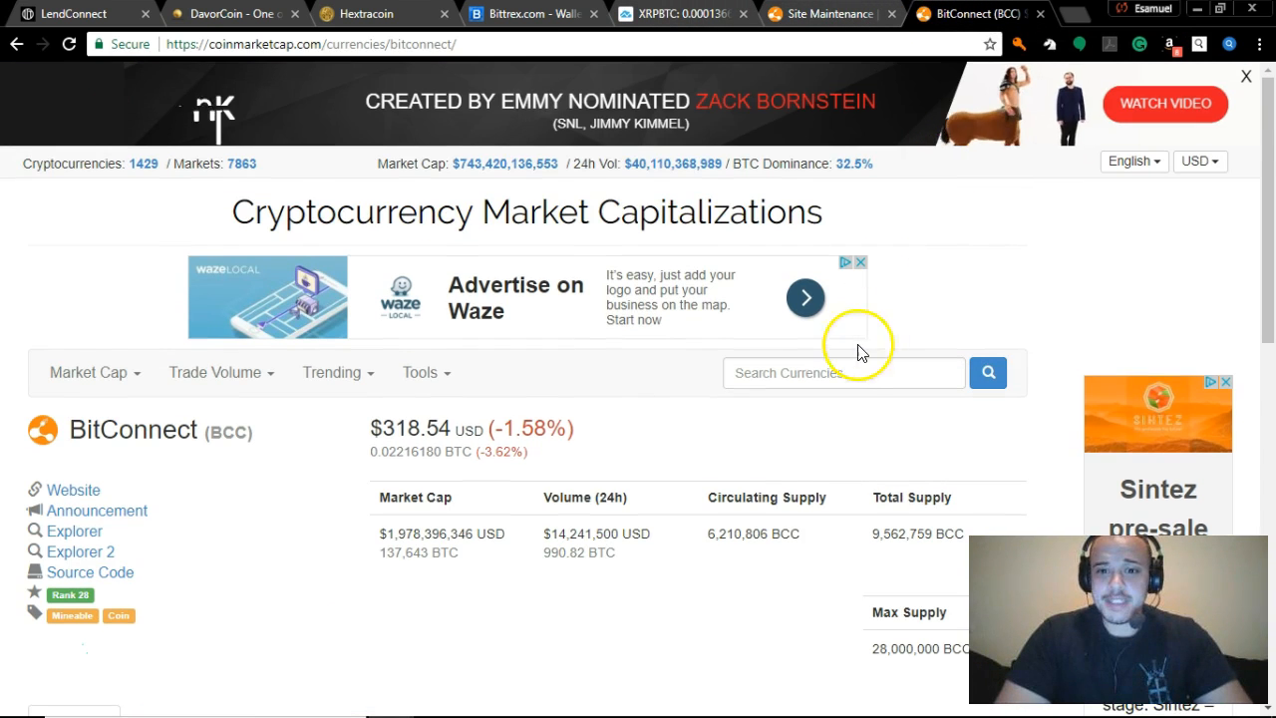
pyautogui.click(841, 373)
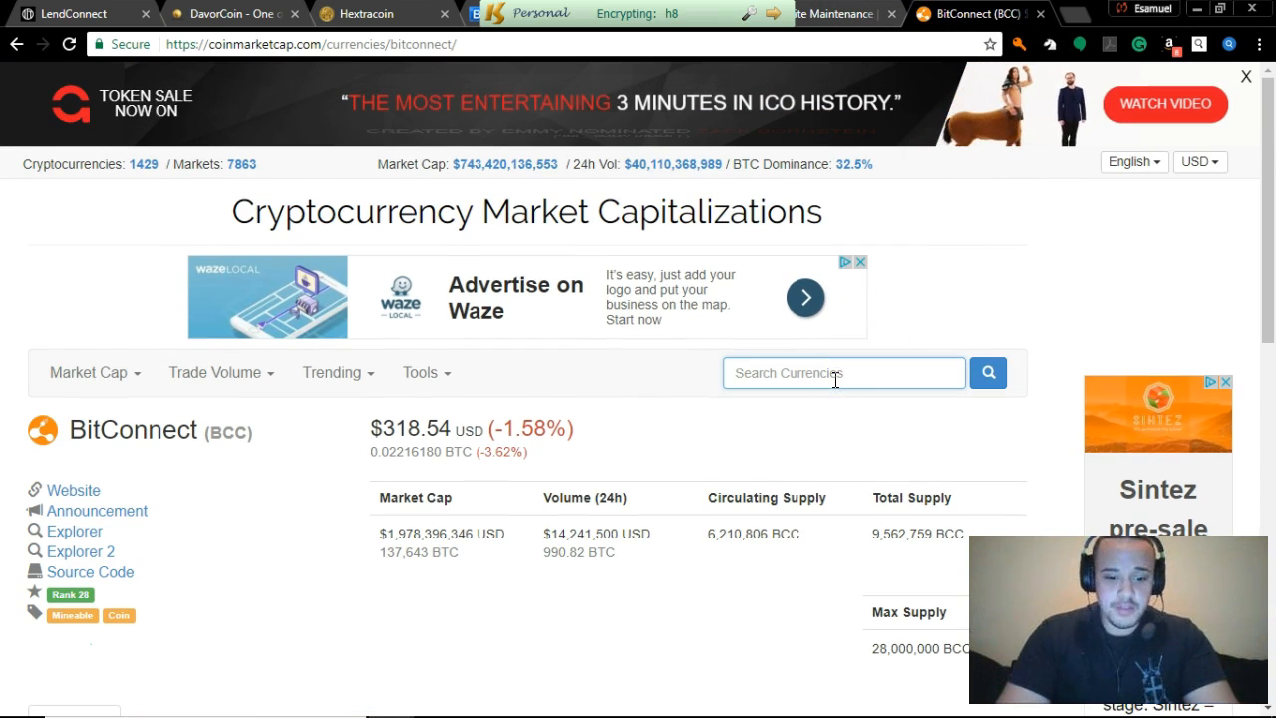
pyautogui.write('Steneum Coin')
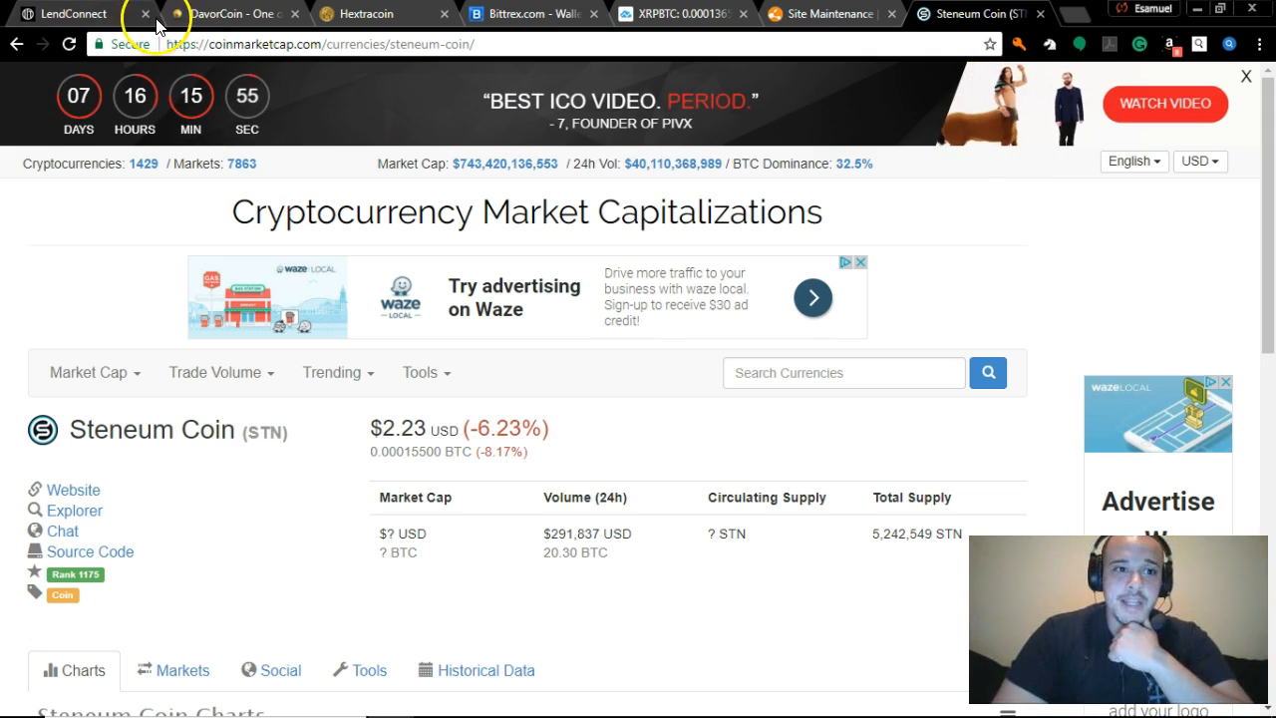
# Return to the LendConnect ETH/LCT wallet and reload it, balances still at zero
pyautogui.click(64, 12)
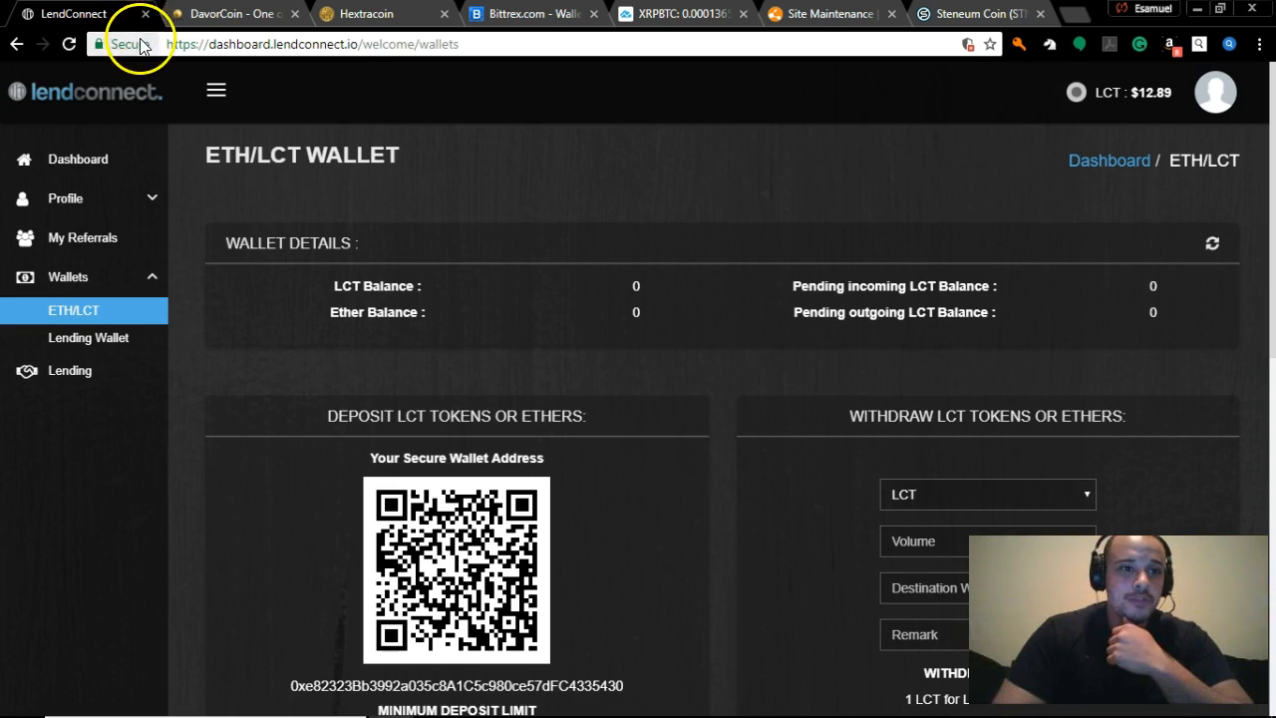
pyautogui.click(68, 44)
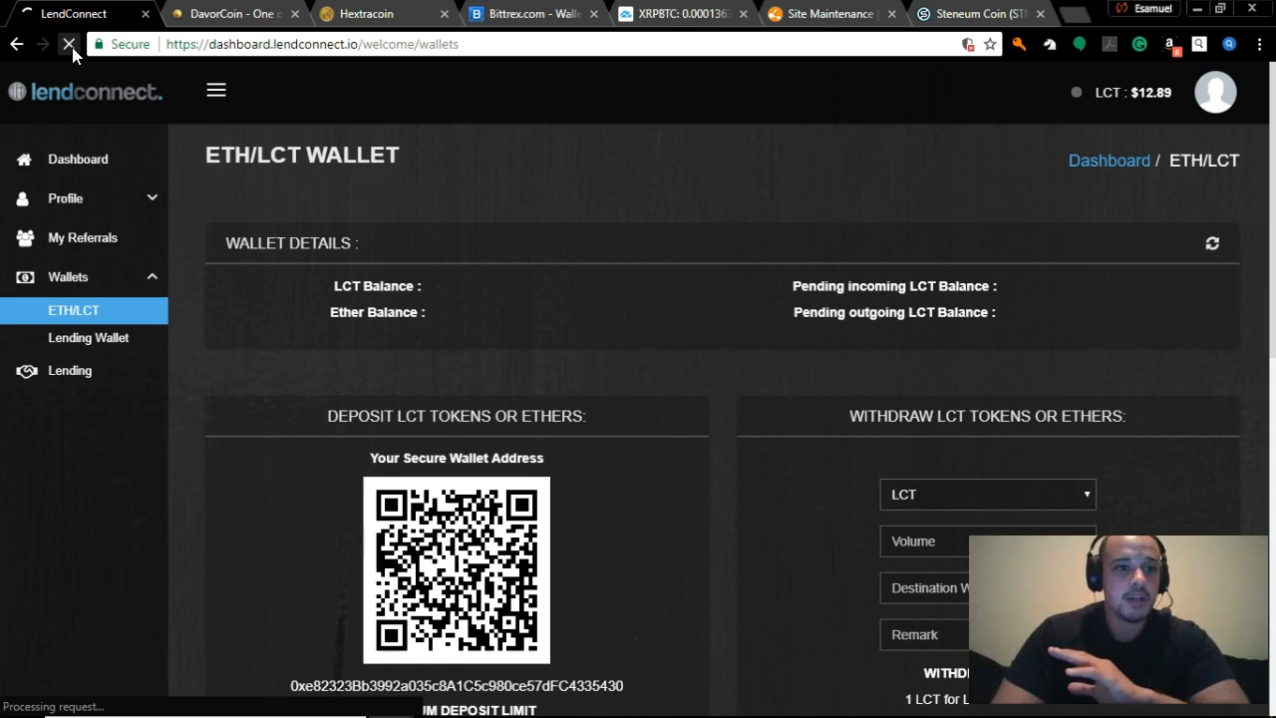
pyautogui.click(67, 44)
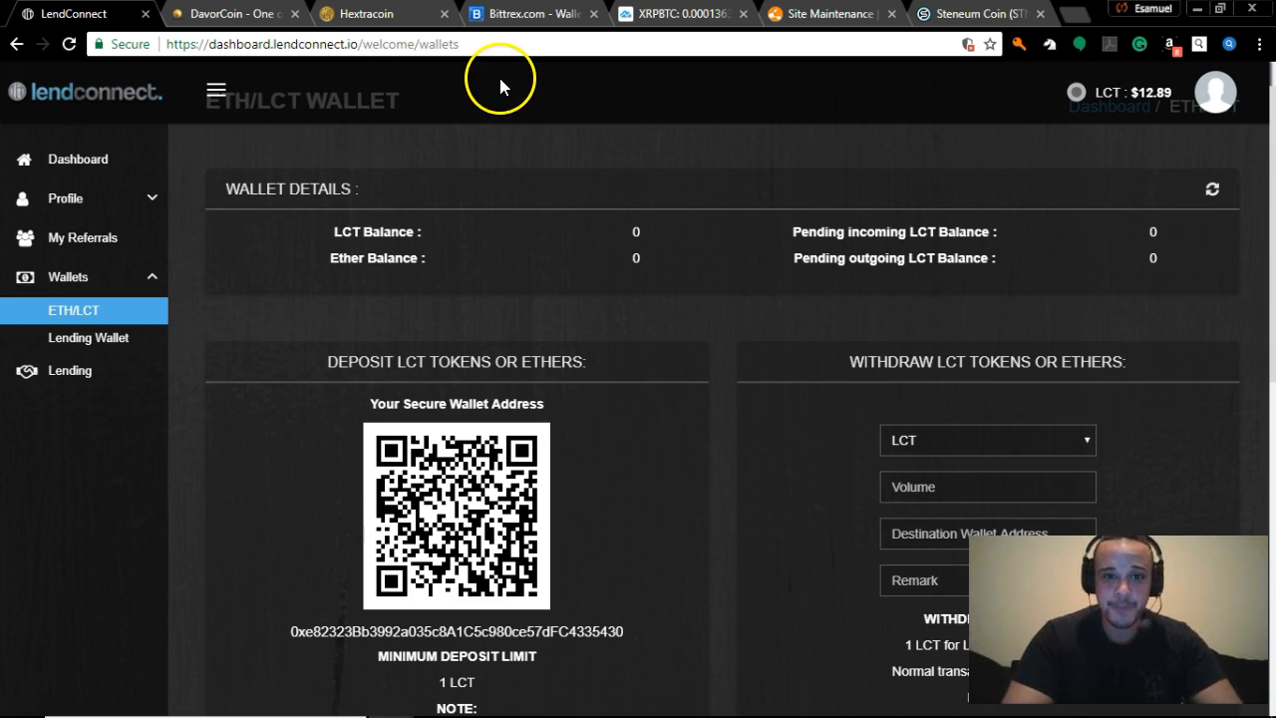
# Switch to the TradingView XRPBTC 30-minute Poloniex chart with its two EMA lines
pyautogui.click(682, 12)
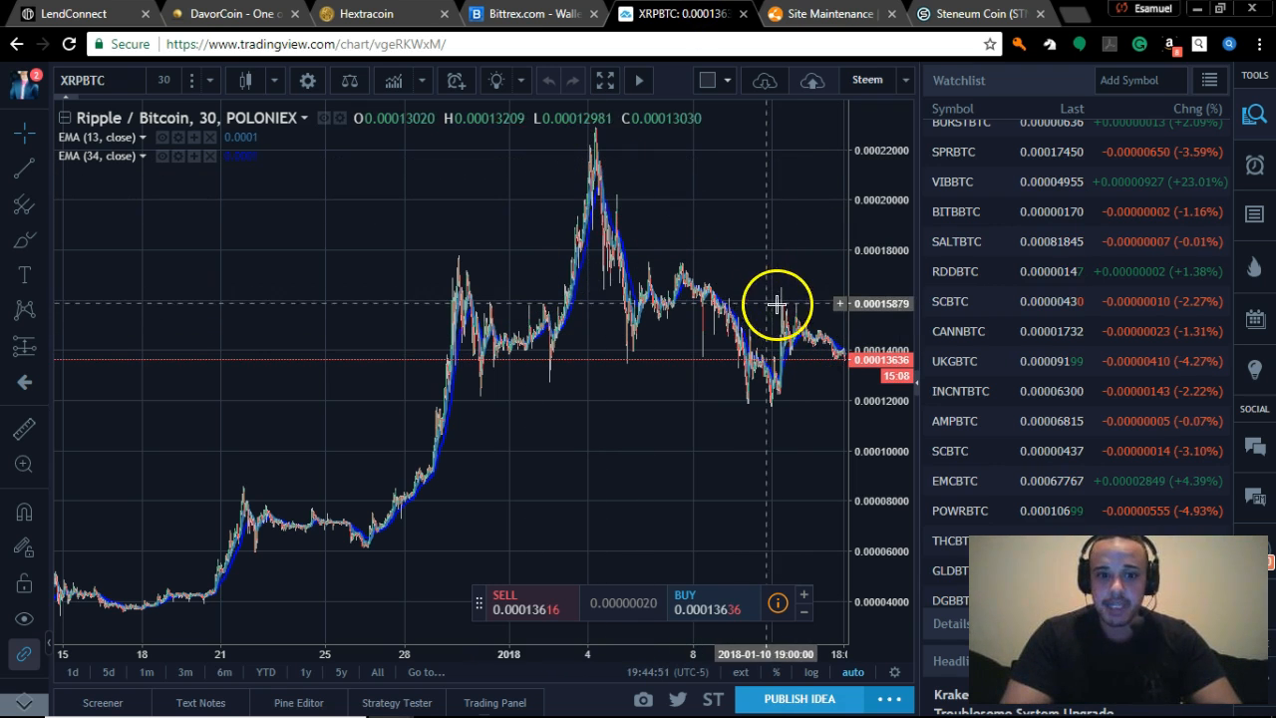
pyautogui.moveTo(522, 329)
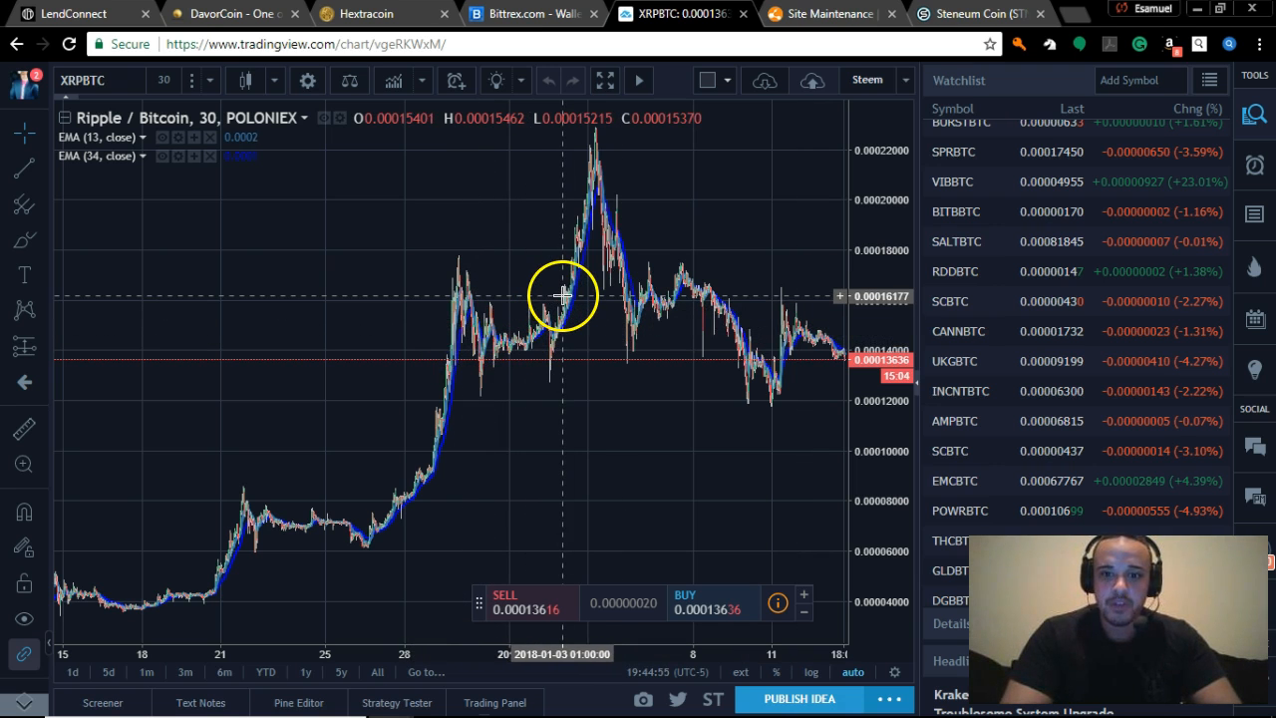
pyautogui.moveTo(598, 197)
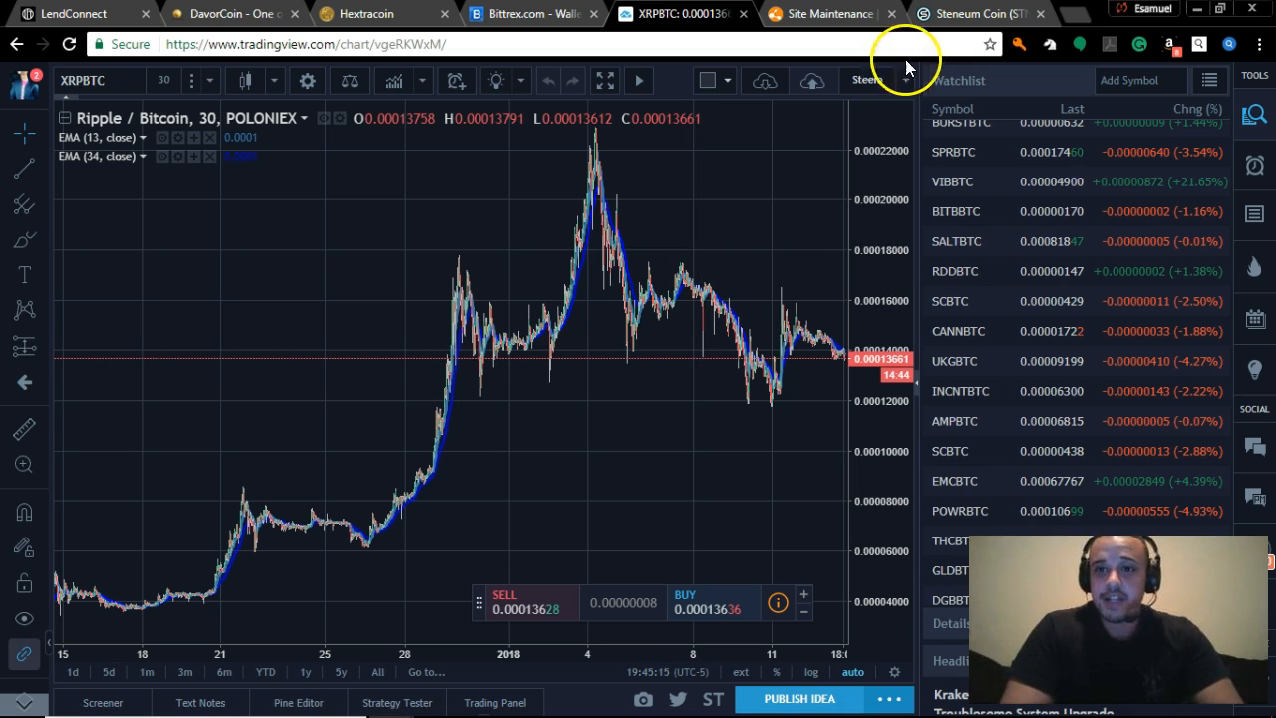
# Search Yahoo for 'how many ripple will creators release and when' from the address bar
pyautogui.click(981, 12)
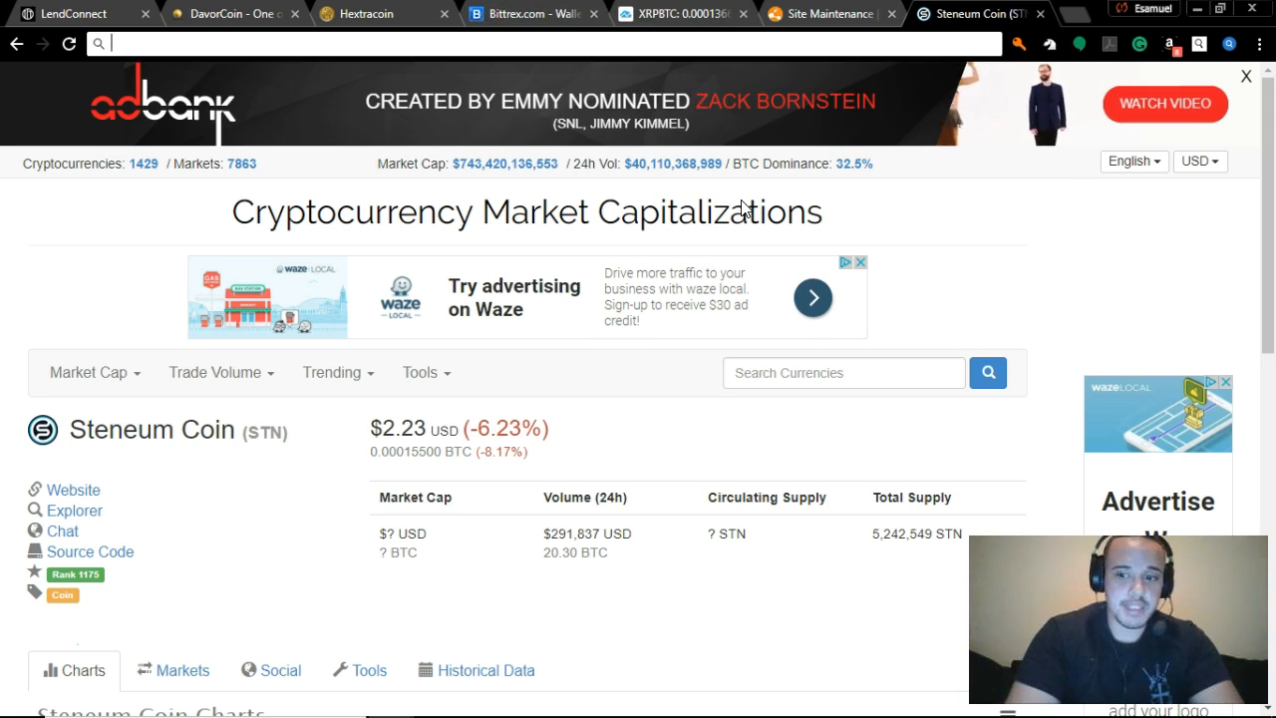
pyautogui.write('how many ripple will cre')
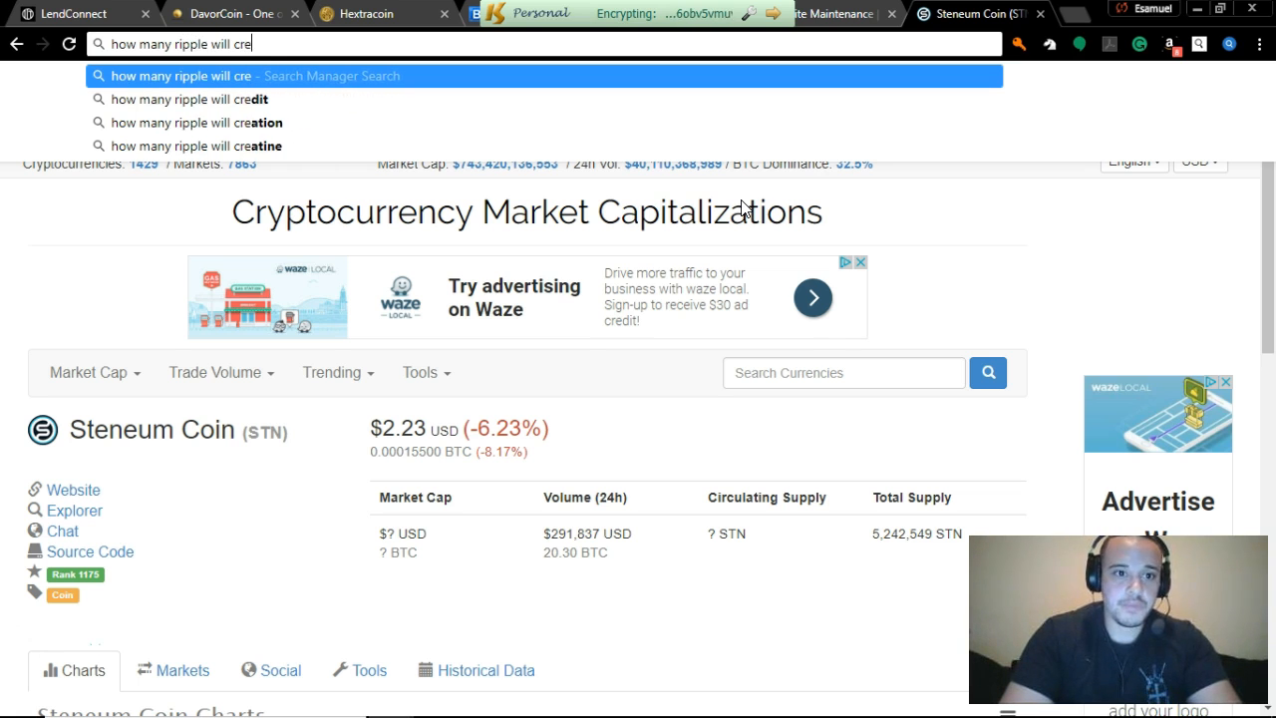
pyautogui.write('ators')
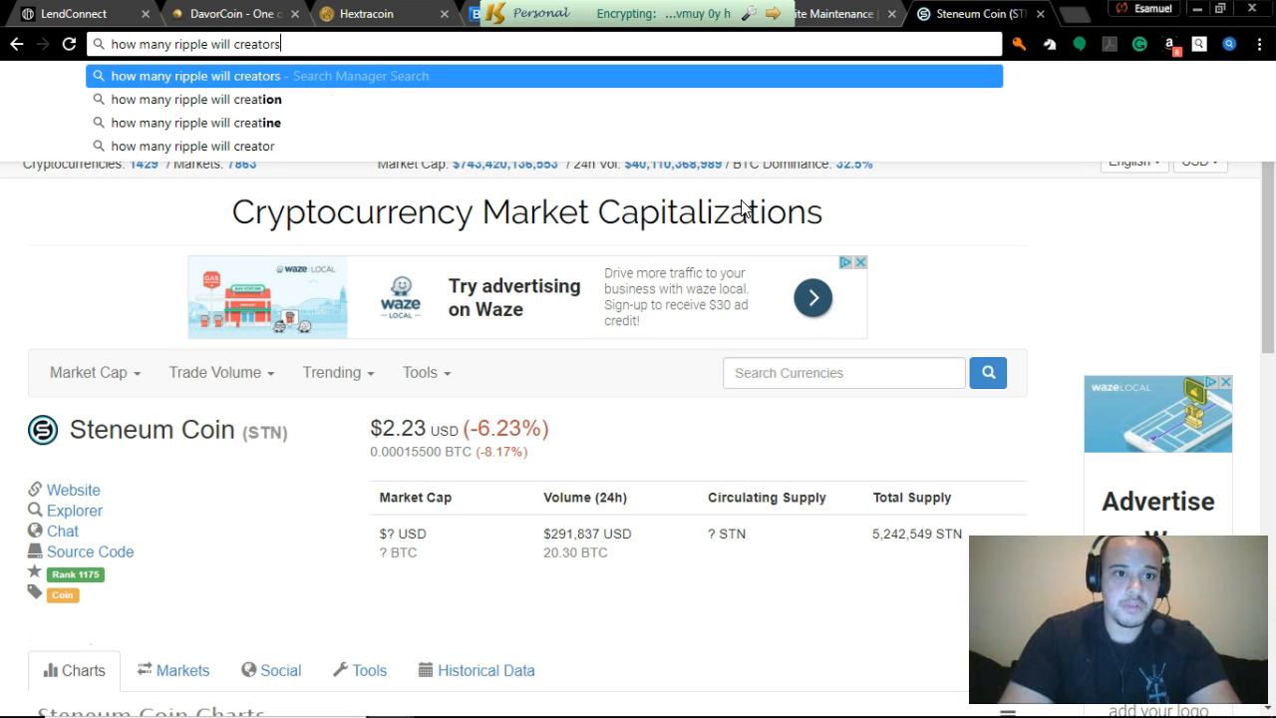
pyautogui.write('release')
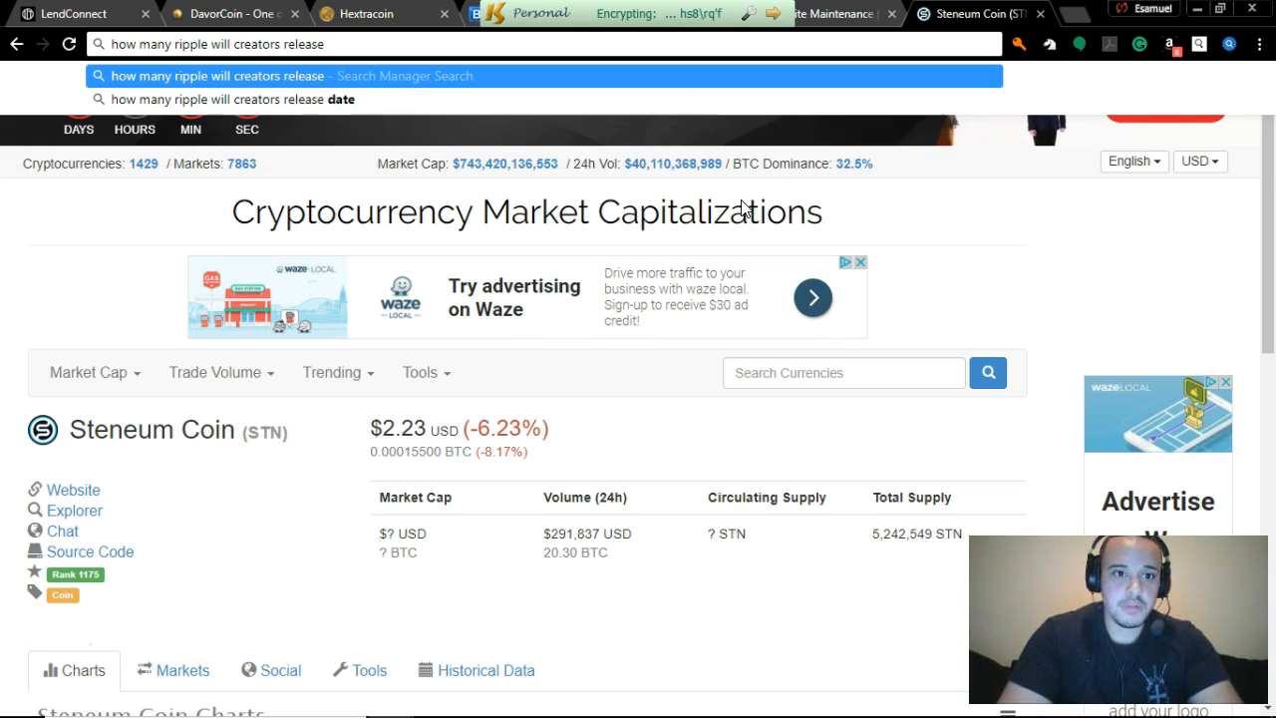
pyautogui.write('and when')
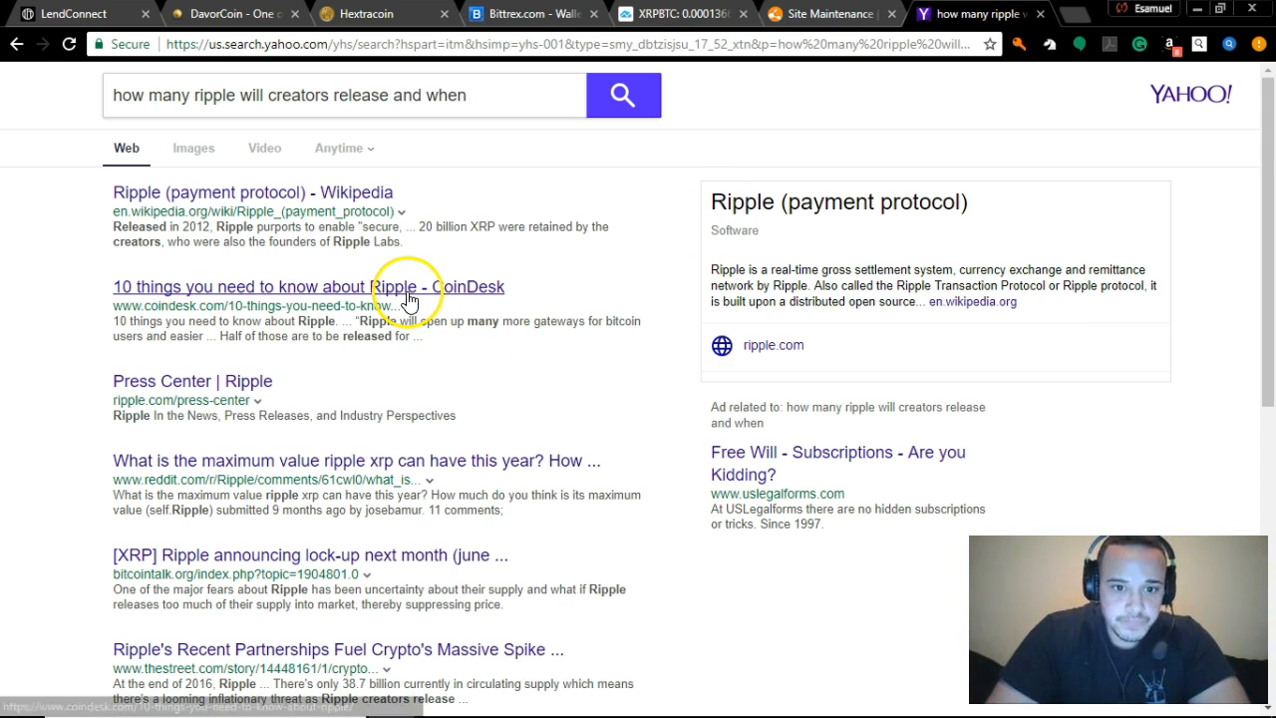
# Open CoinDesk's '10 things you need to know about Ripple' and read down to its later sections
pyautogui.click(307, 287)
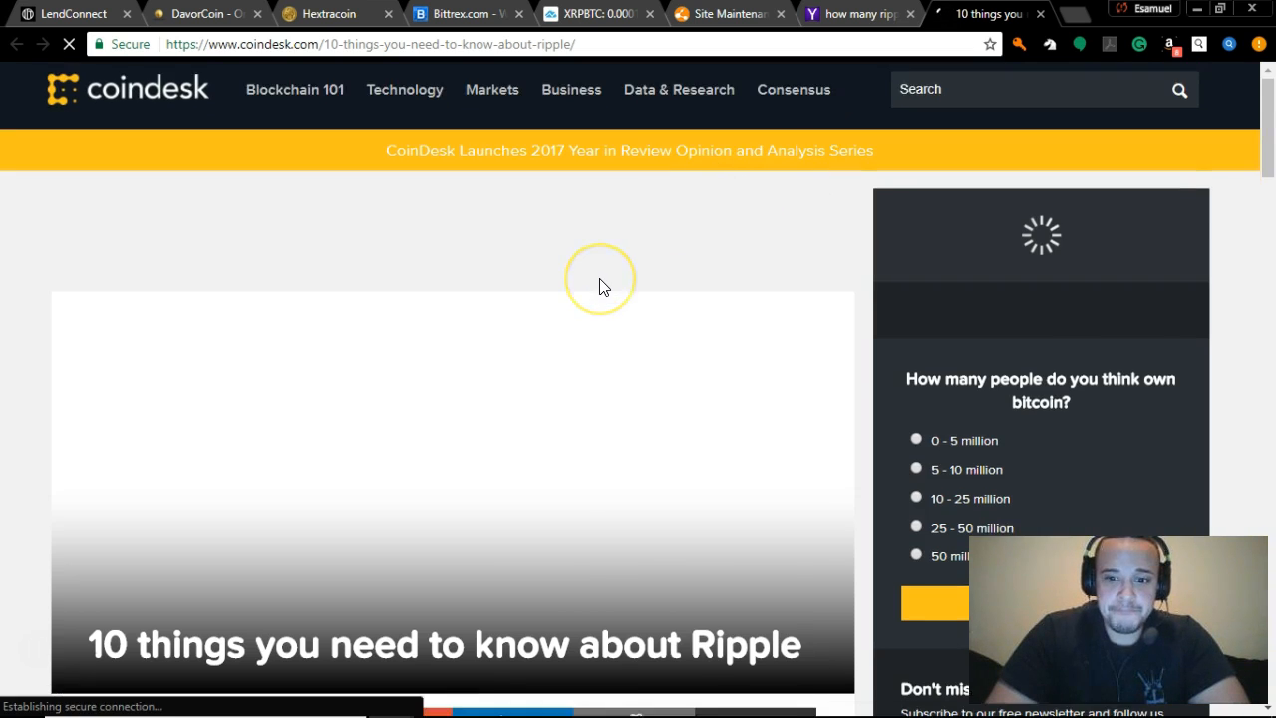
pyautogui.scroll(-3)
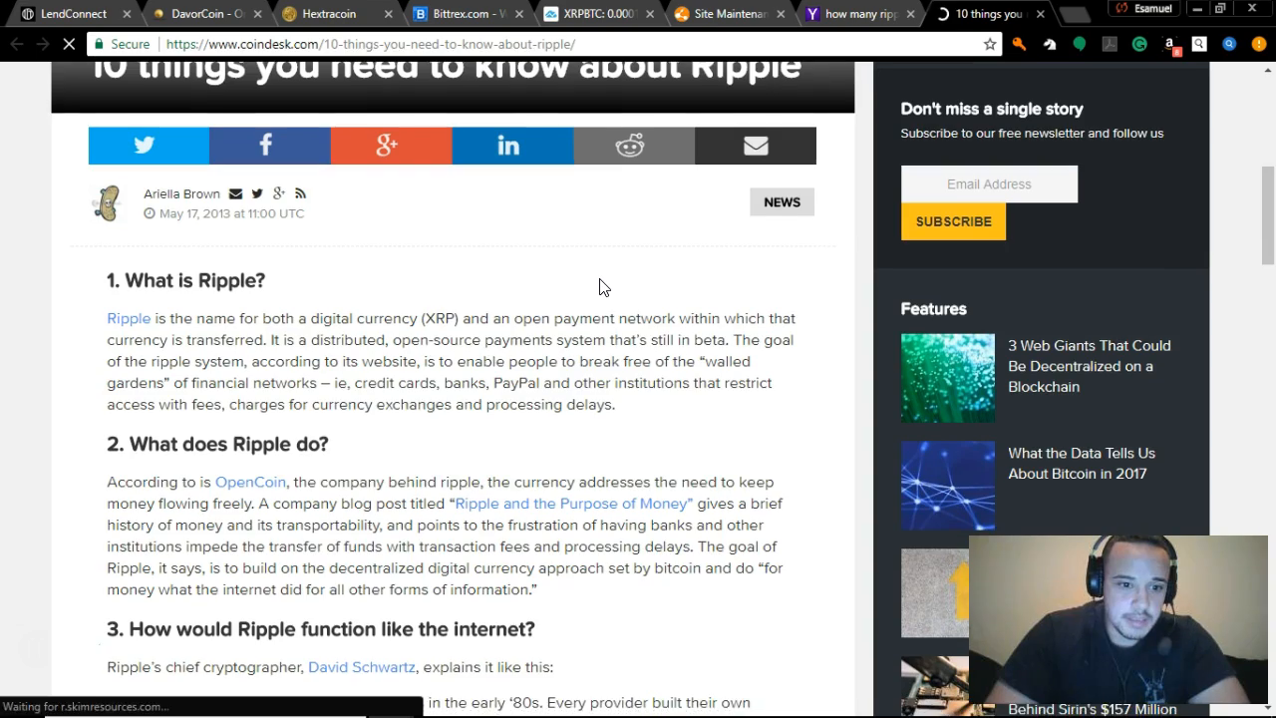
pyautogui.scroll(-3)
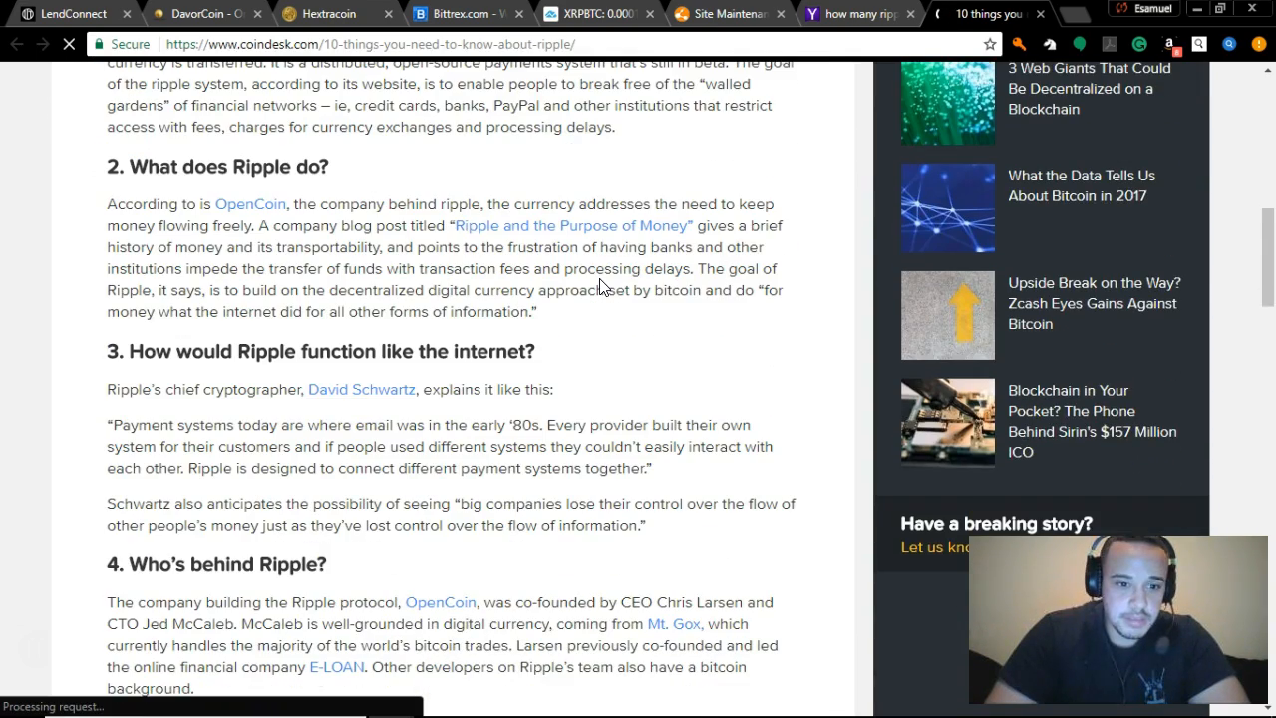
pyautogui.scroll(-3)
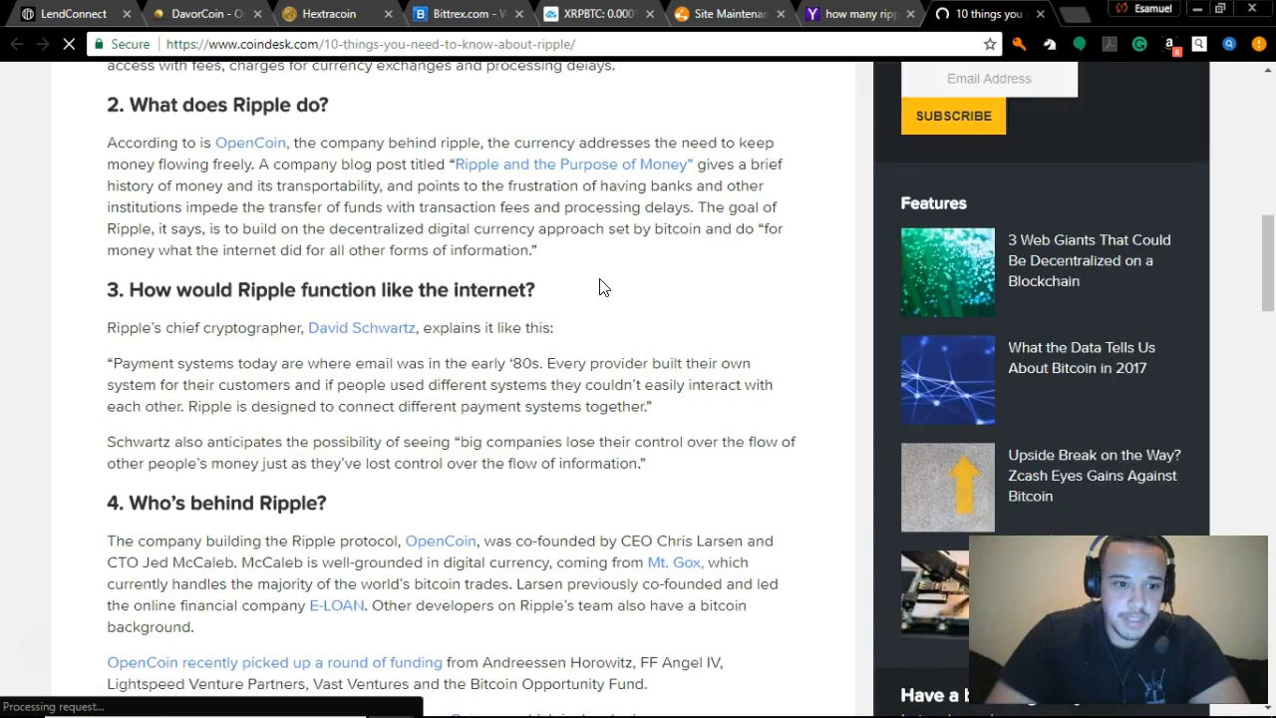
pyautogui.scroll(-3)
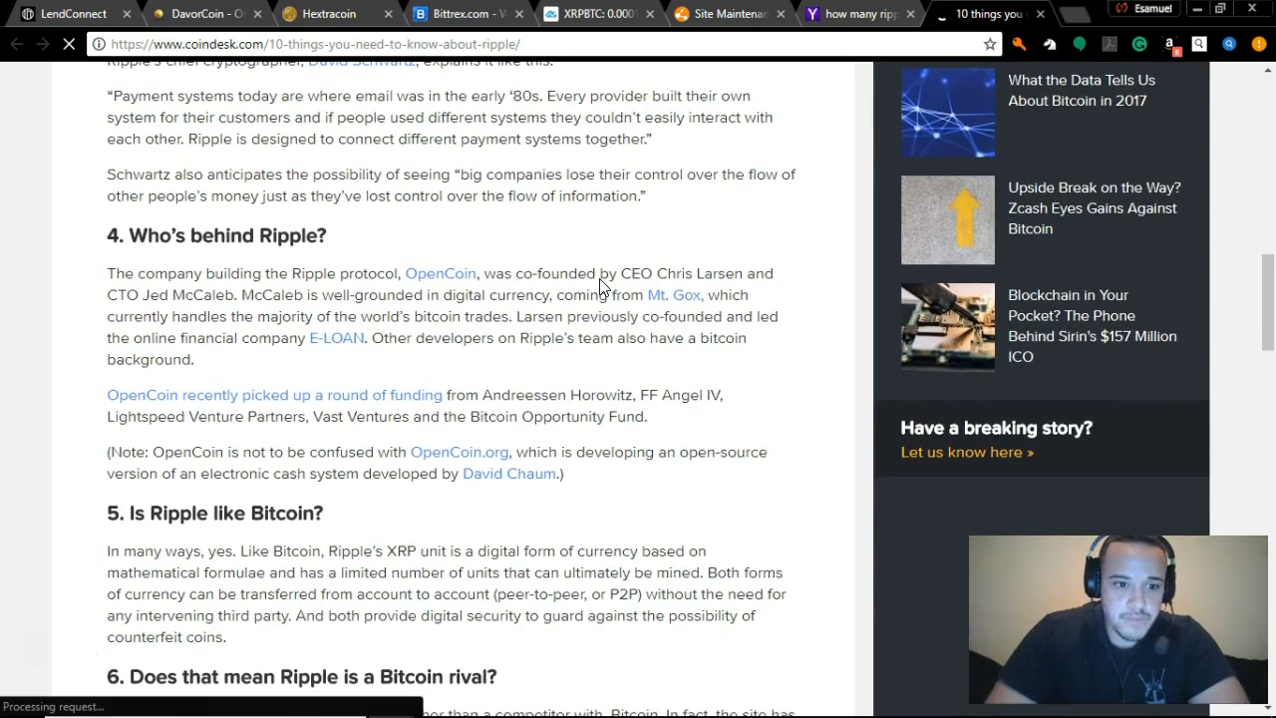
pyautogui.scroll(-3)
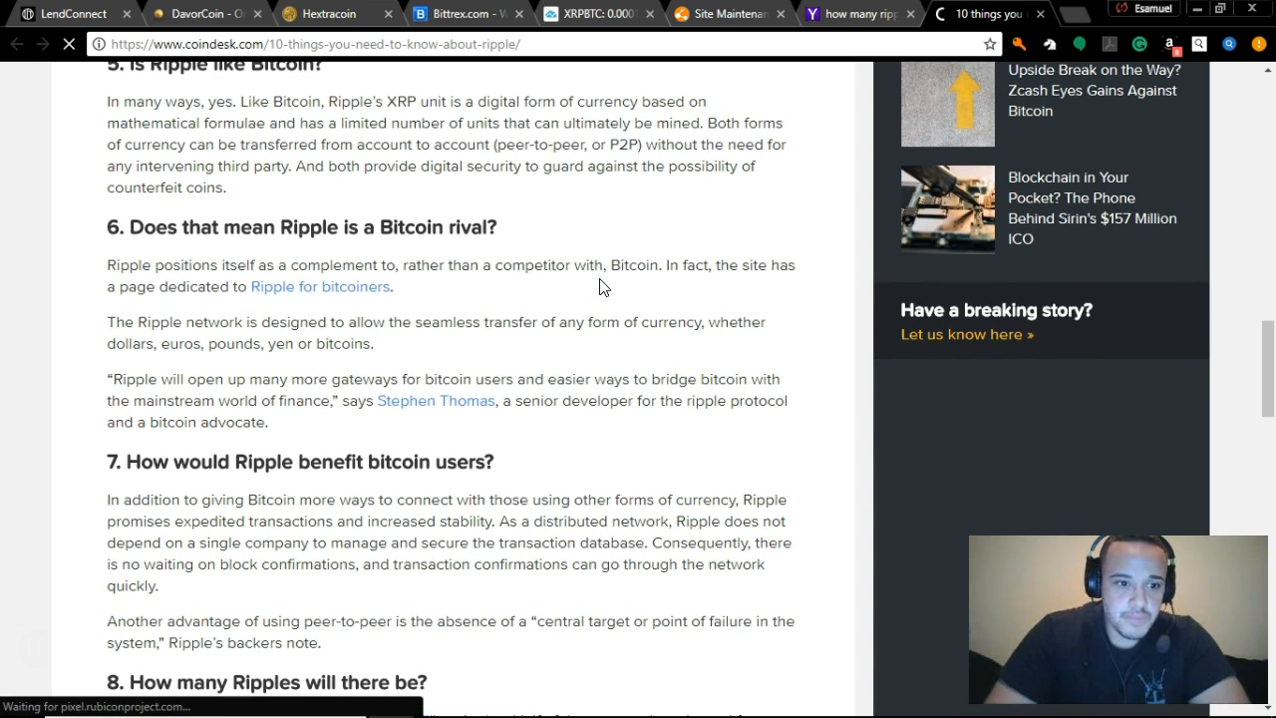
pyautogui.scroll(-3)
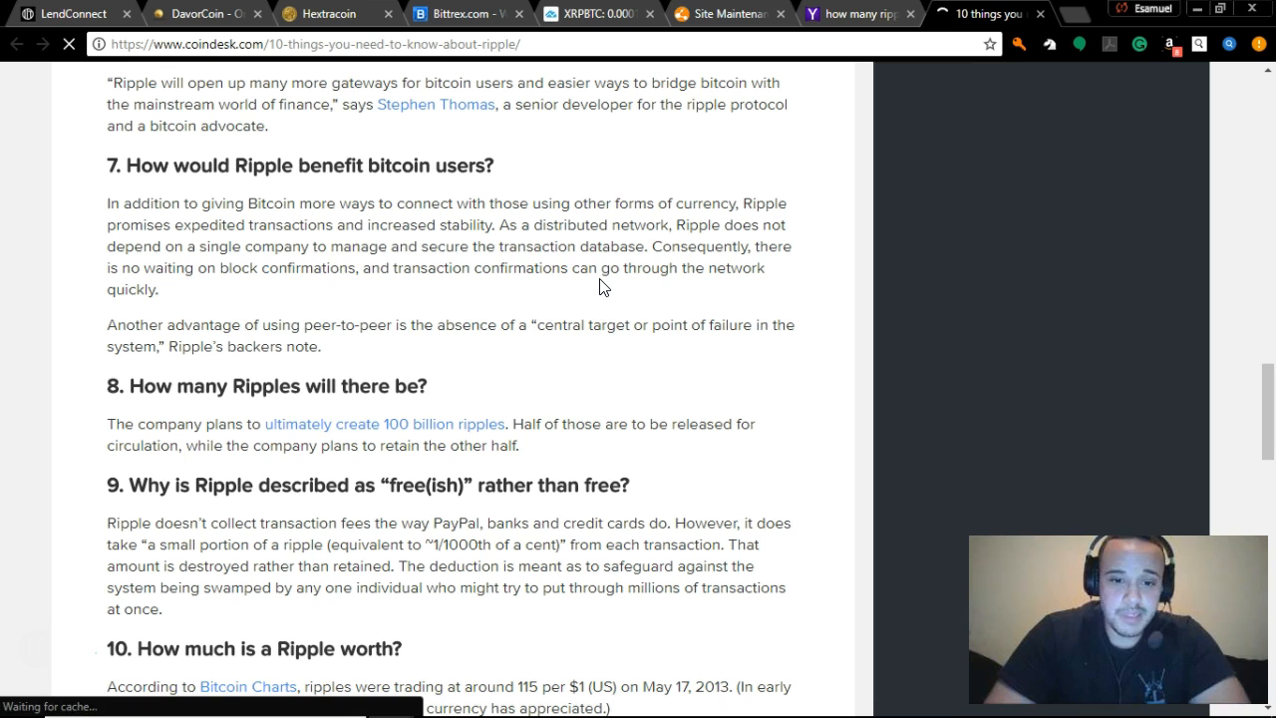
pyautogui.scroll(-3)
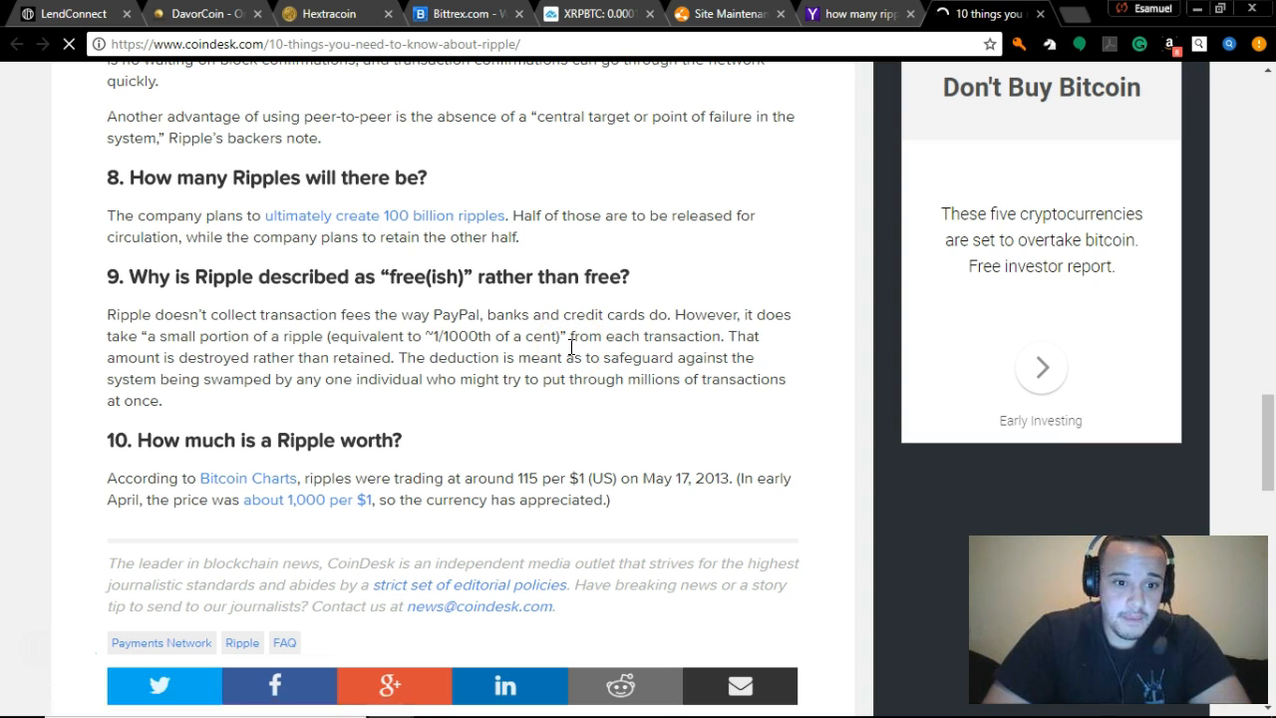
# Reread the article's closing sections on 100 billion ripples with half released for circulation
pyautogui.scroll(-3)
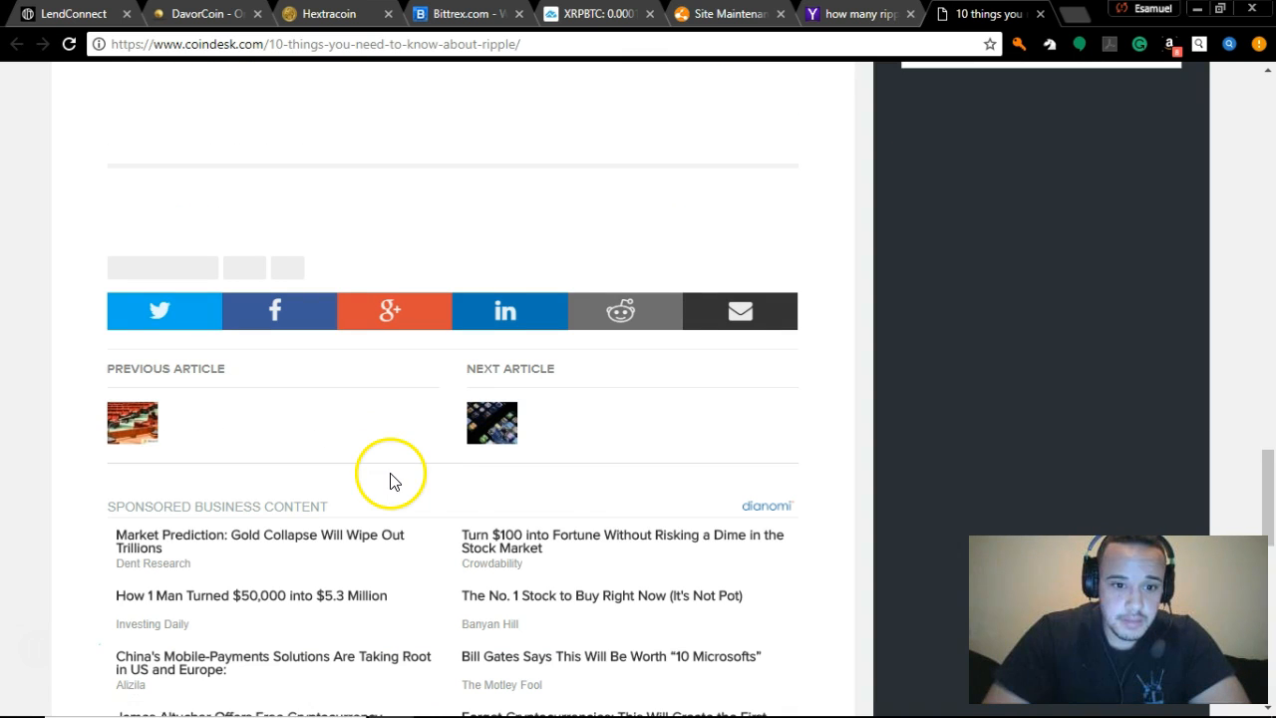
pyautogui.scroll(3)
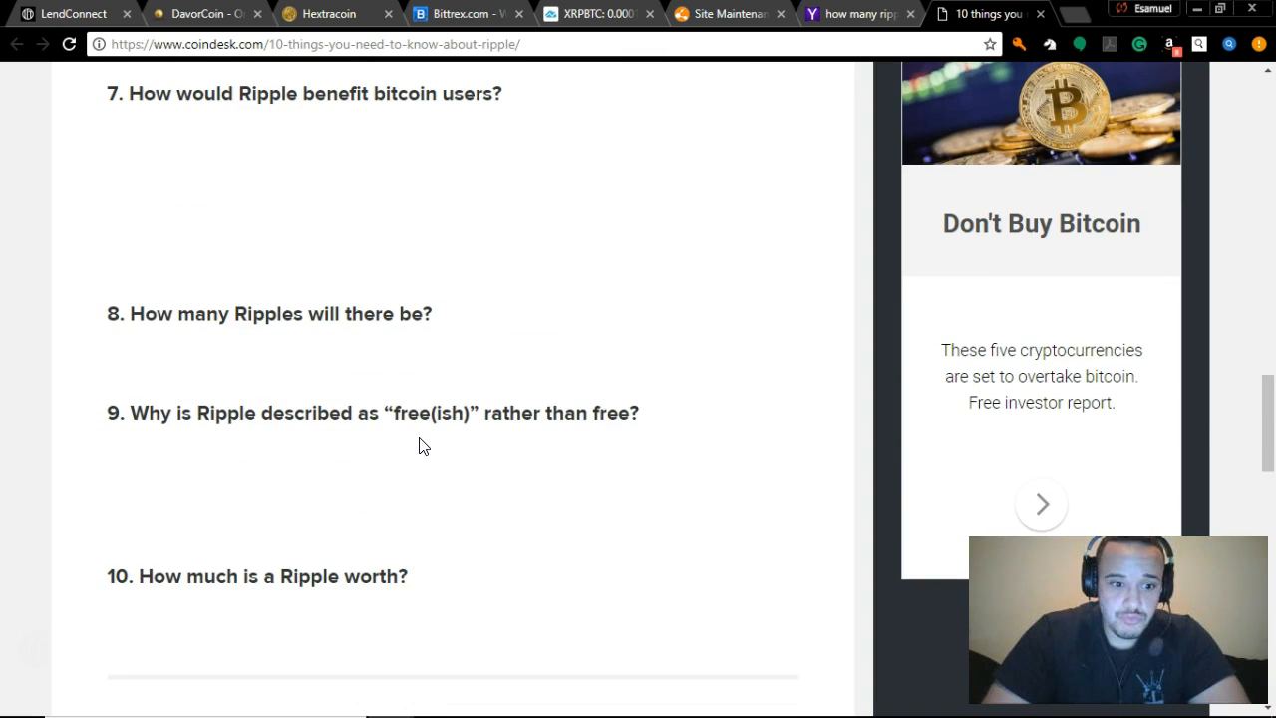
pyautogui.scroll(-3)
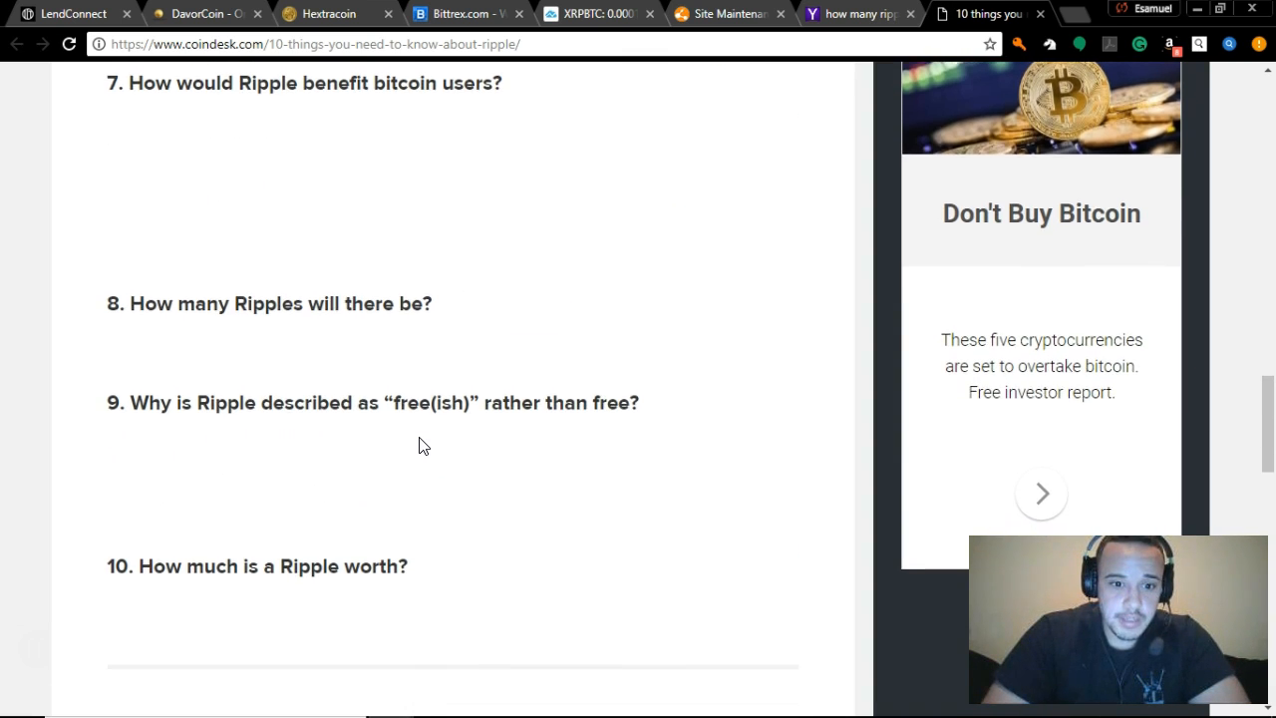
pyautogui.scroll(-3)
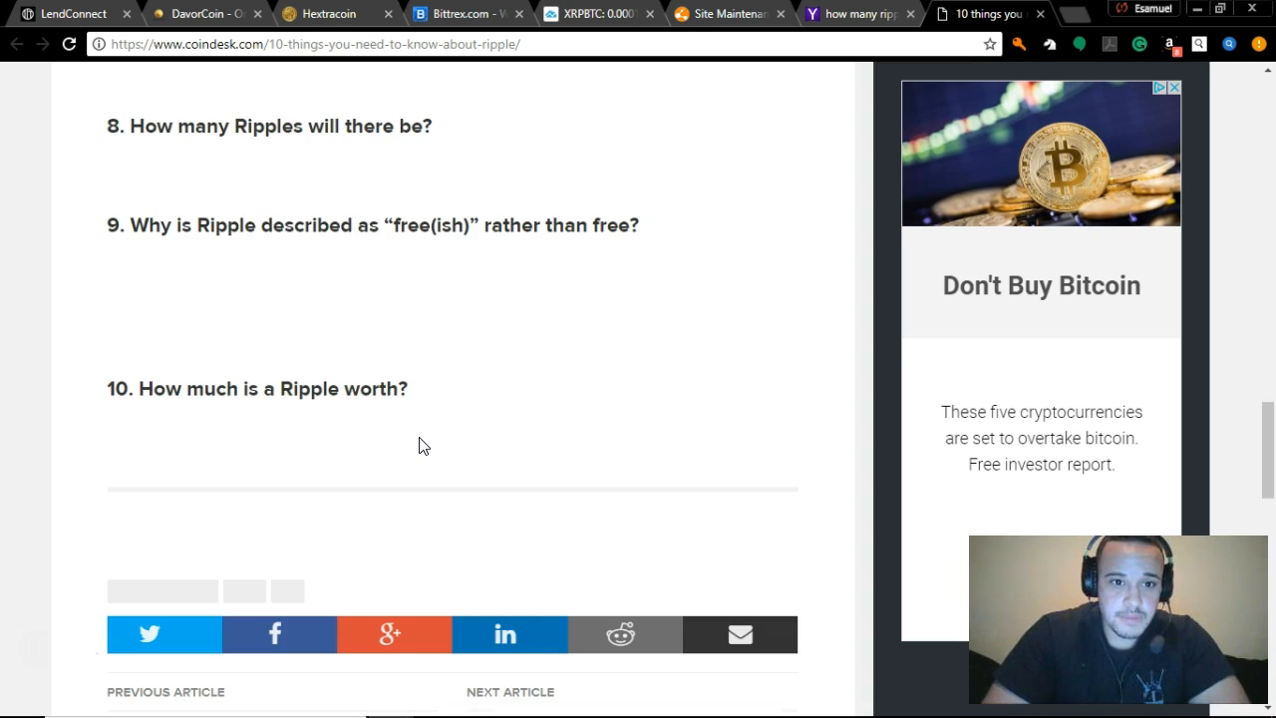
pyautogui.scroll(3)
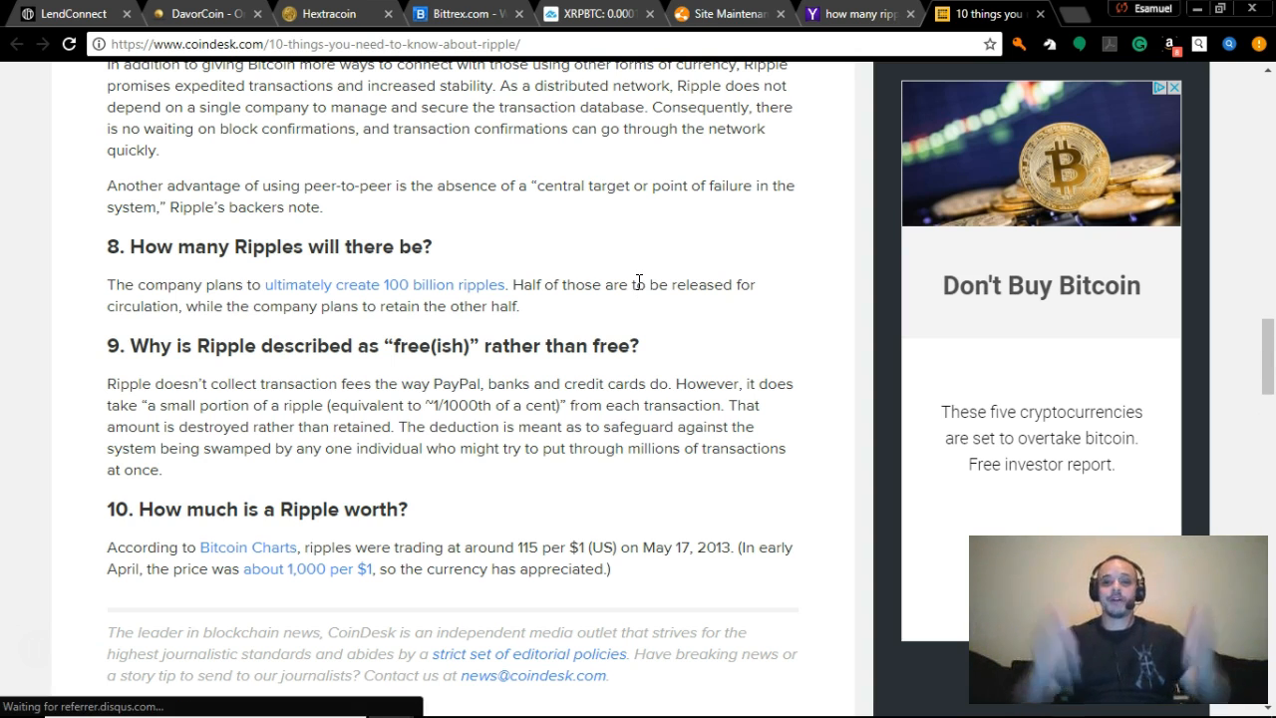
pyautogui.moveTo(638, 289)
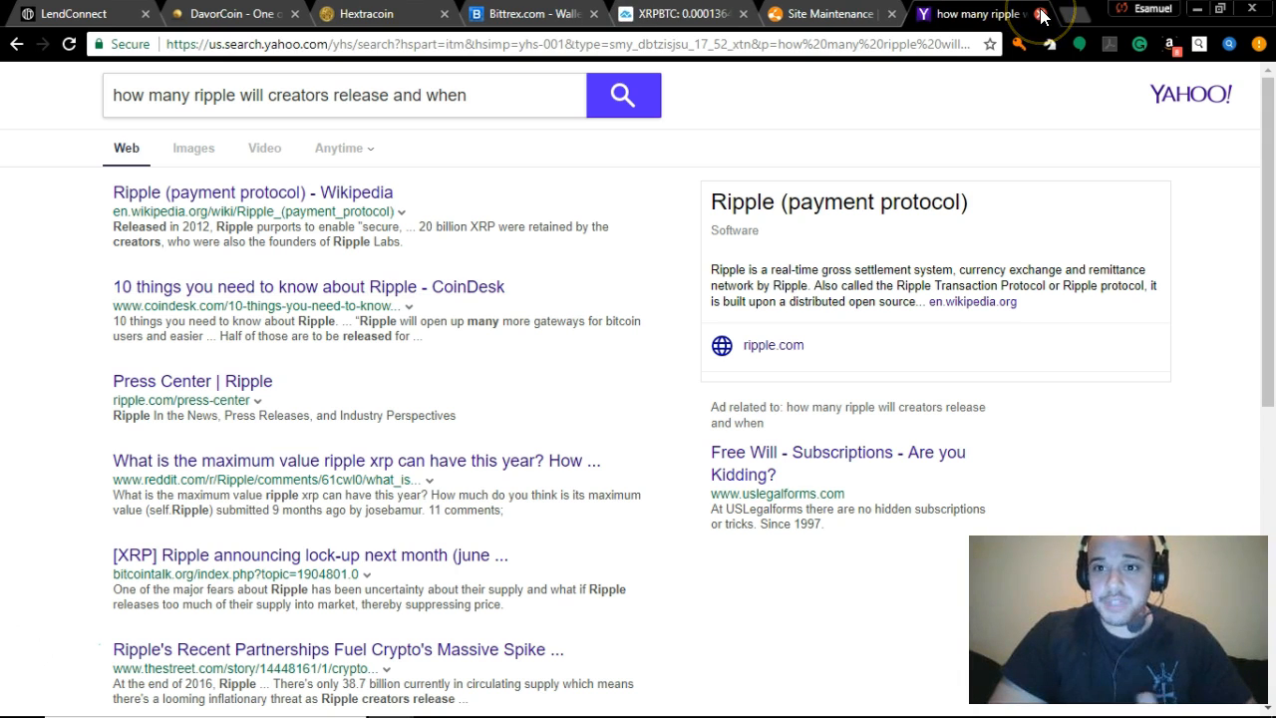
# Close the search tab, check Hextracoin, reload the LendConnect wallet and return to the XRP/BTC chart
pyautogui.click(957, 12)
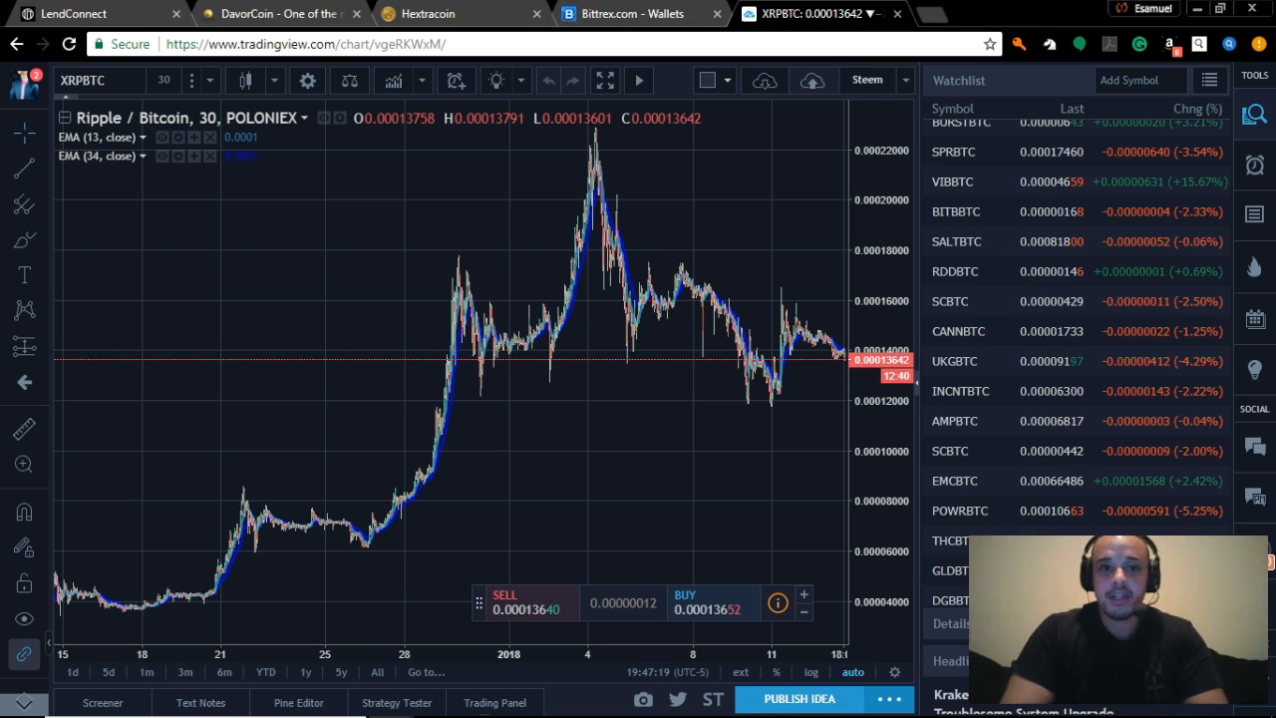
pyautogui.click(426, 12)
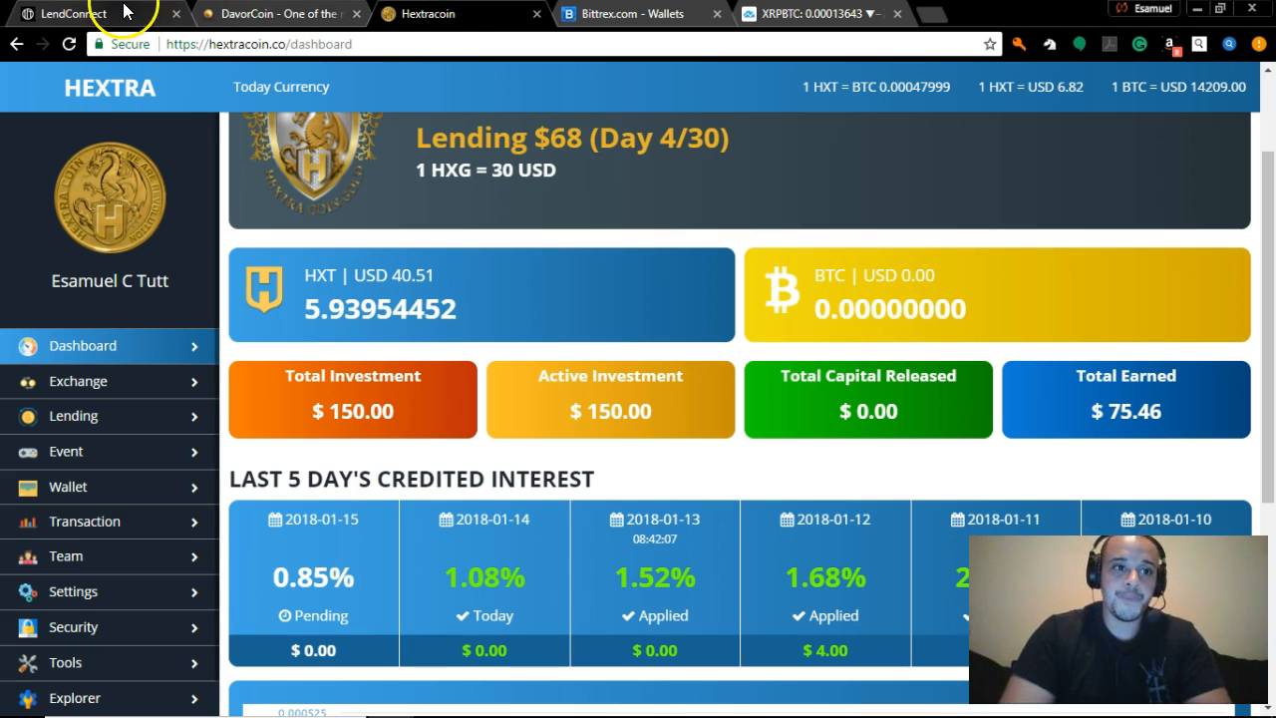
pyautogui.click(70, 12)
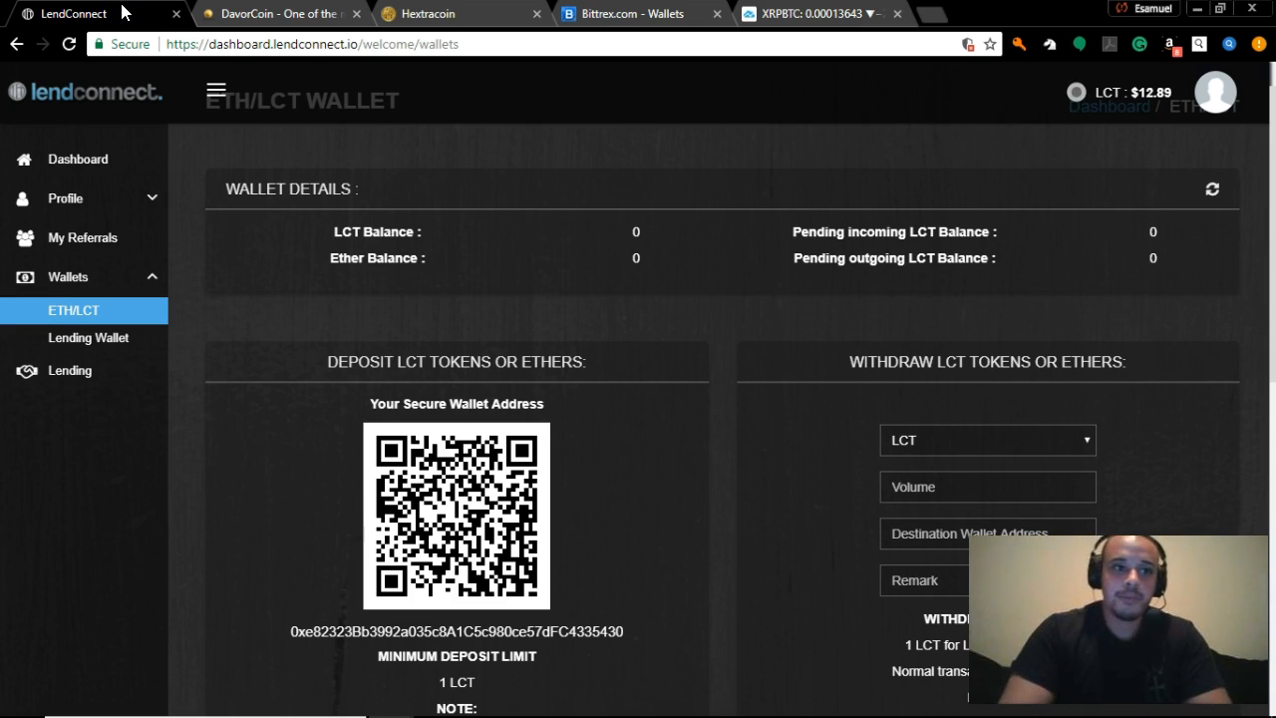
pyautogui.click(67, 44)
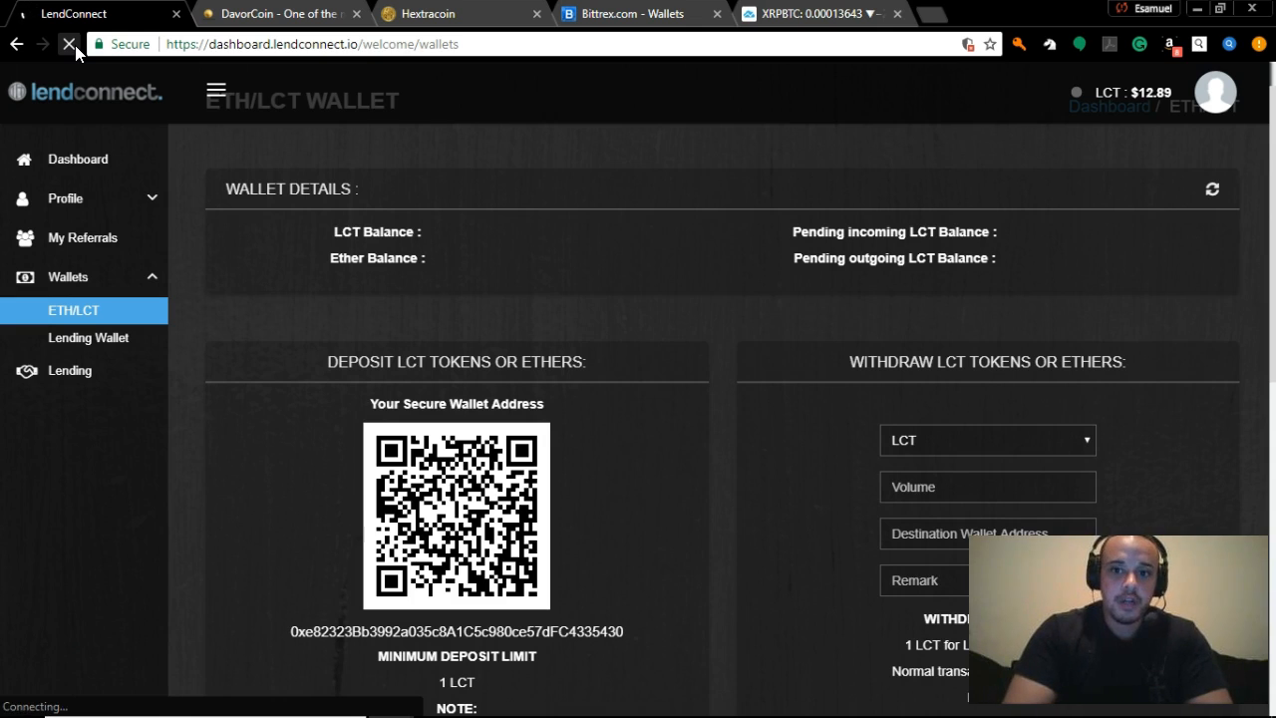
pyautogui.click(68, 44)
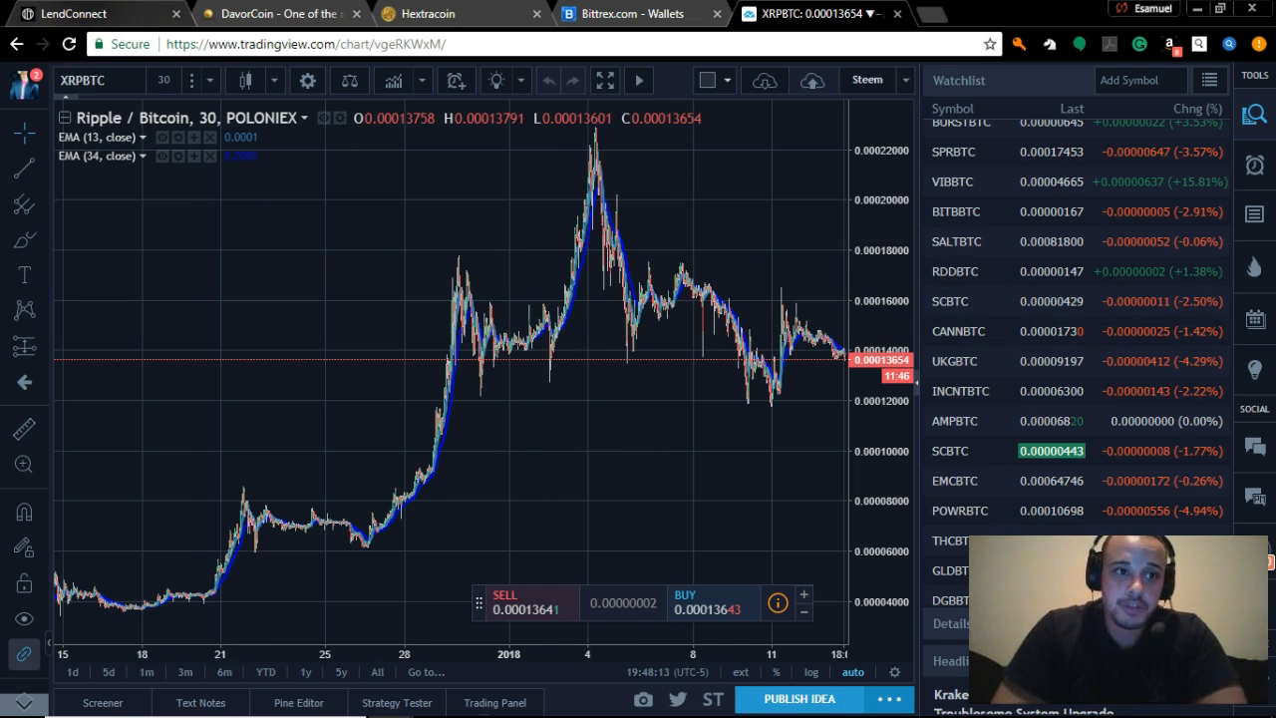
# Reload the LendConnect ETH/LCT wallet again, balances still zero with LCT at $12.89
pyautogui.click(90, 12)
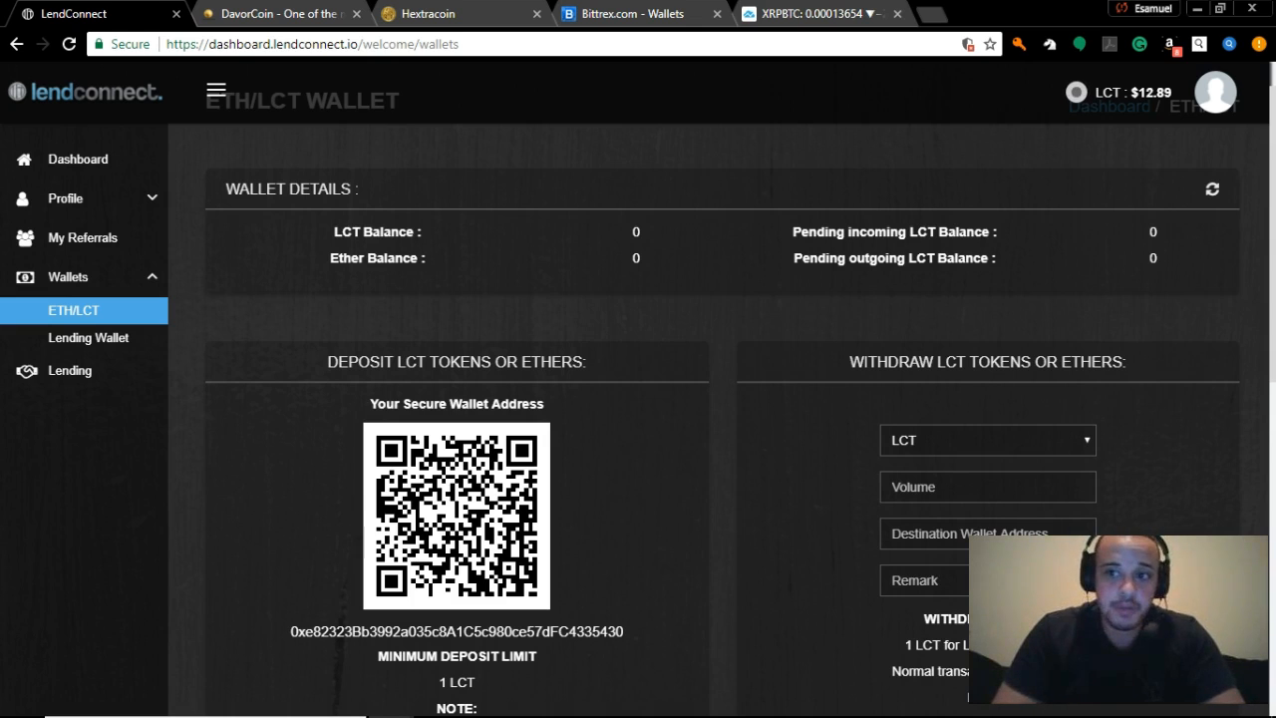
pyautogui.click(68, 44)
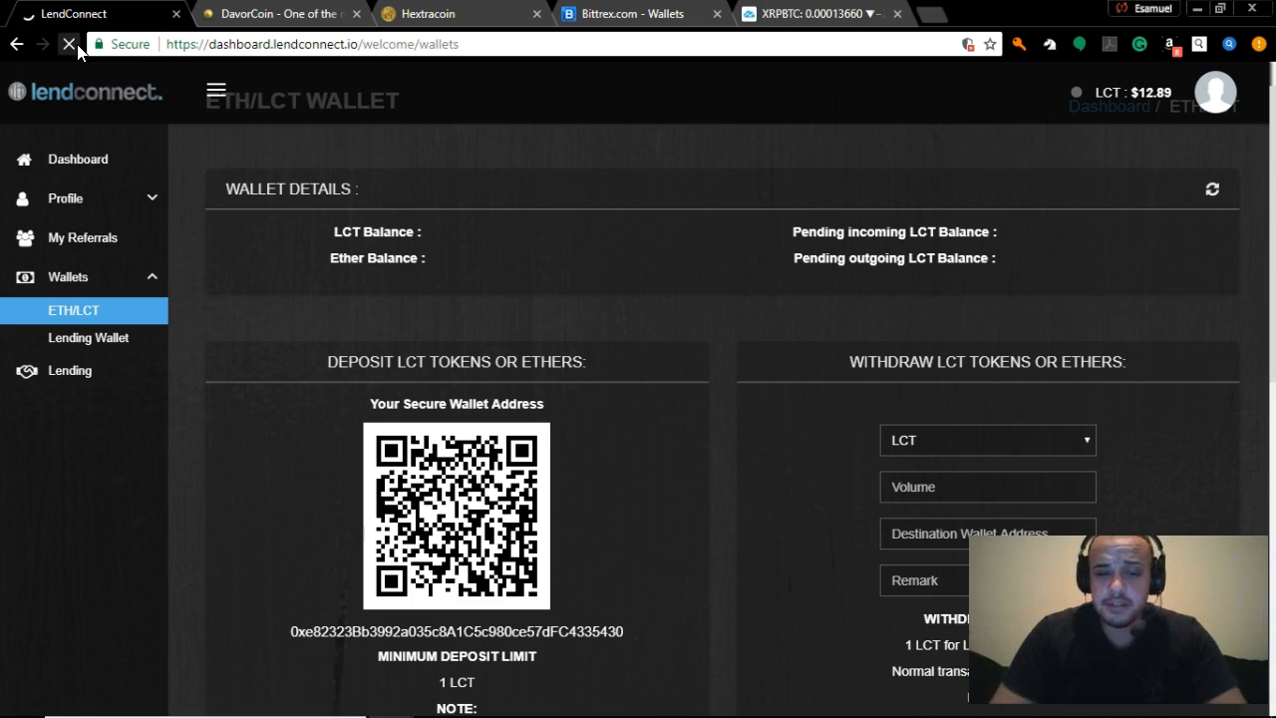
pyautogui.click(70, 44)
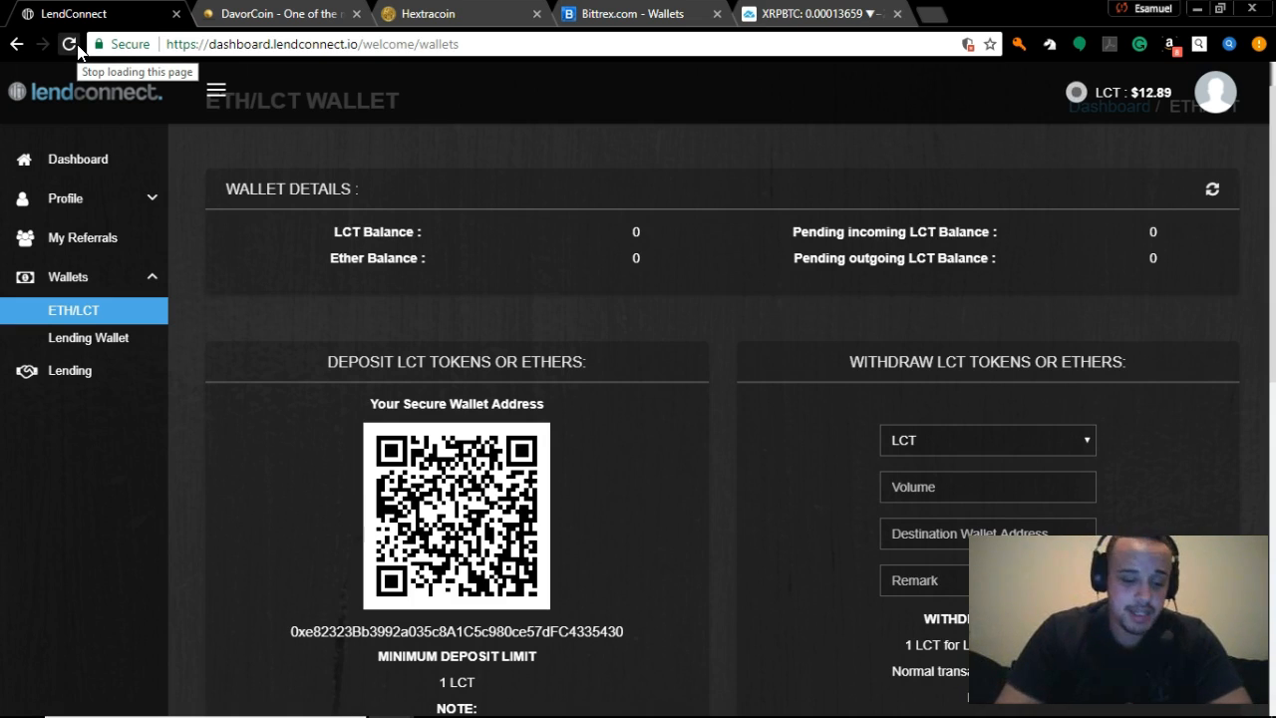
pyautogui.click(68, 44)
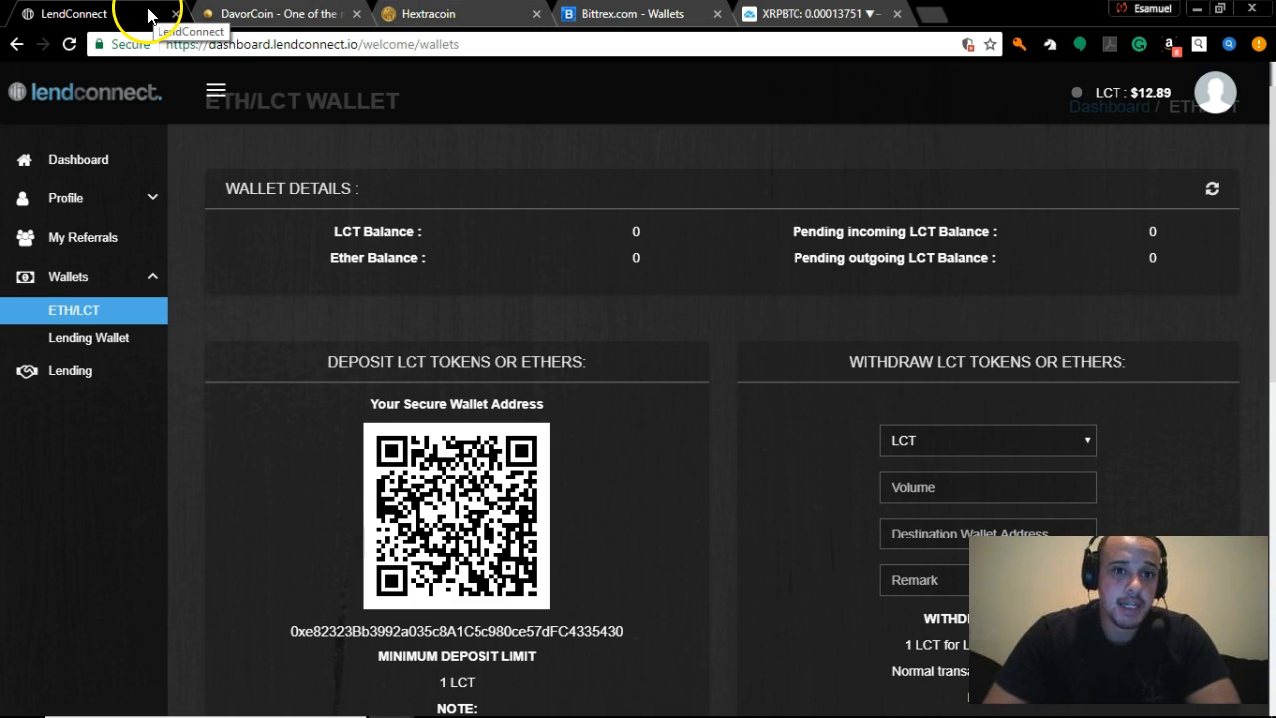
pyautogui.moveTo(514, 30)
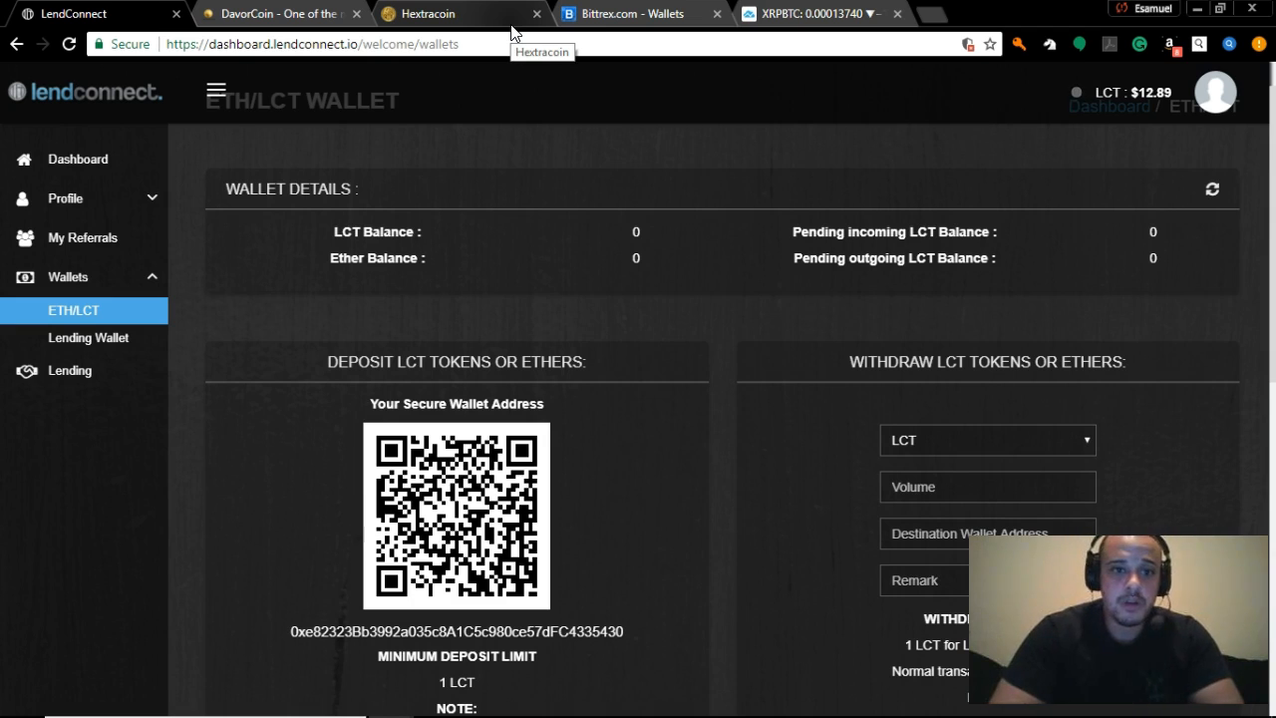
pyautogui.moveTo(36, 409)
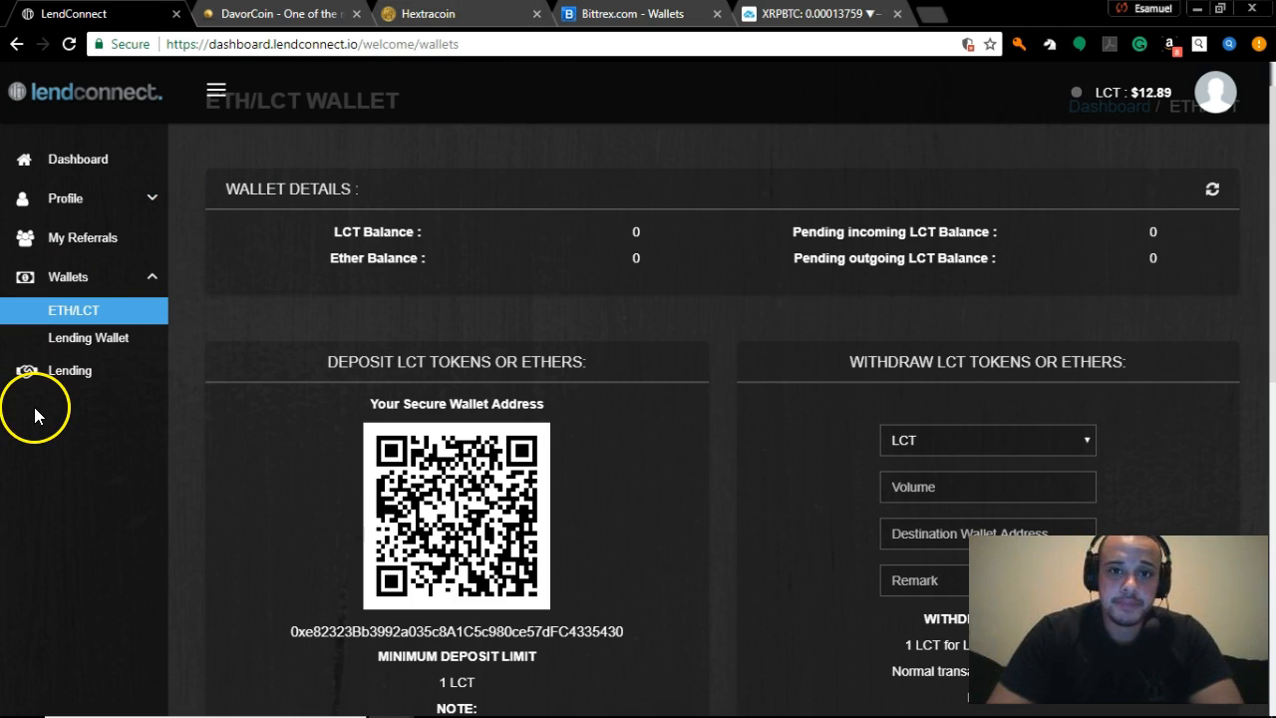